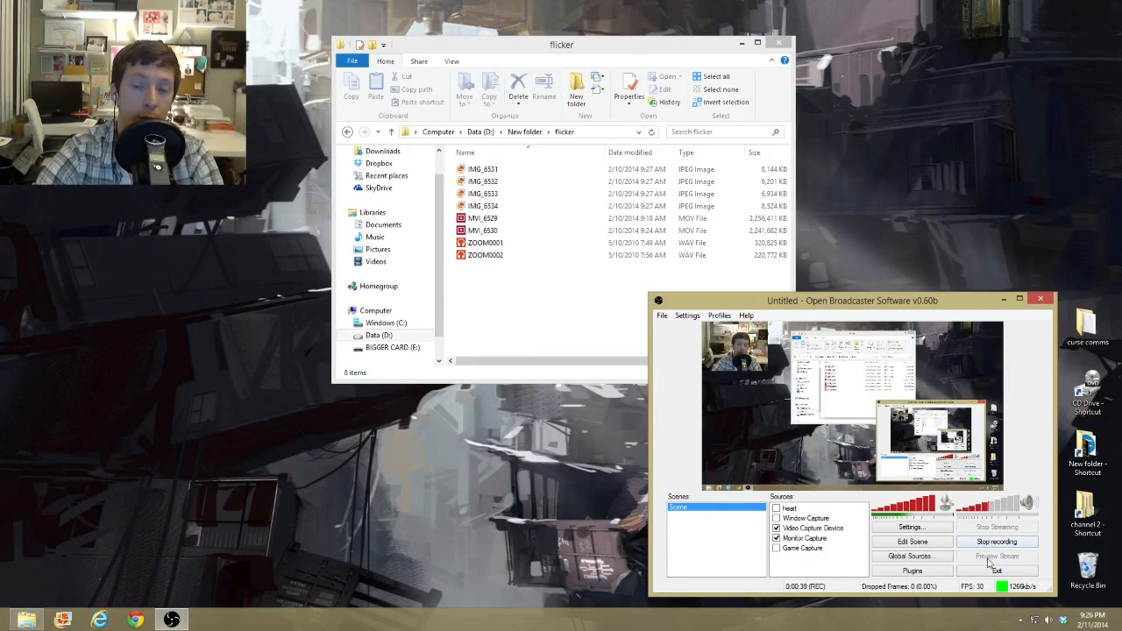
{"action": "mouse_move", "coordinate": [982, 533]}
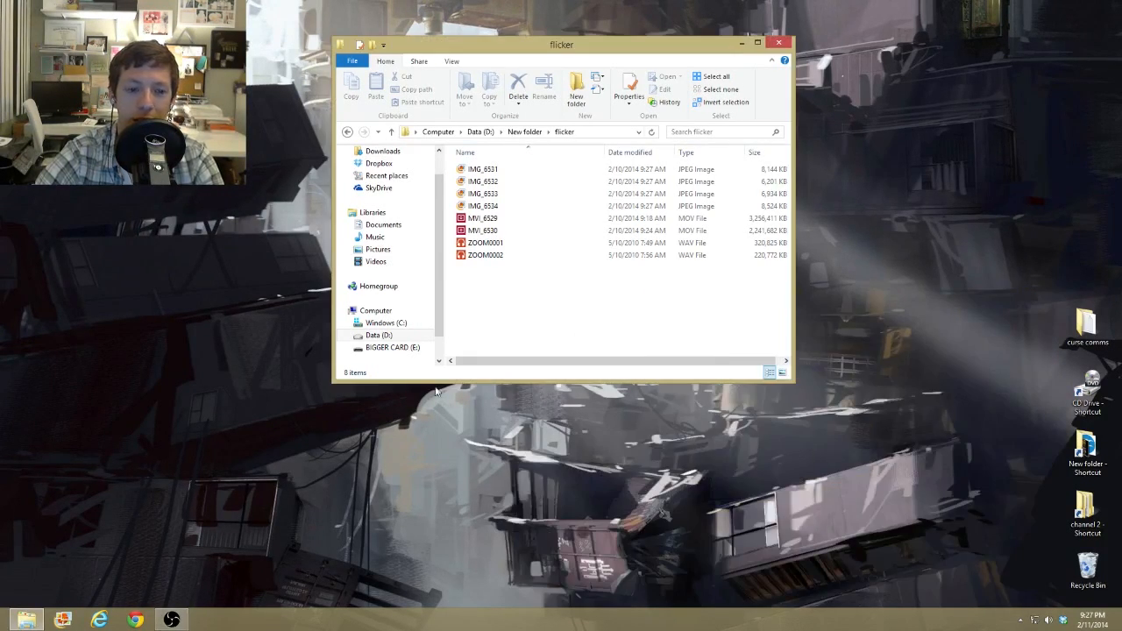
Bring up the Windows Start screen to launch another app.
{"action": "key", "text": "Super"}
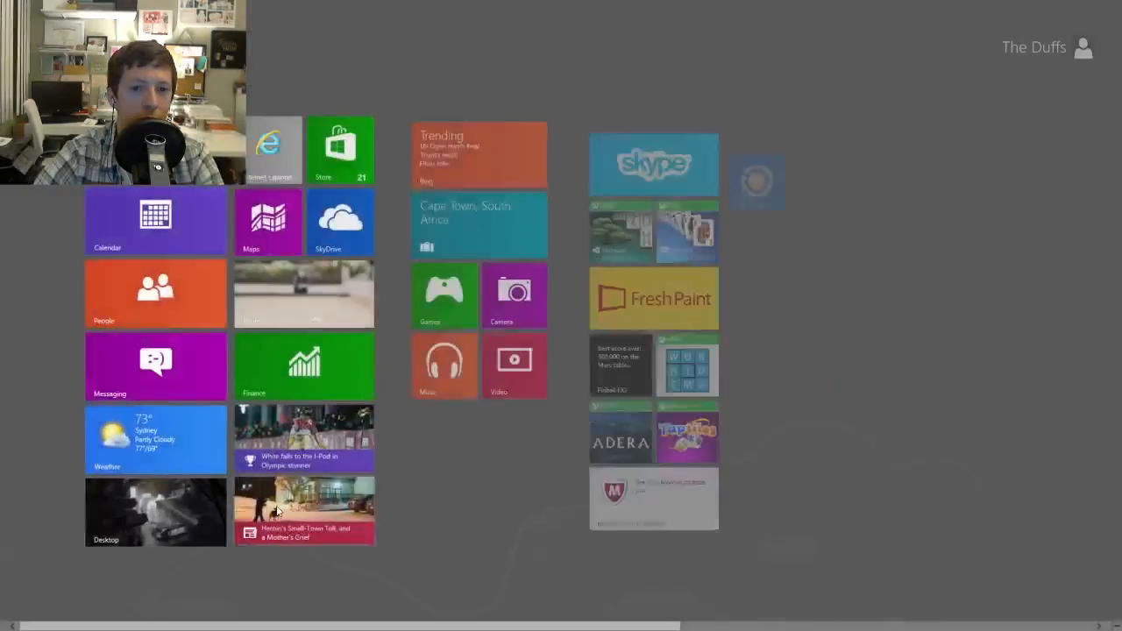
Launch Audacity and bring the flicker folder window back beside it.
{"action": "left_click", "coordinate": [155, 512]}
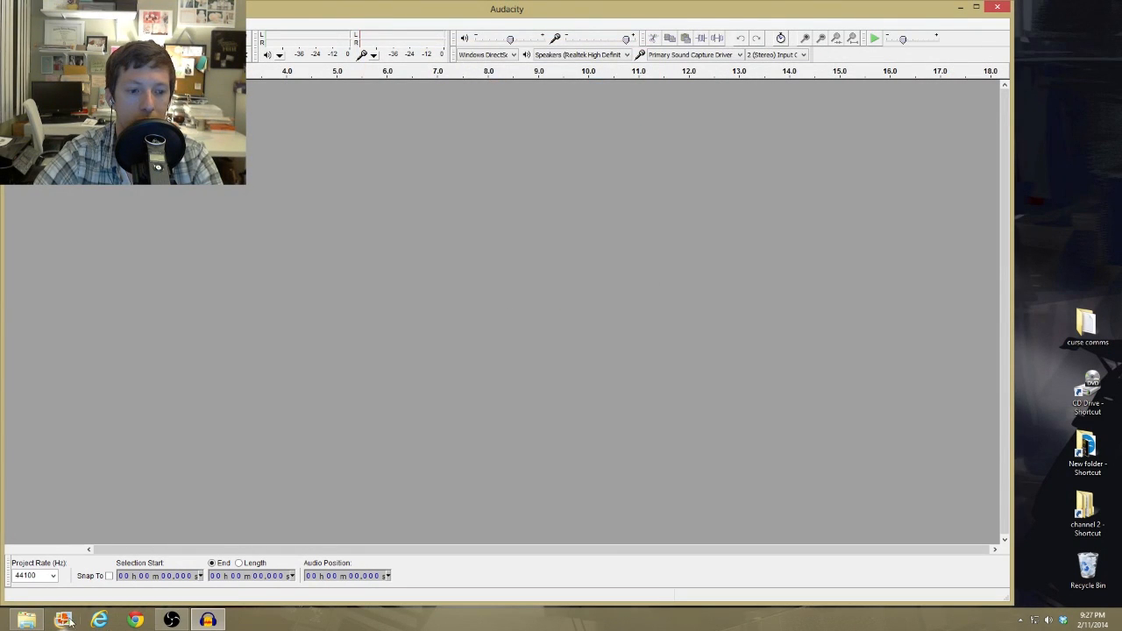
{"action": "left_click", "coordinate": [63, 621]}
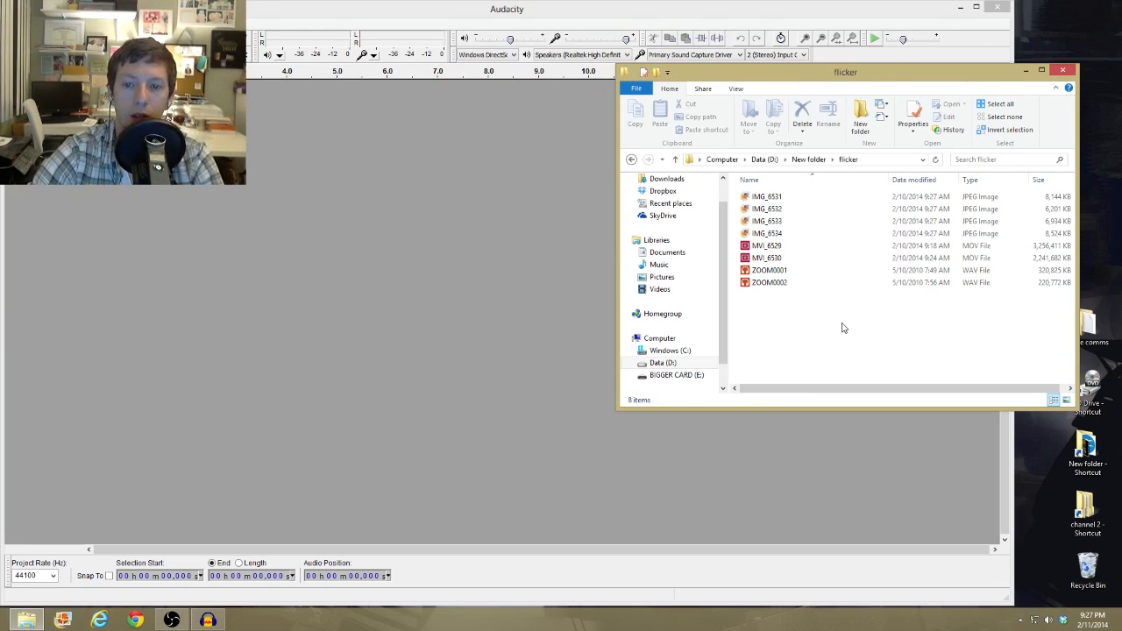
{"action": "mouse_move", "coordinate": [804, 337]}
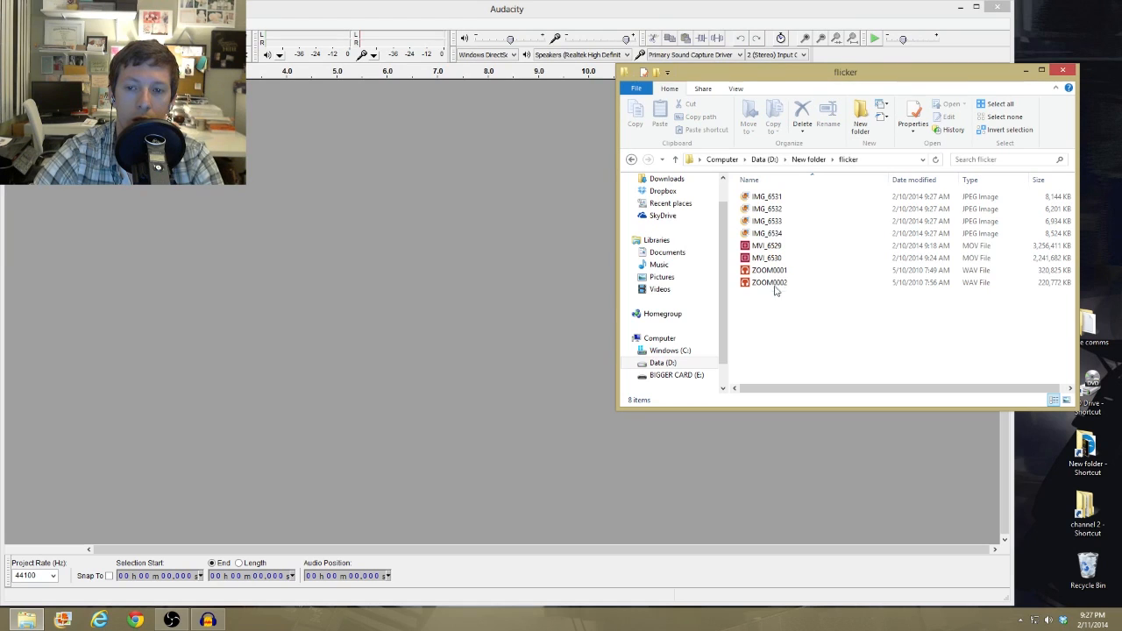
Look through the flicker files (ZOOM0002, MVI_8529, IMG_8534) and settle on ZOOM0001.
{"action": "left_click", "coordinate": [768, 246]}
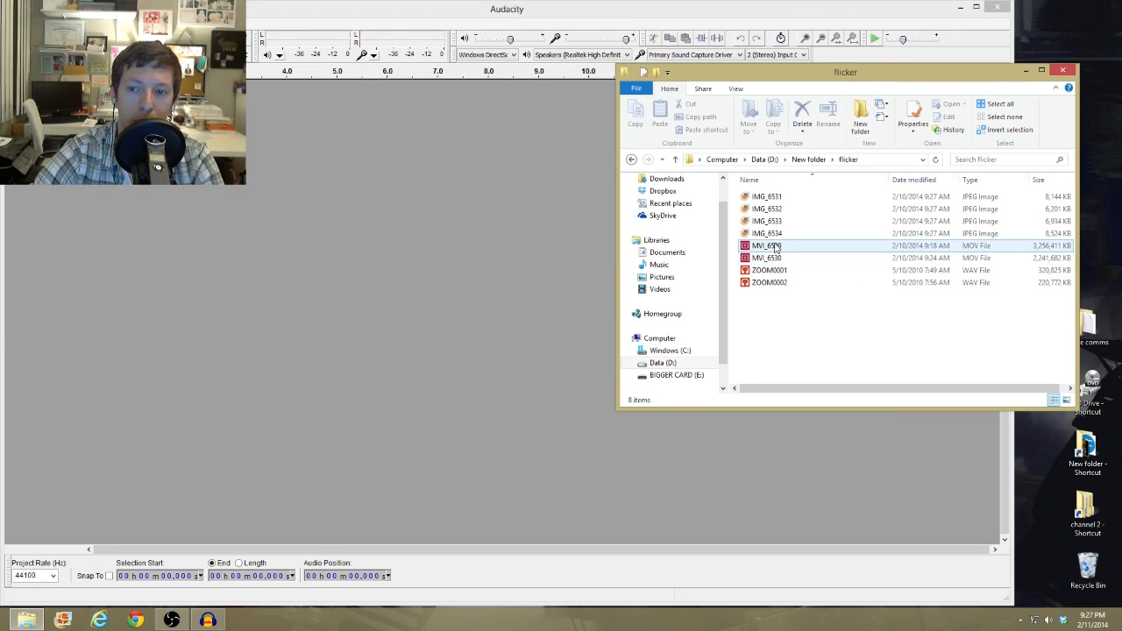
{"action": "left_click", "coordinate": [768, 233]}
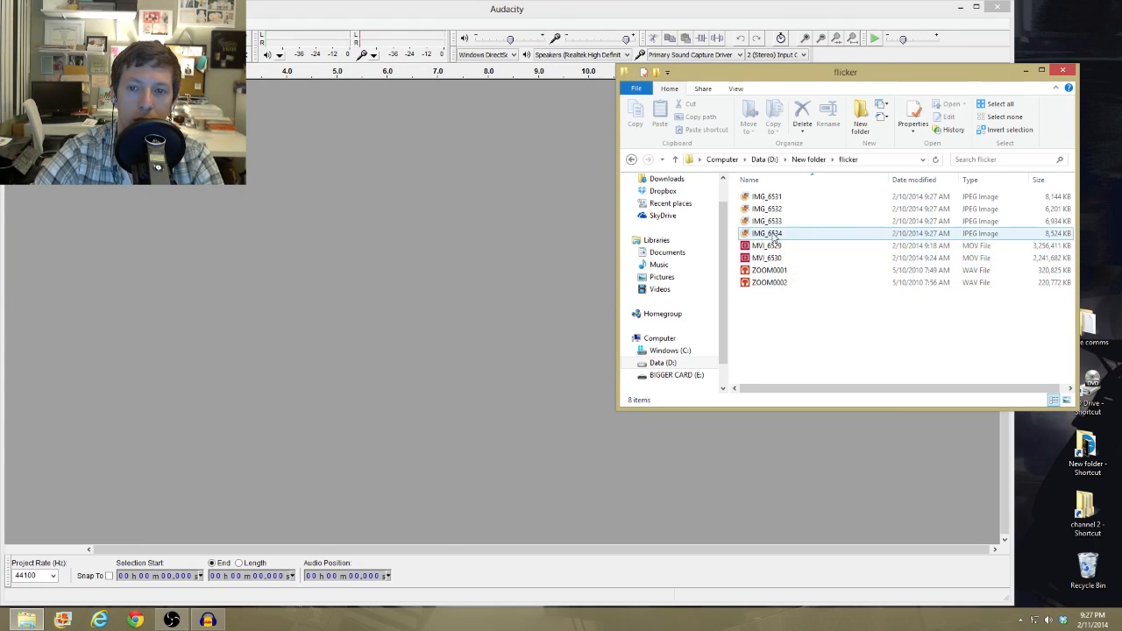
{"action": "left_click", "coordinate": [768, 257]}
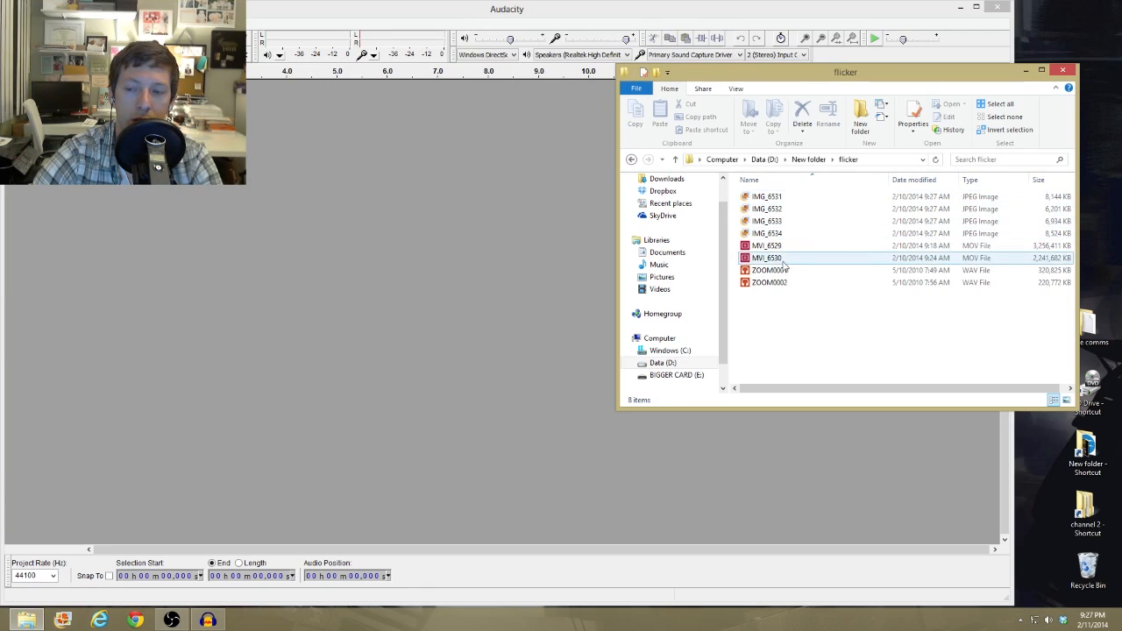
{"action": "left_click", "coordinate": [770, 271]}
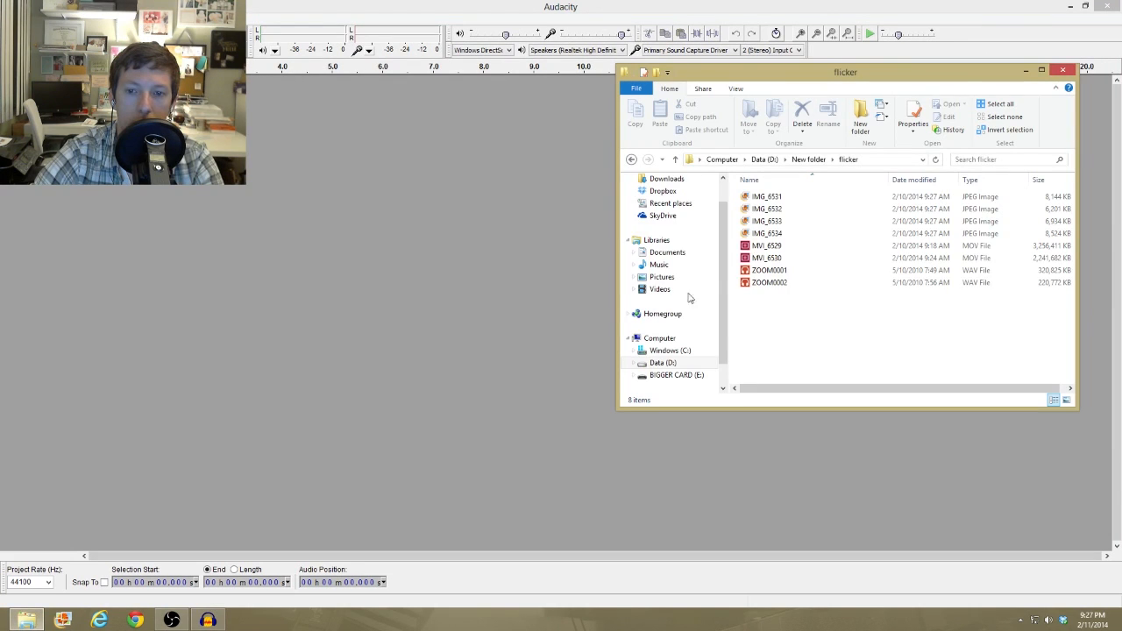
Import ZOOM0001 into Audacity as a copy and select a stretch of the recording.
{"action": "left_click", "coordinate": [768, 271]}
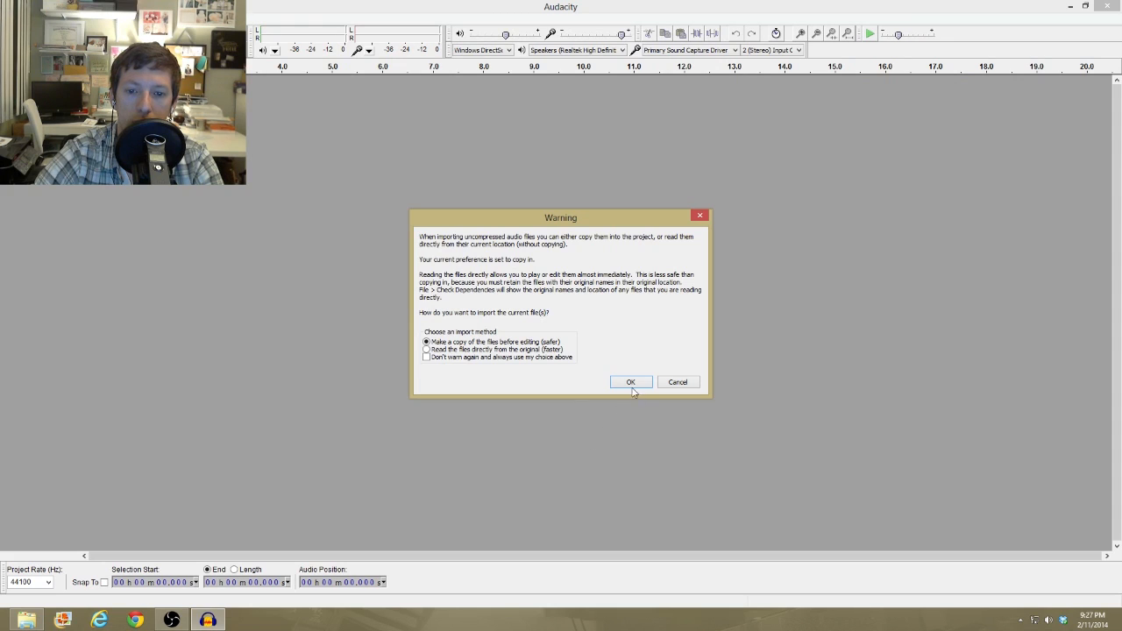
{"action": "left_click", "coordinate": [632, 382]}
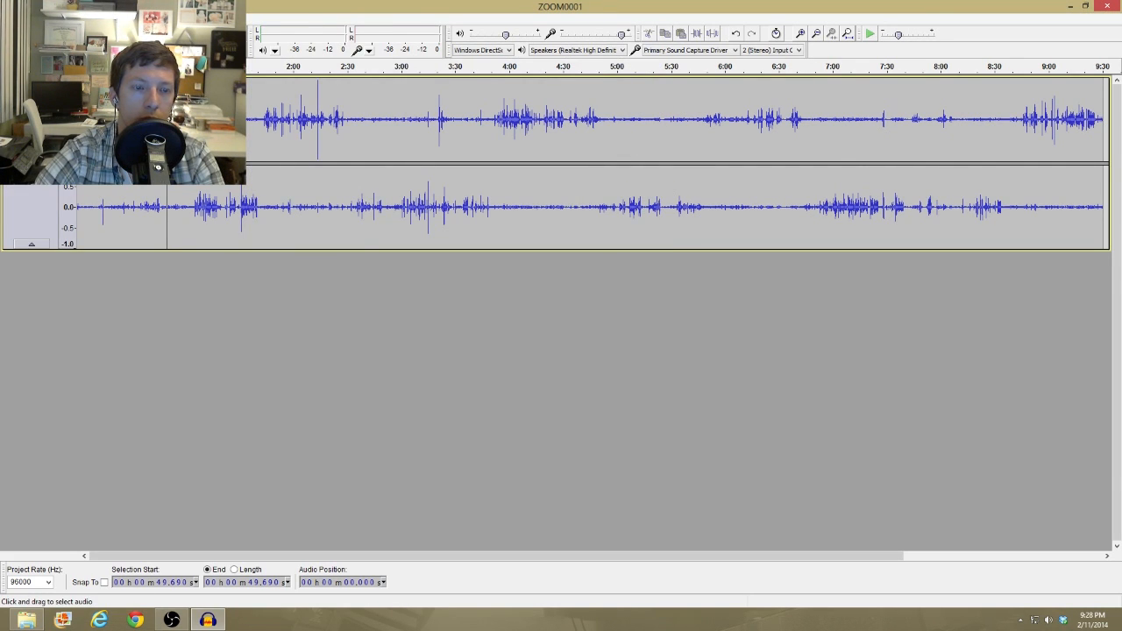
{"action": "left_click", "coordinate": [870, 33]}
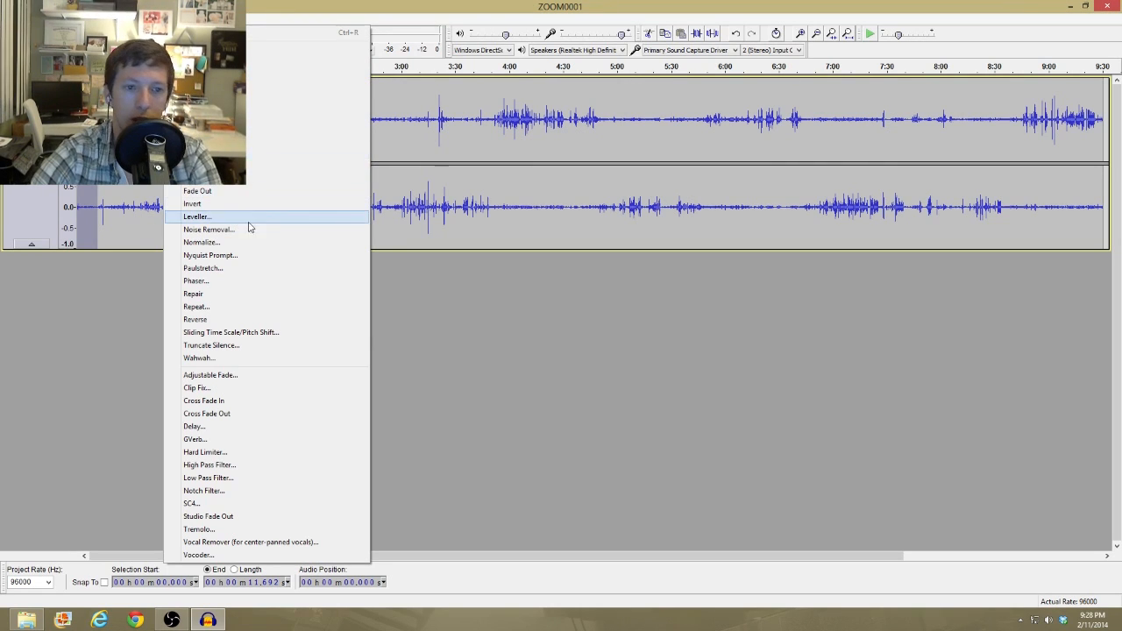
Capture a noise profile, then run Noise Removal on the selected ZOOM0001 audio.
{"action": "left_click", "coordinate": [209, 228]}
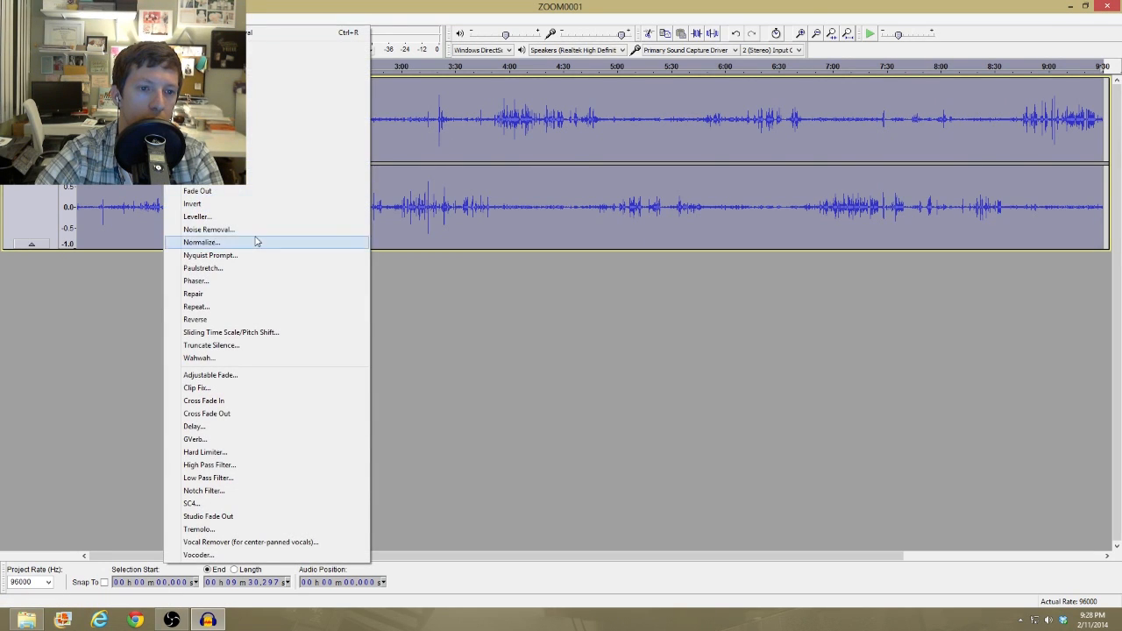
{"action": "left_click", "coordinate": [209, 228]}
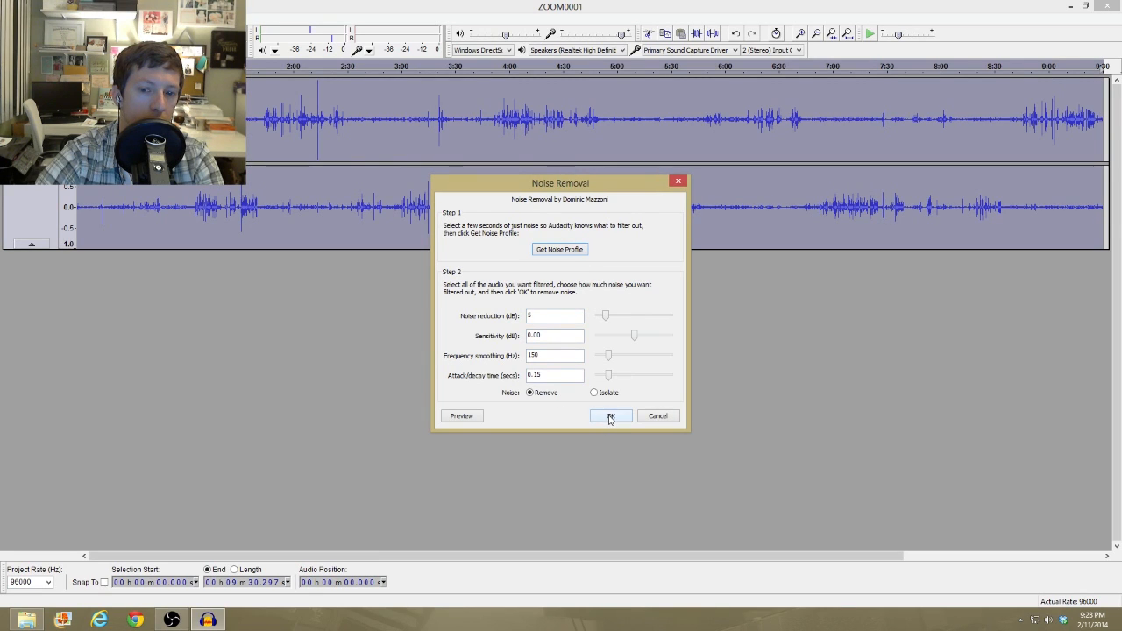
{"action": "left_click", "coordinate": [610, 415]}
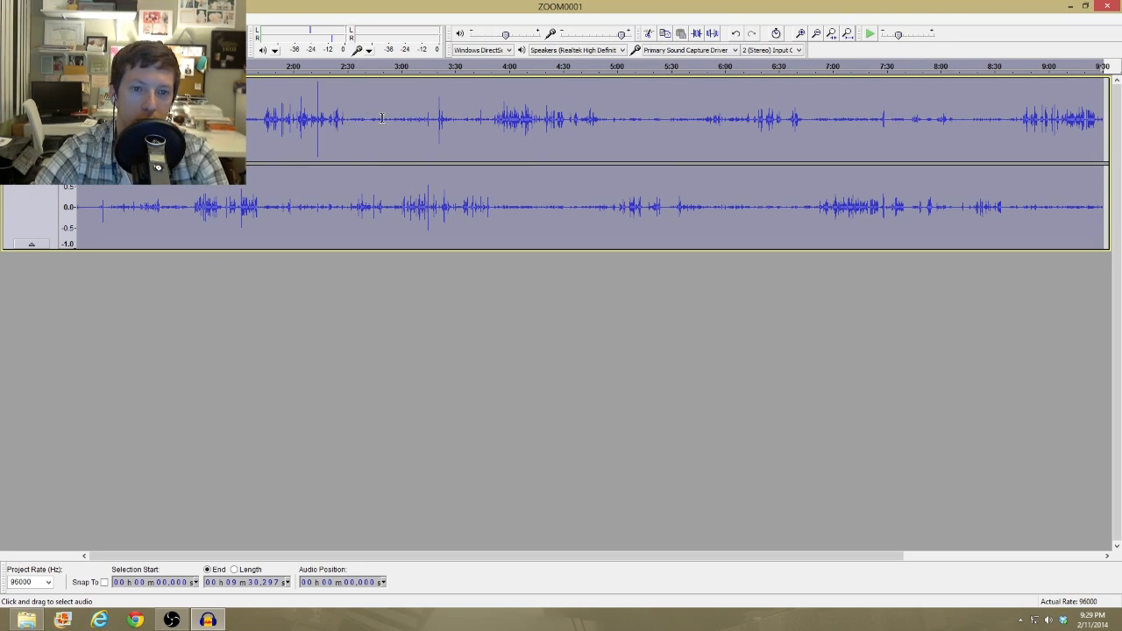
{"action": "left_click", "coordinate": [365, 119]}
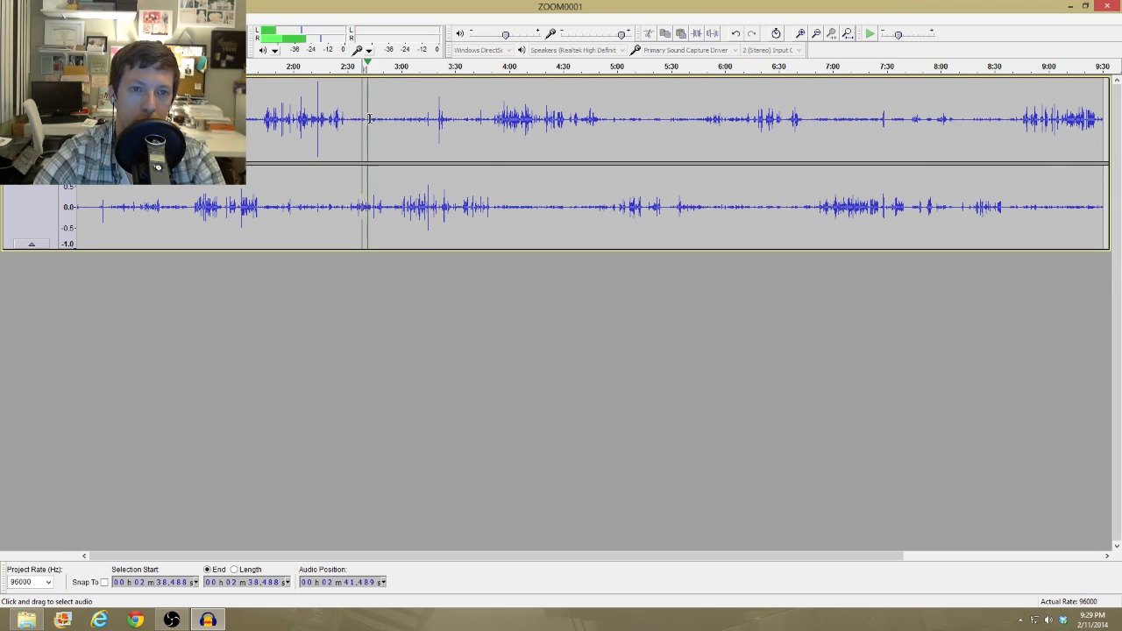
{"action": "left_click", "coordinate": [235, 119]}
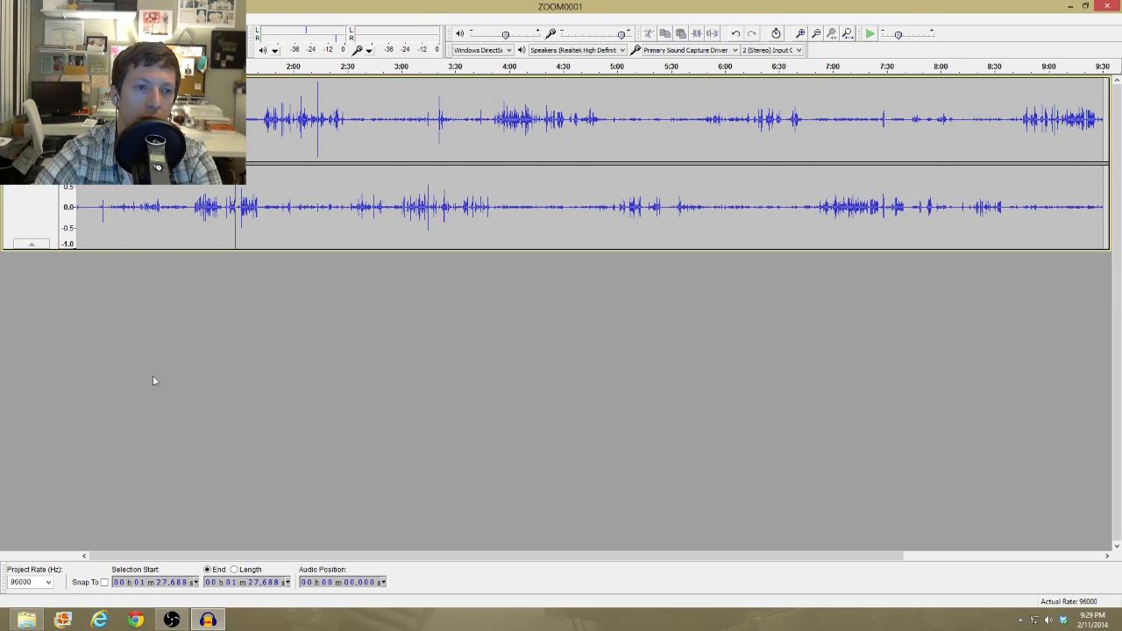
{"action": "left_click", "coordinate": [119, 207]}
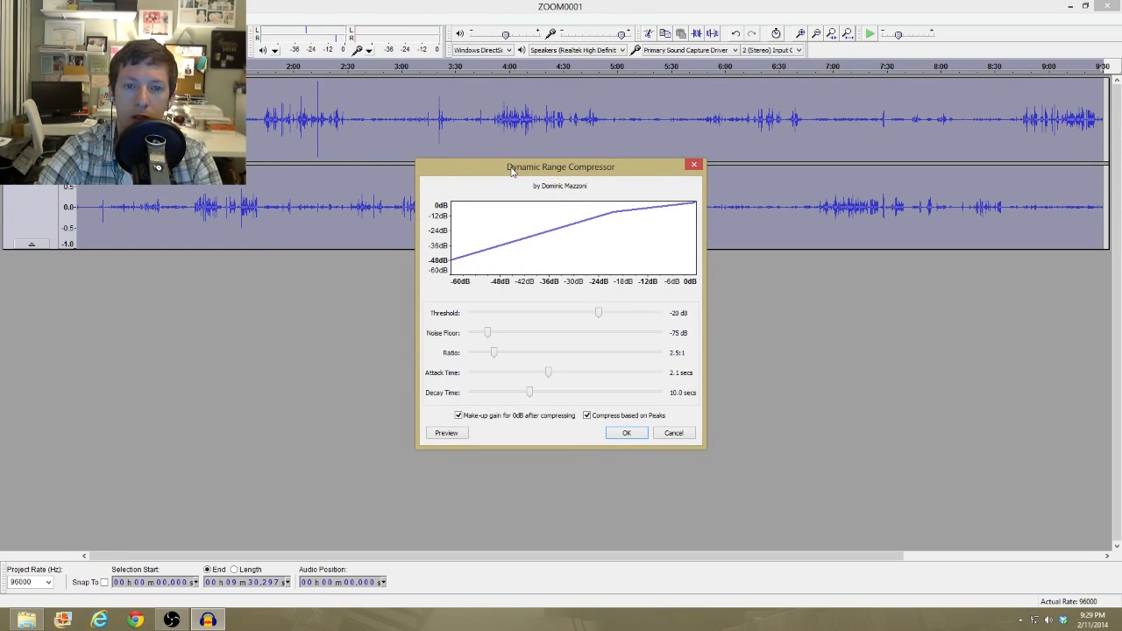
Apply the Compressor to ZOOM0001 with its reviewed threshold, ratio and gain settings.
{"action": "left_click_drag", "start_coordinate": [561, 166], "coordinate": [533, 130]}
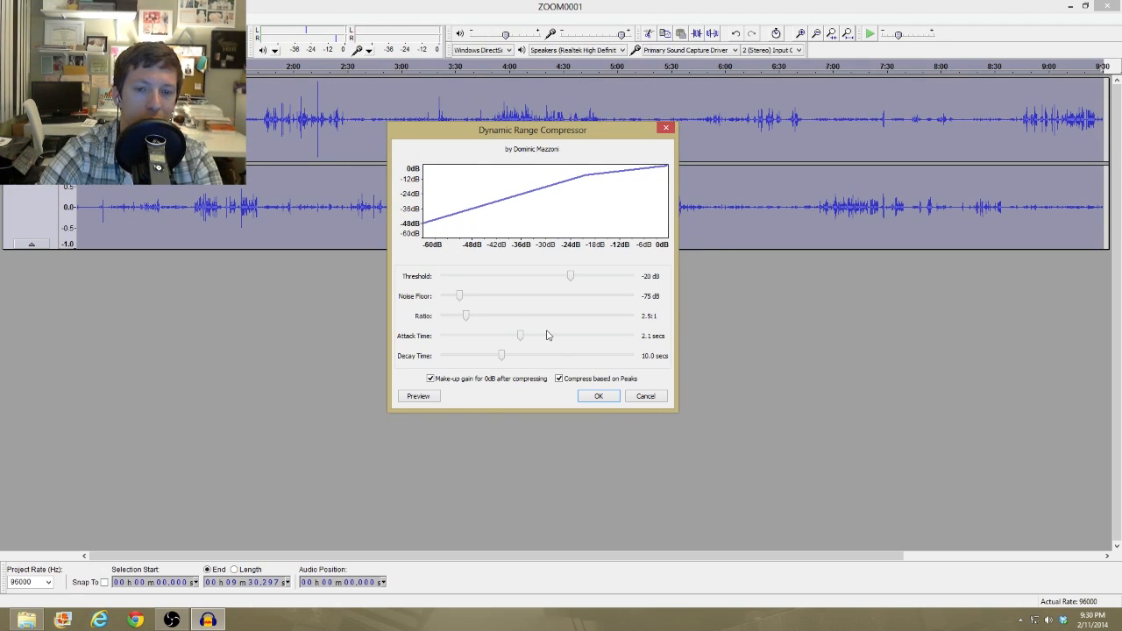
{"action": "mouse_move", "coordinate": [517, 174]}
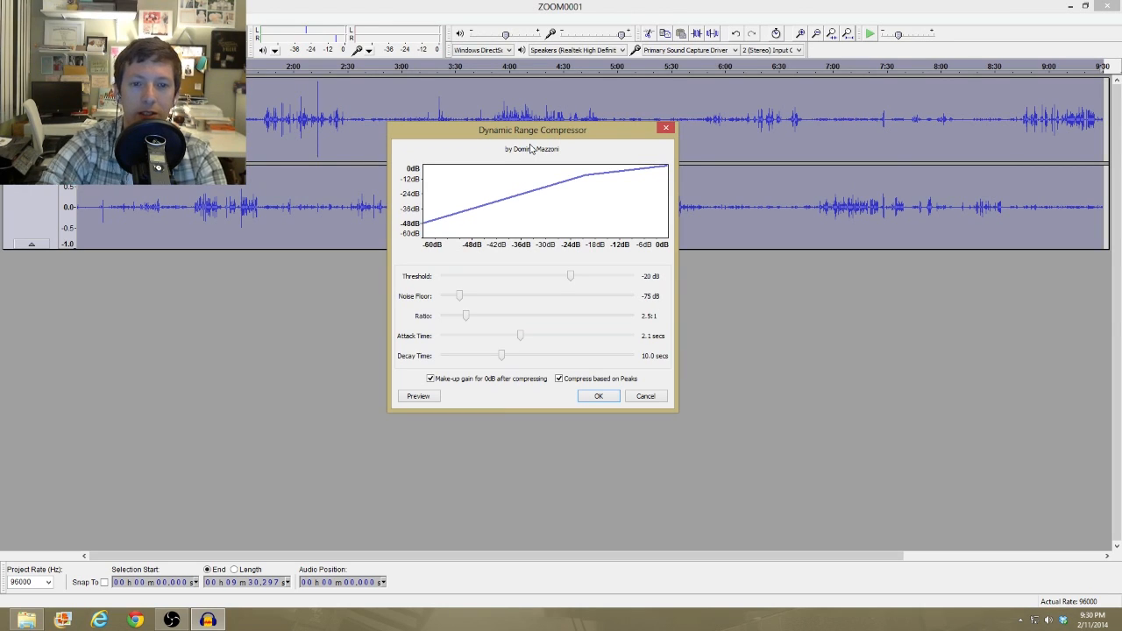
{"action": "mouse_move", "coordinate": [452, 295]}
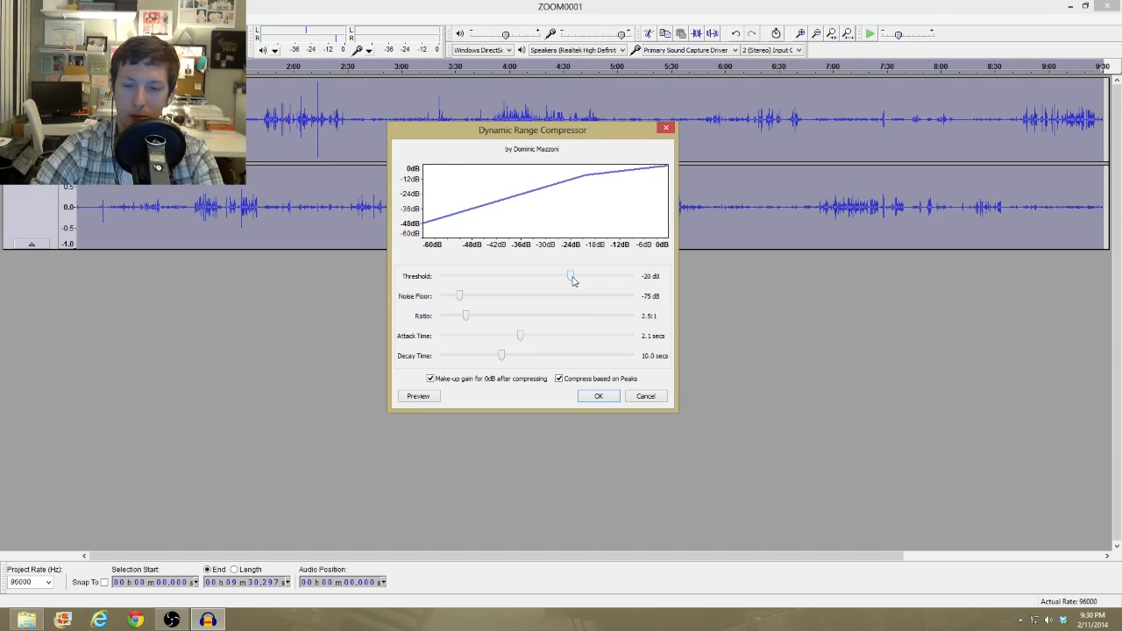
{"action": "mouse_move", "coordinate": [439, 298]}
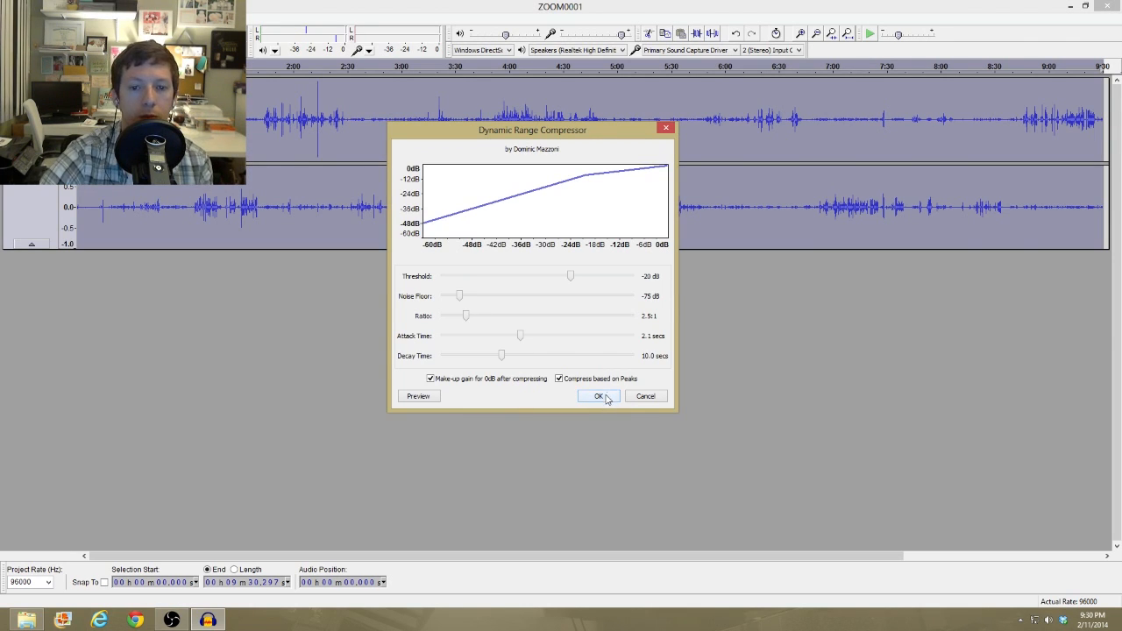
{"action": "left_click", "coordinate": [600, 396]}
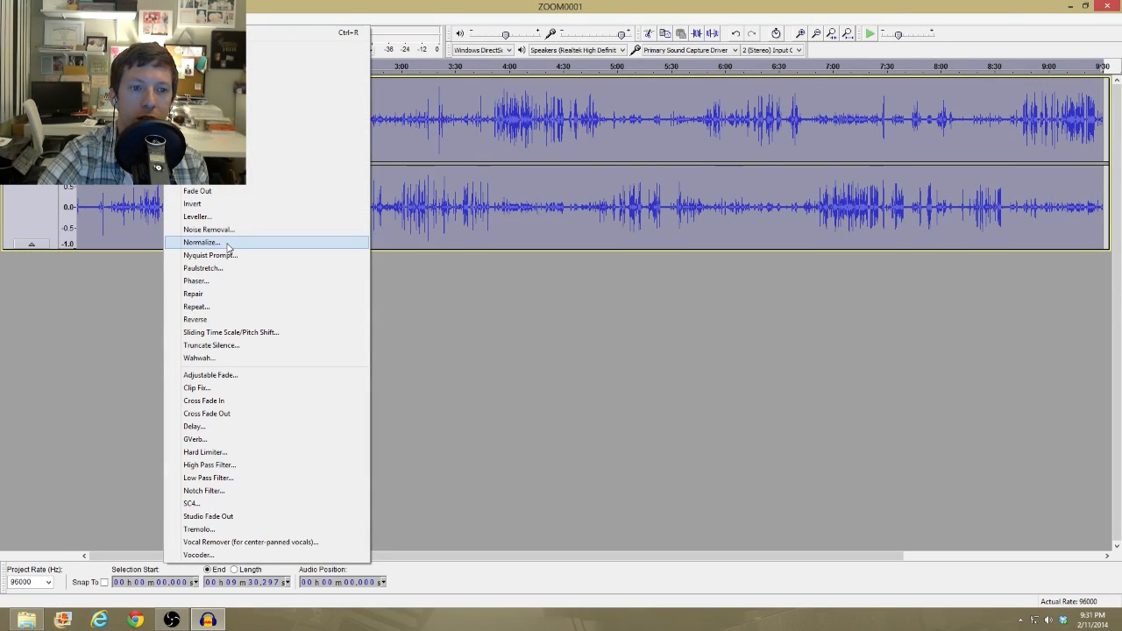
Normalize the track to a -3.0 dB peak with DC offset removed.
{"action": "left_click", "coordinate": [200, 242]}
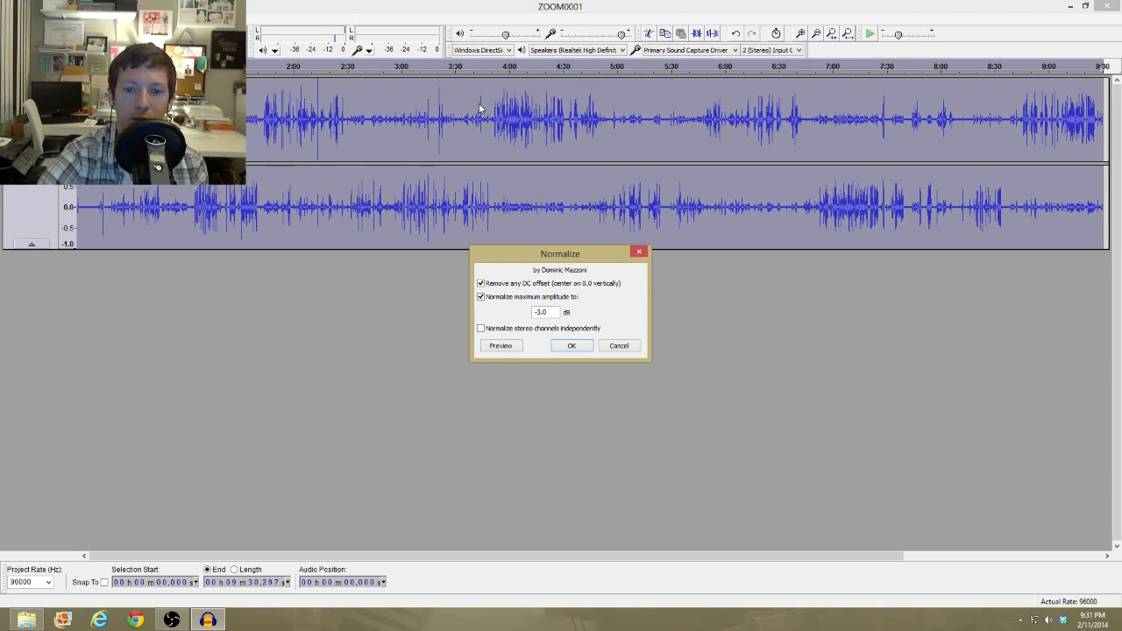
{"action": "left_click", "coordinate": [571, 344]}
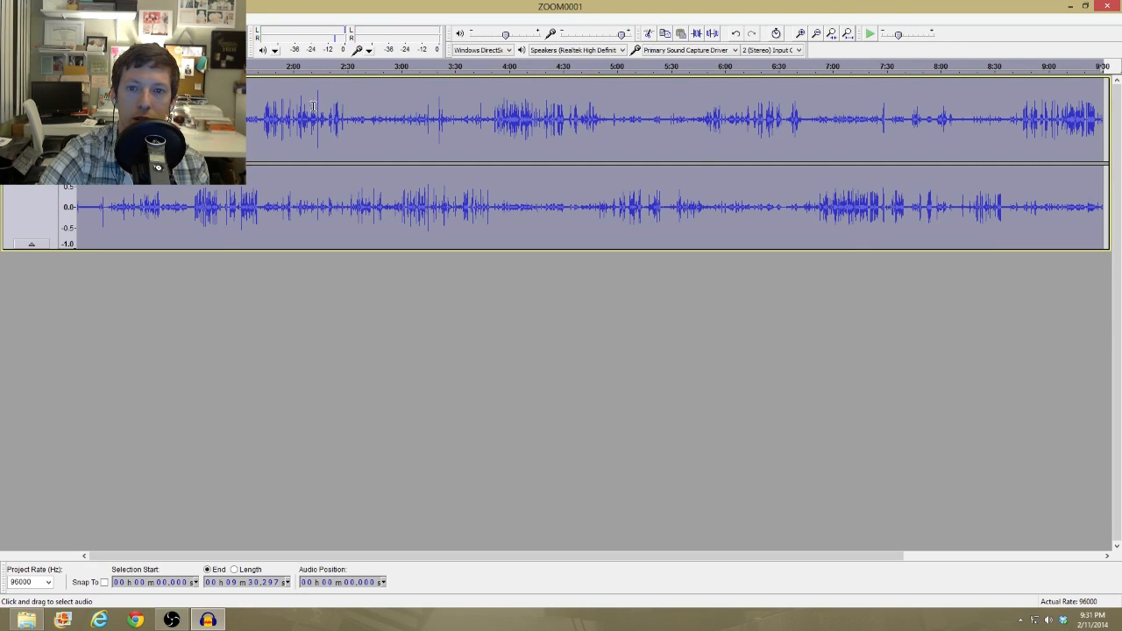
{"action": "left_click", "coordinate": [316, 114]}
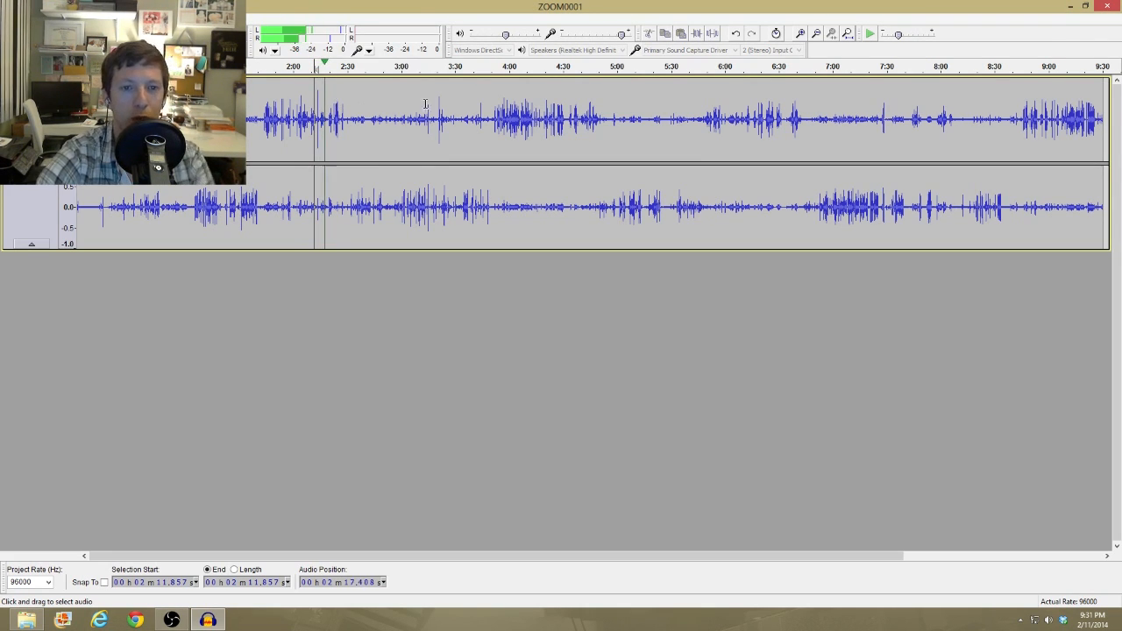
{"action": "left_click", "coordinate": [438, 120]}
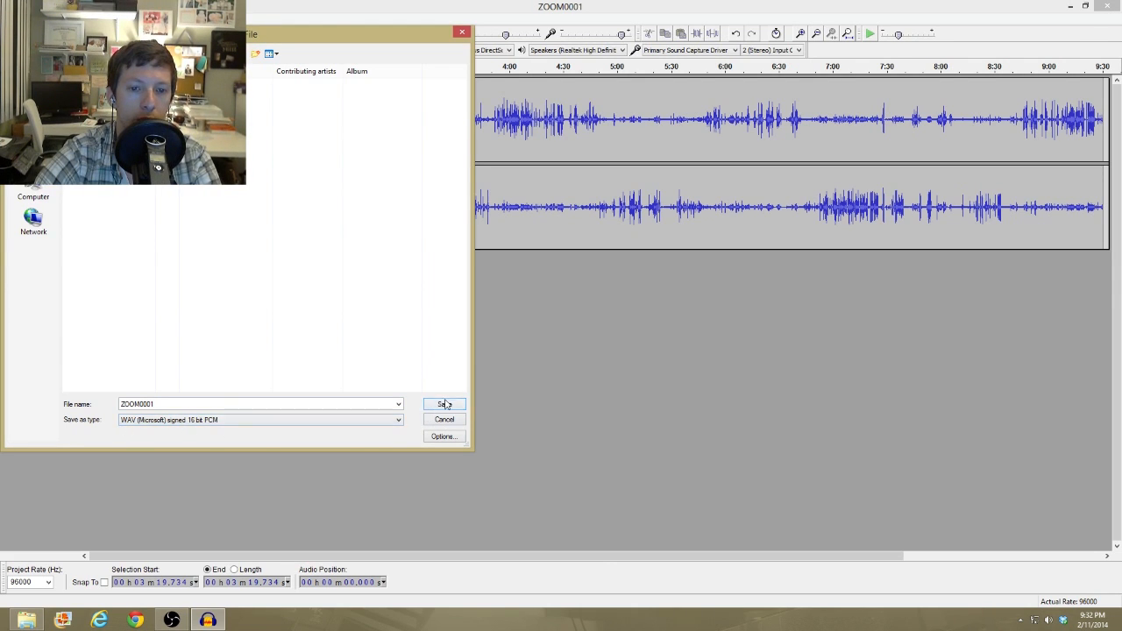
Export the recording as ZOOM0001 WAV 16-bit PCM, accepting the metadata.
{"action": "left_click", "coordinate": [443, 403]}
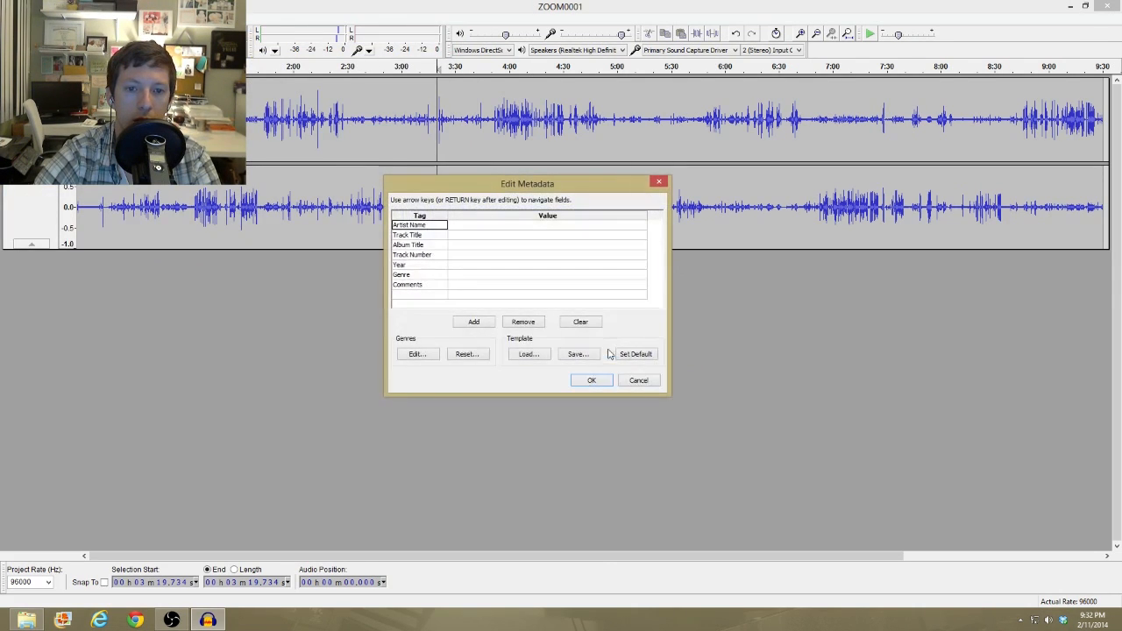
{"action": "left_click", "coordinate": [591, 378]}
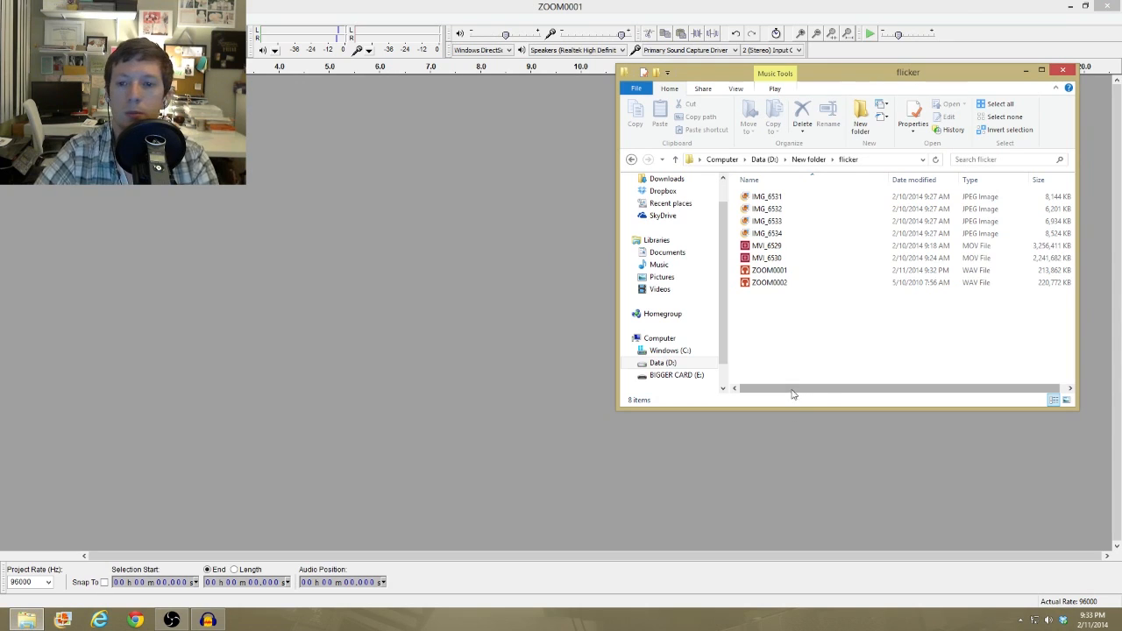
Select the ZOOM0002 recording in the flicker folder.
{"action": "left_click", "coordinate": [768, 282]}
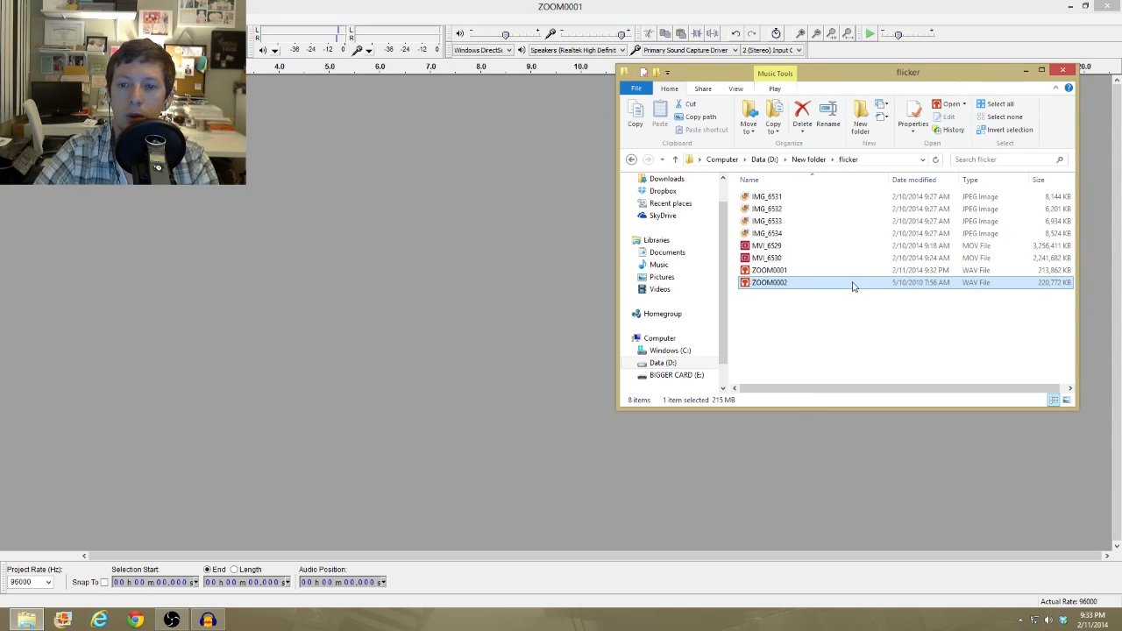
Import ZOOM0002 into Audacity as a copied stereo track.
{"action": "double_click", "coordinate": [768, 283]}
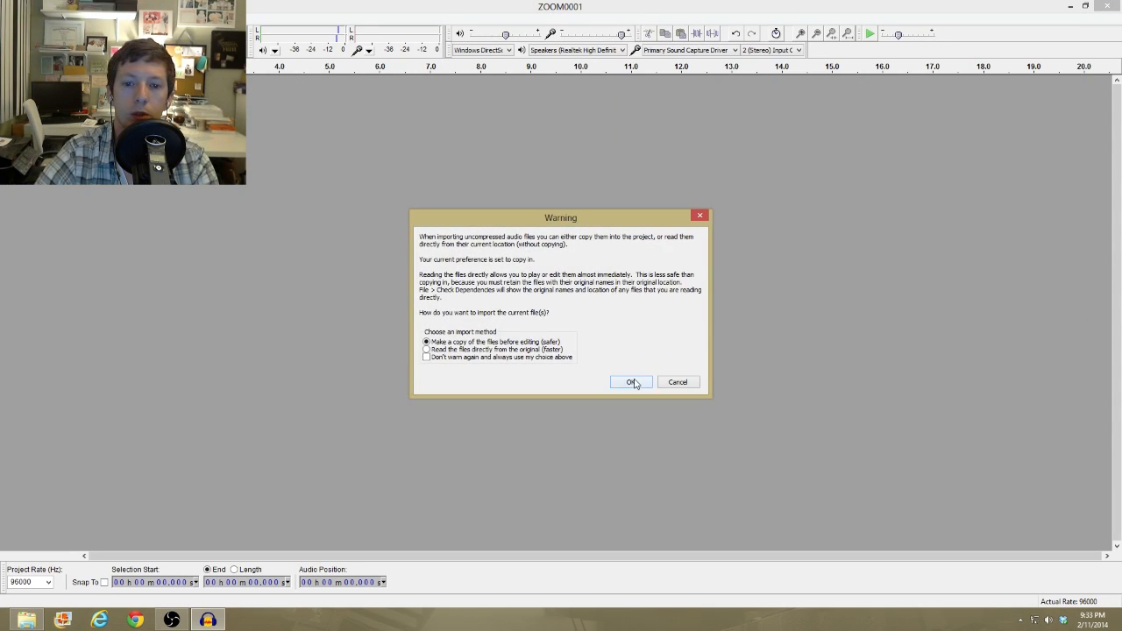
{"action": "left_click", "coordinate": [631, 382]}
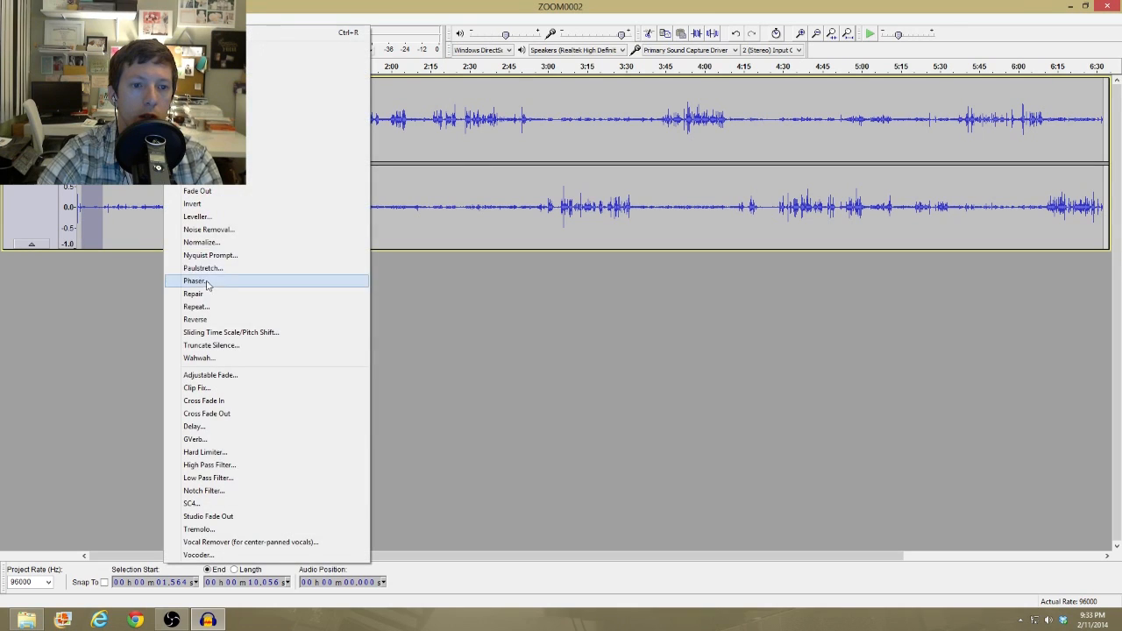
Run Noise Removal on the ZOOM0002 recording.
{"action": "left_click", "coordinate": [208, 227]}
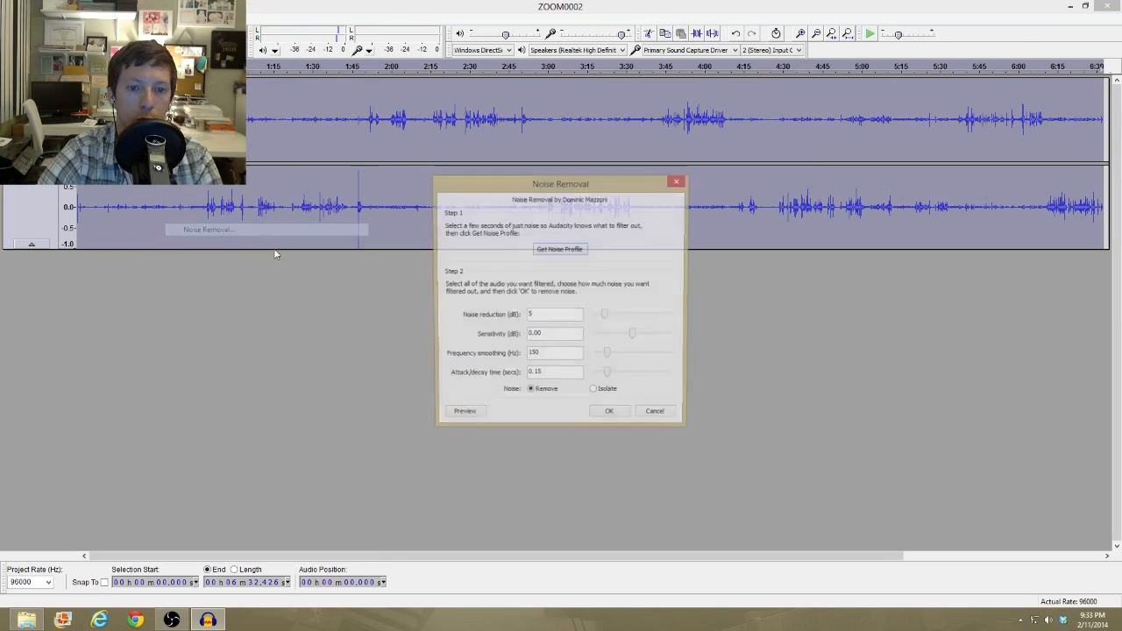
{"action": "left_click", "coordinate": [610, 410]}
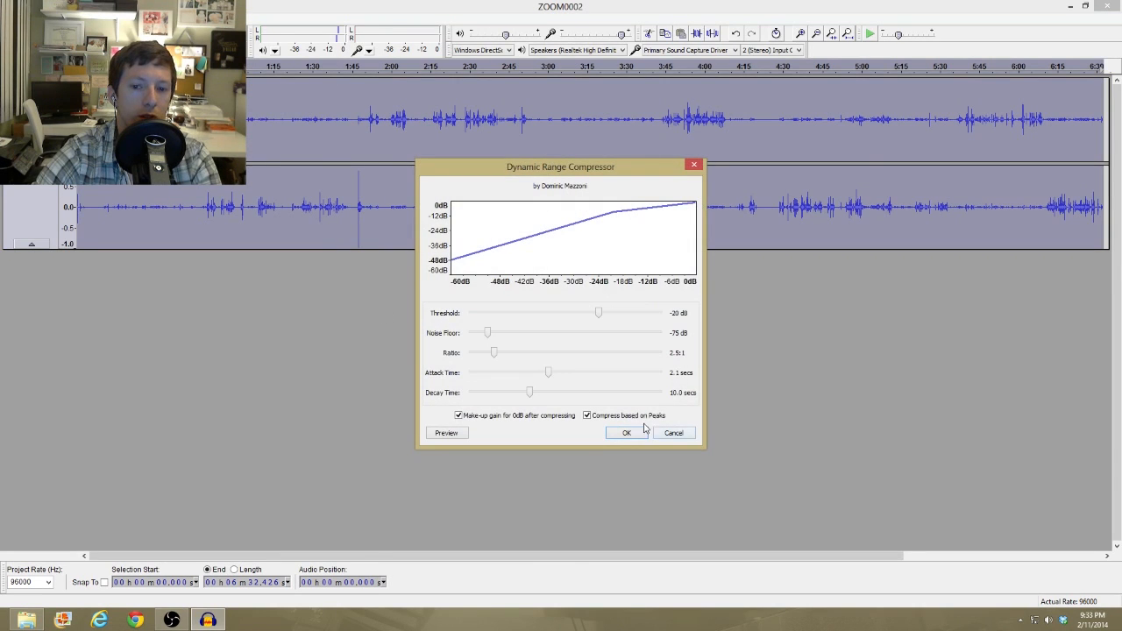
Apply the Dynamic Range Compressor to the ZOOM0002 recording with make-up gain and peak-based compression kept on.
{"action": "left_click", "coordinate": [626, 432]}
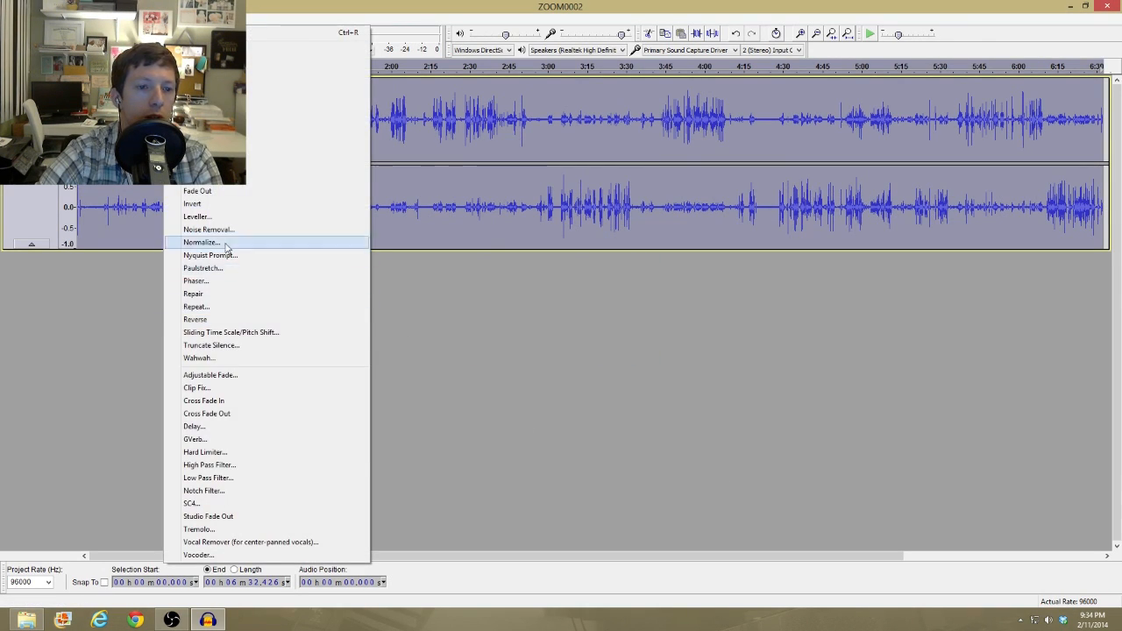
Normalize the ZOOM0002 recording via Effect > Normalize.
{"action": "left_click", "coordinate": [200, 242]}
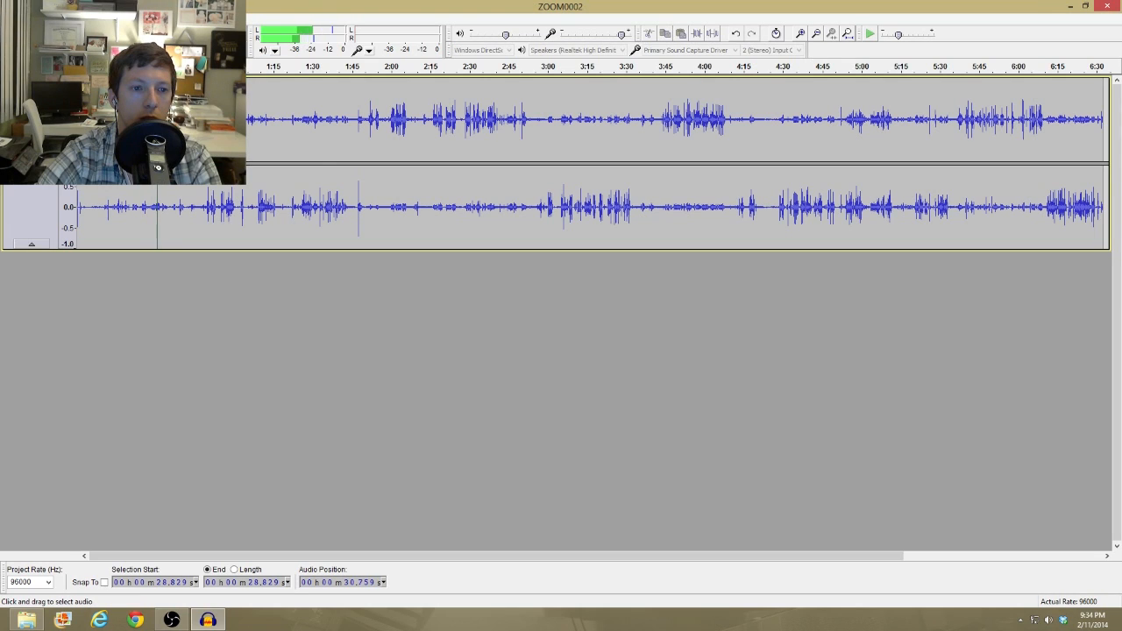
Export the processed ZOOM0002 recording as a 16-bit WAV file, accepting the default metadata.
{"action": "left_click", "coordinate": [230, 207]}
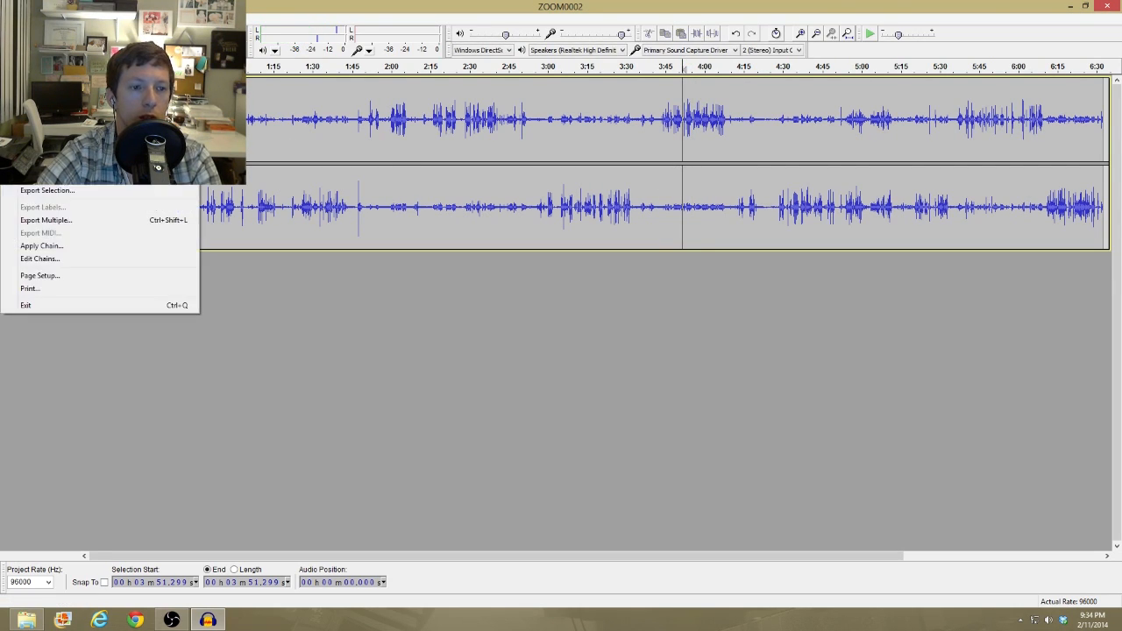
{"action": "left_click", "coordinate": [45, 190]}
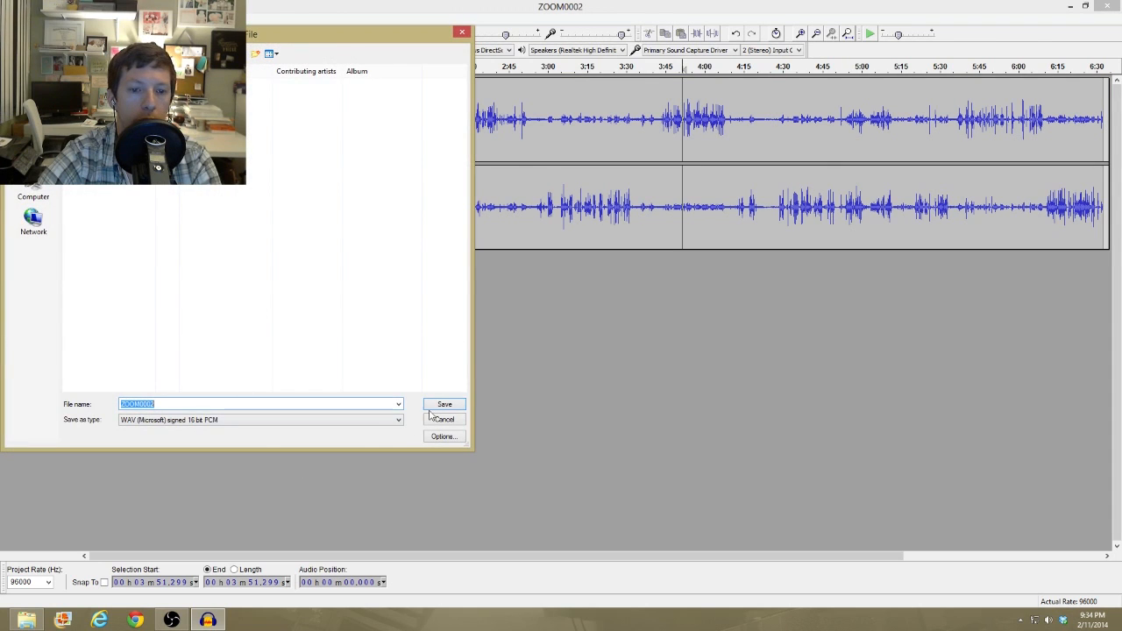
{"action": "left_click", "coordinate": [445, 404]}
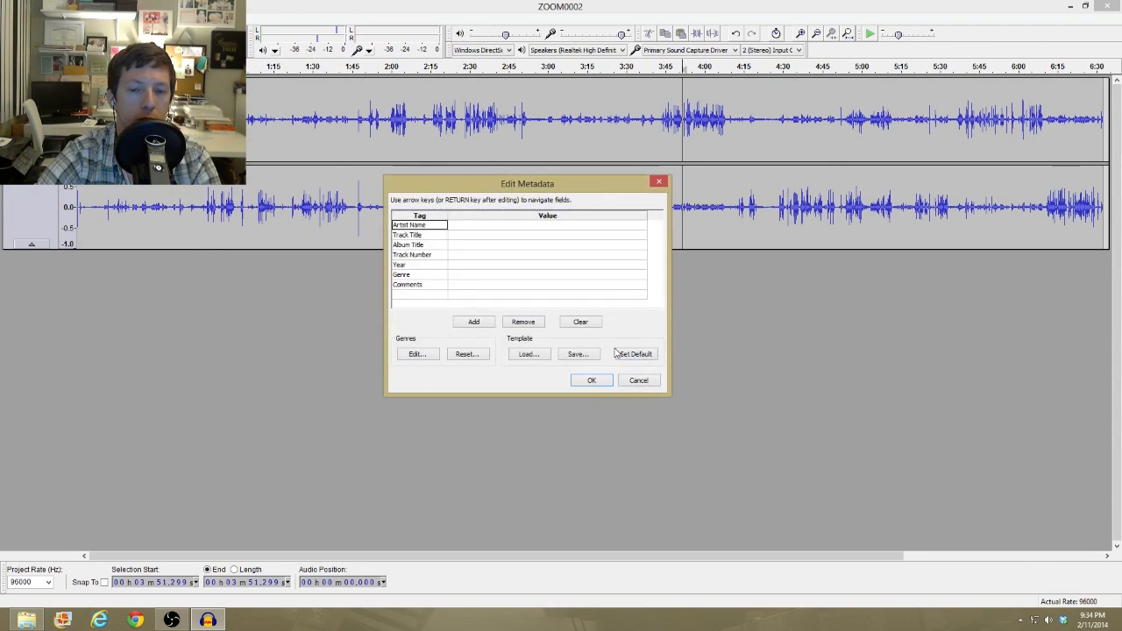
{"action": "left_click", "coordinate": [591, 378]}
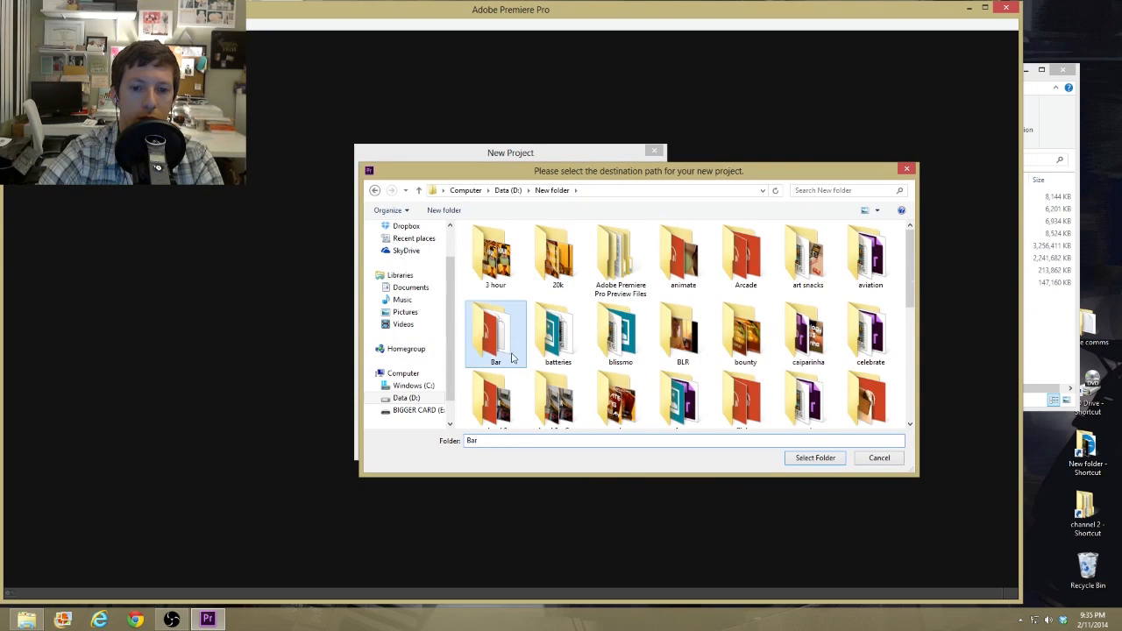
Set the new project's location to the flicker folder and name the project flicker.
{"action": "scroll", "scroll_direction": "down", "scroll_amount": 3}
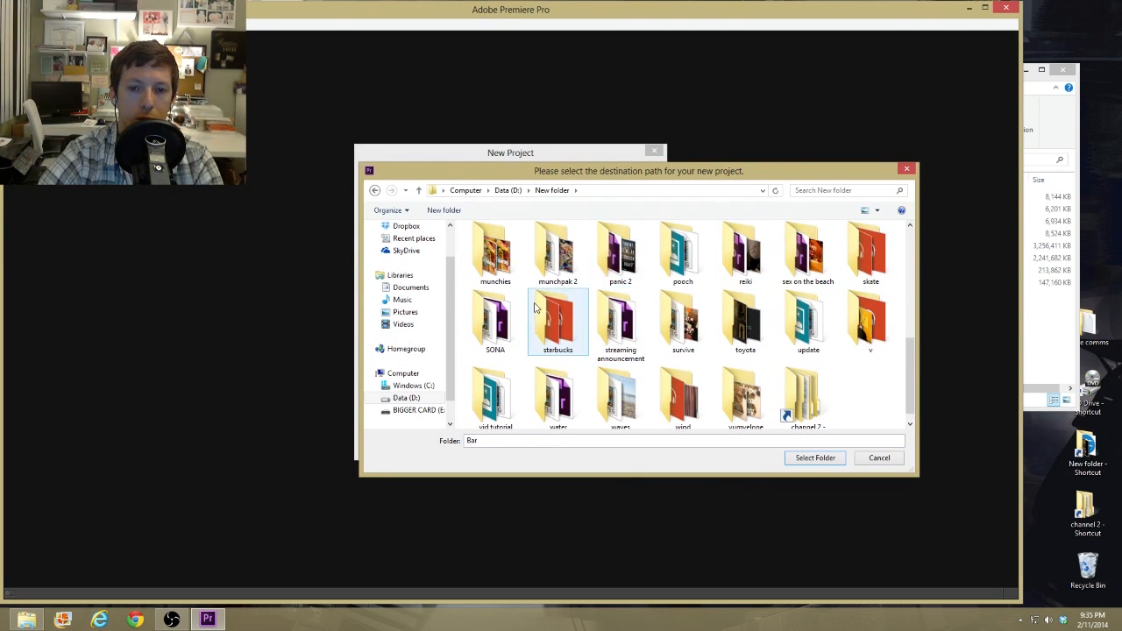
{"action": "scroll", "scroll_direction": "down", "scroll_amount": 3}
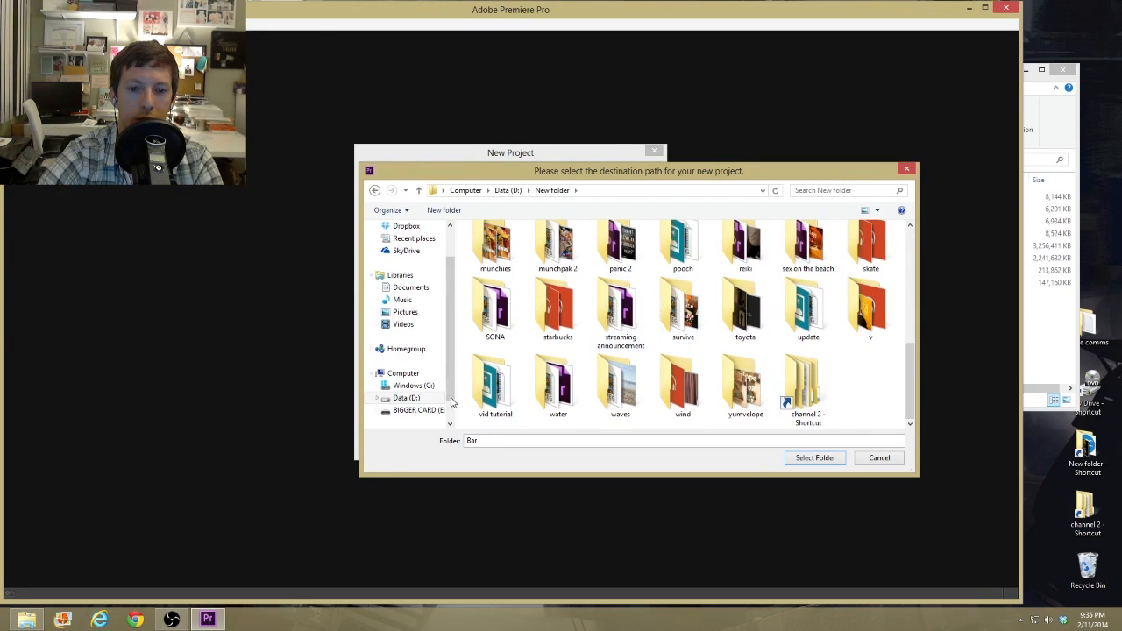
{"action": "mouse_move", "coordinate": [558, 307]}
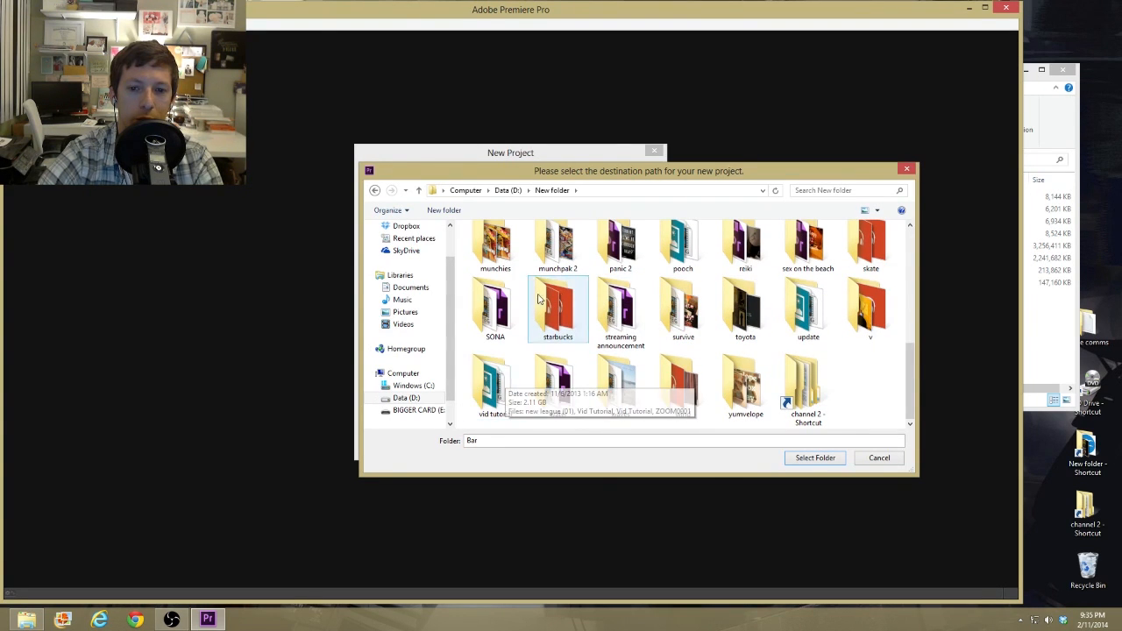
{"action": "scroll", "scroll_direction": "up", "scroll_amount": 3}
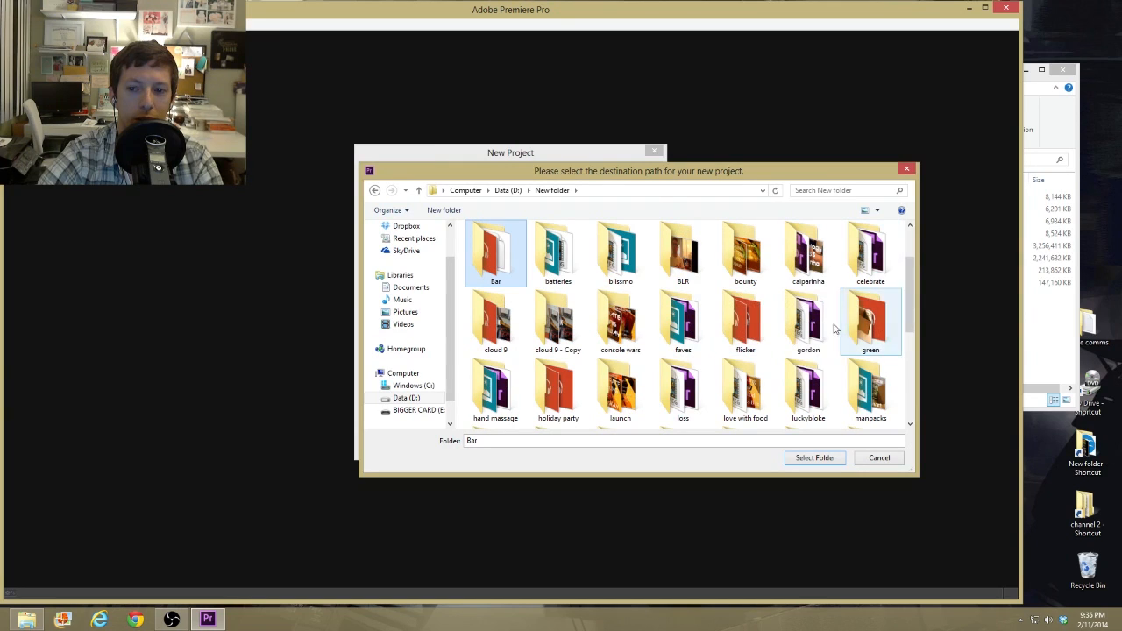
{"action": "mouse_move", "coordinate": [558, 319]}
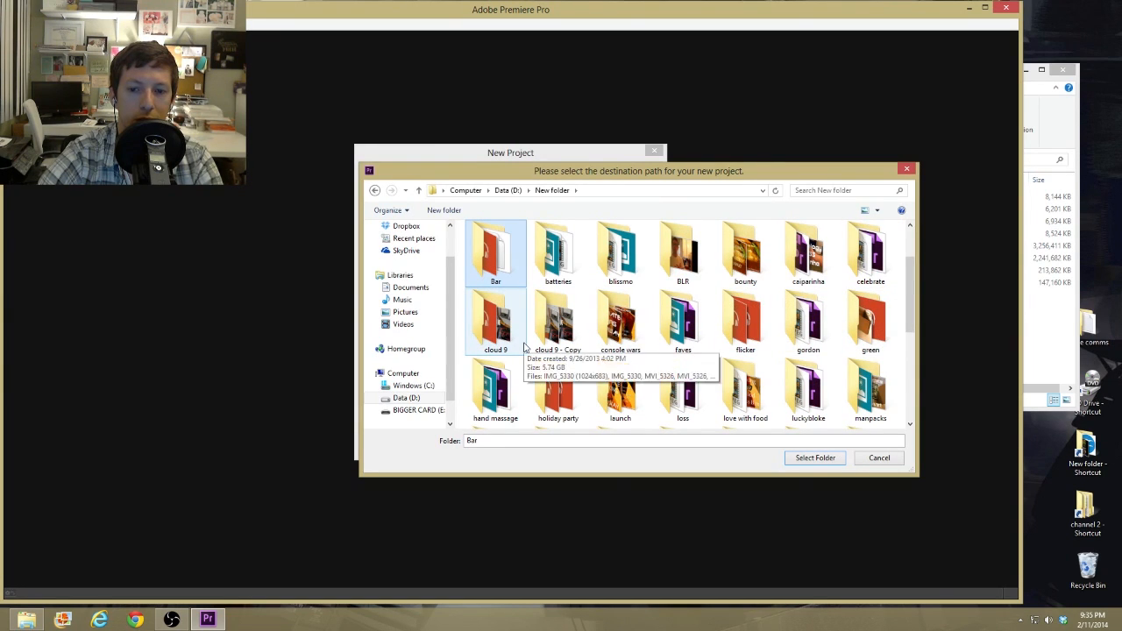
{"action": "double_click", "coordinate": [745, 319]}
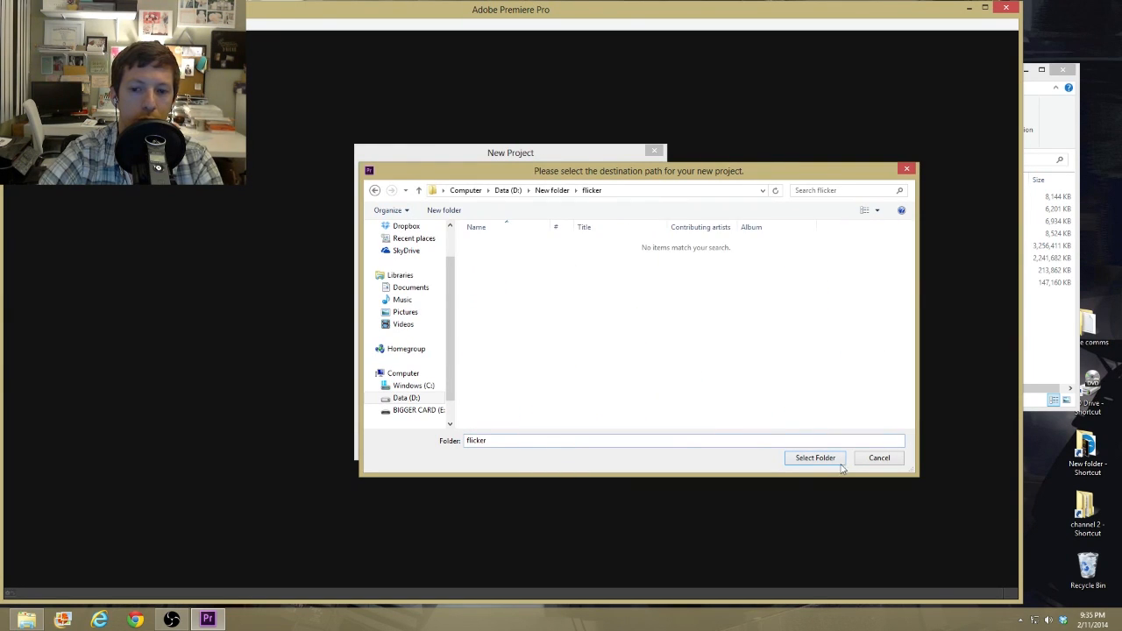
{"action": "left_click", "coordinate": [814, 457]}
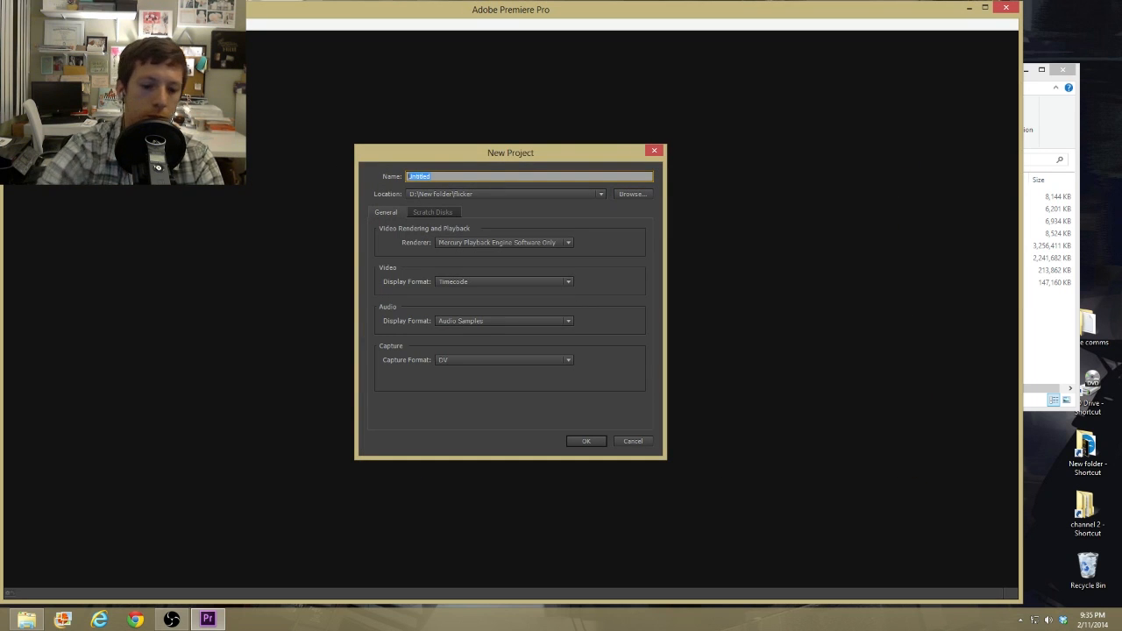
{"action": "left_click", "coordinate": [585, 442]}
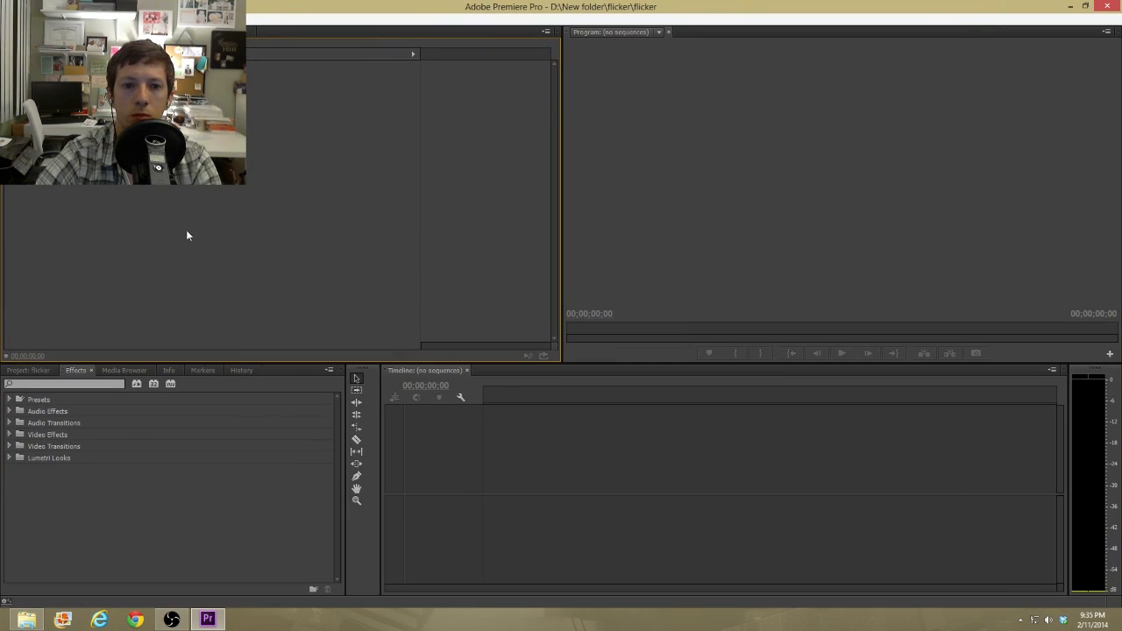
Import the two MVI videos and two ZOOM WAV recordings from the flicker folder into the project.
{"action": "left_click", "coordinate": [26, 370]}
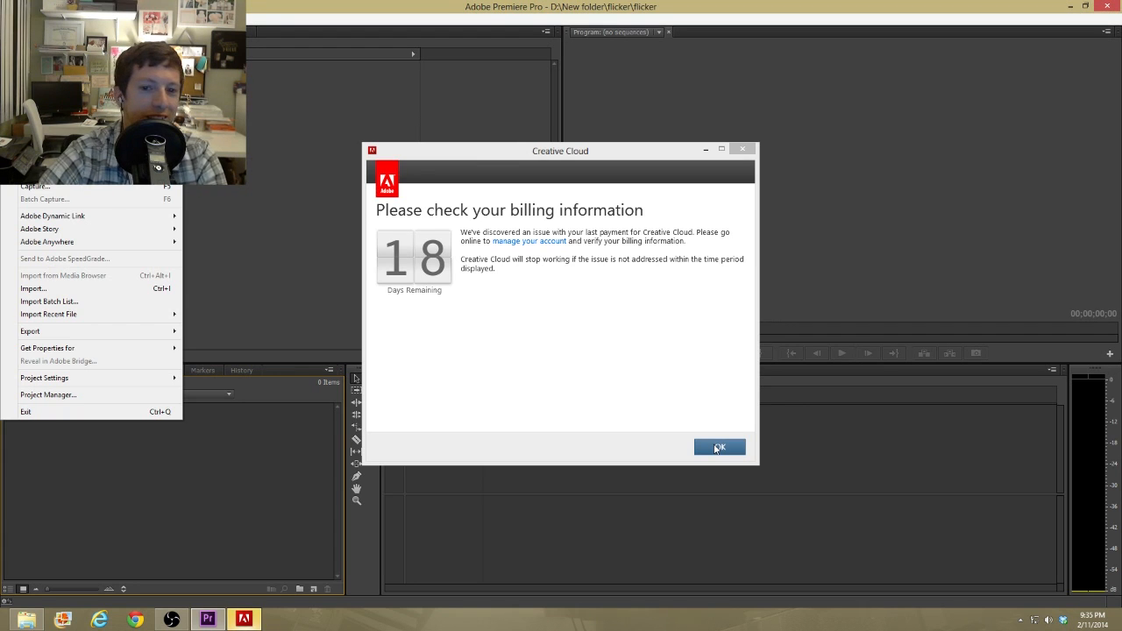
{"action": "left_click", "coordinate": [719, 447]}
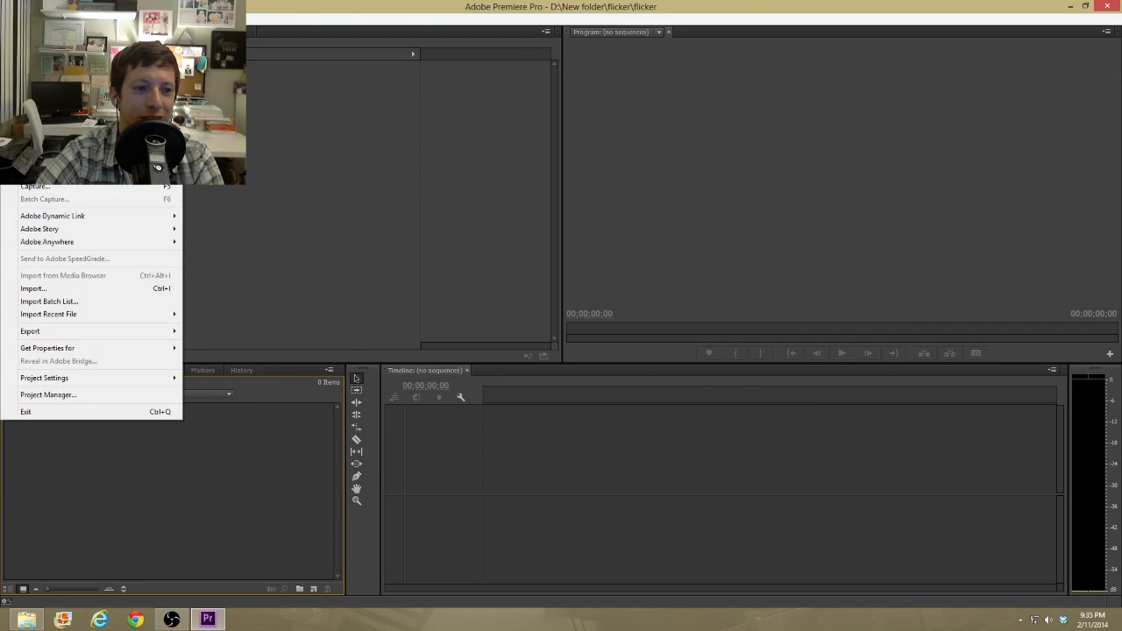
{"action": "left_click", "coordinate": [32, 288]}
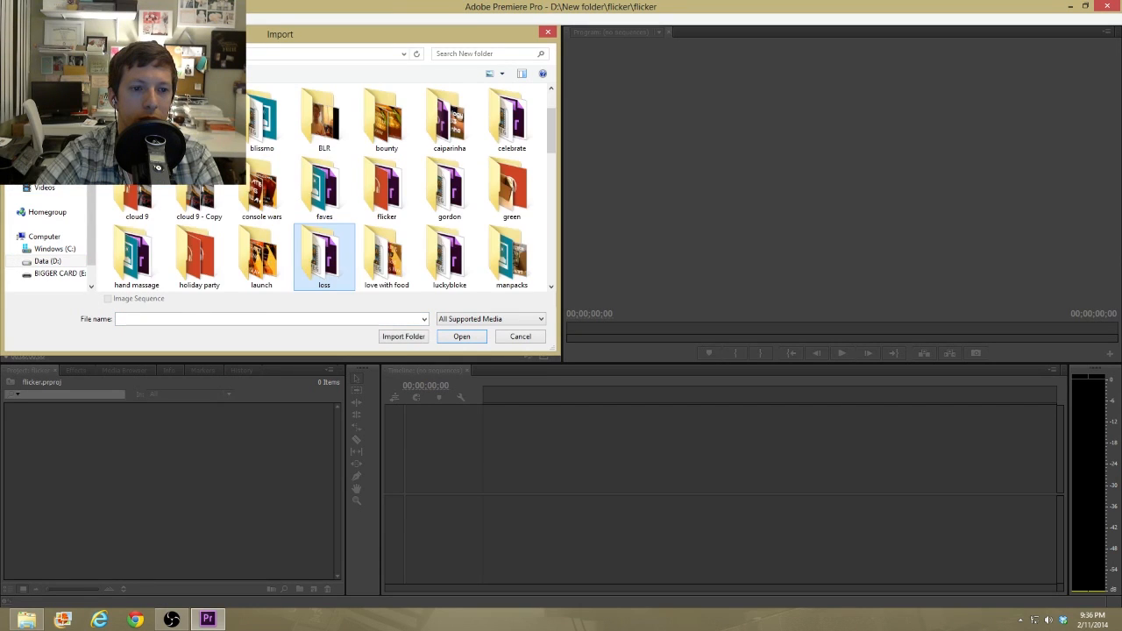
{"action": "scroll", "scroll_direction": "down", "scroll_amount": 3}
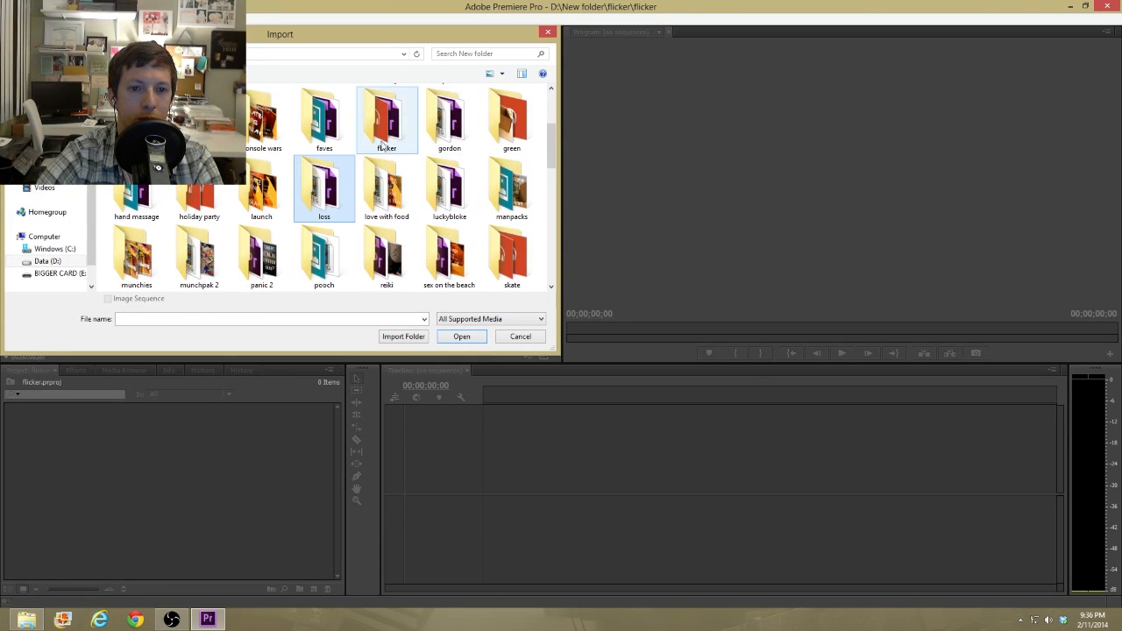
{"action": "double_click", "coordinate": [386, 119]}
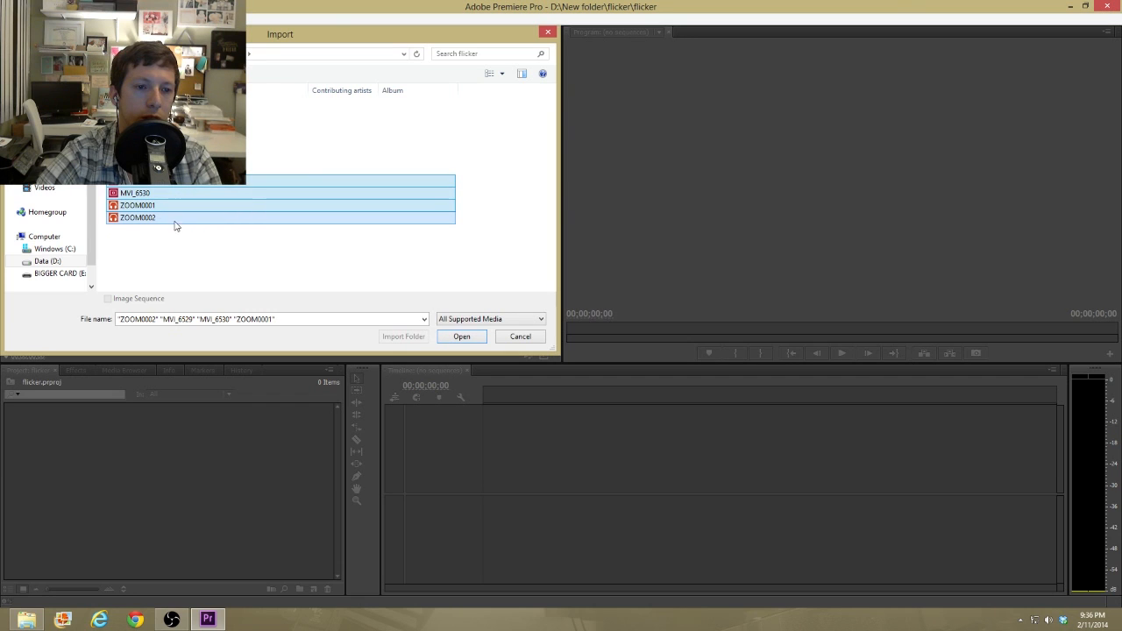
{"action": "left_click", "coordinate": [461, 336]}
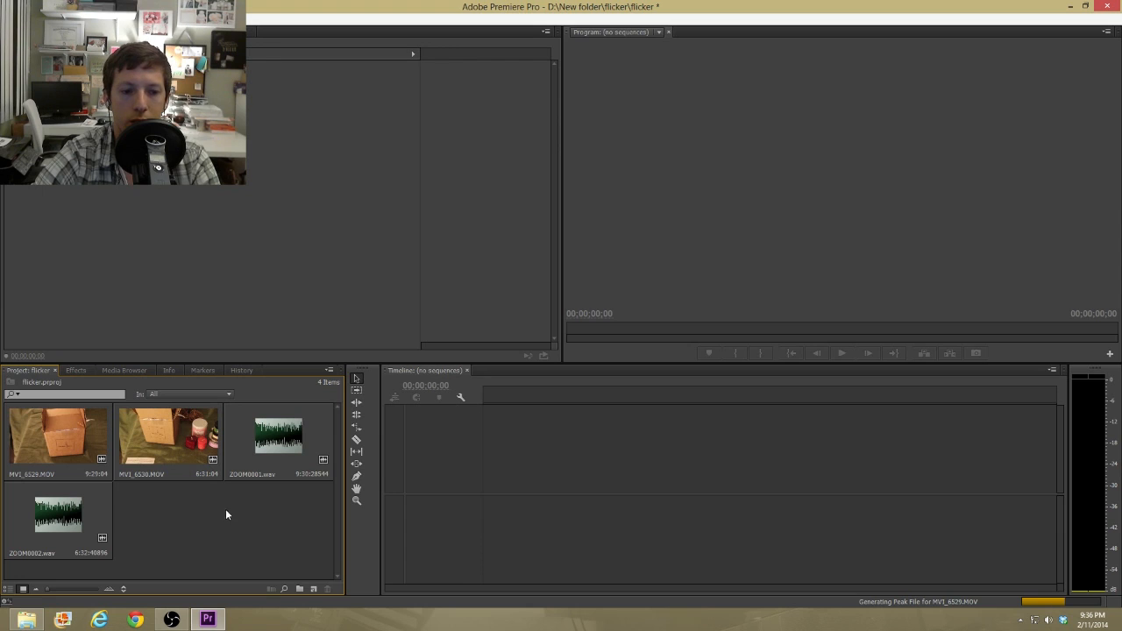
{"action": "mouse_move", "coordinate": [265, 530]}
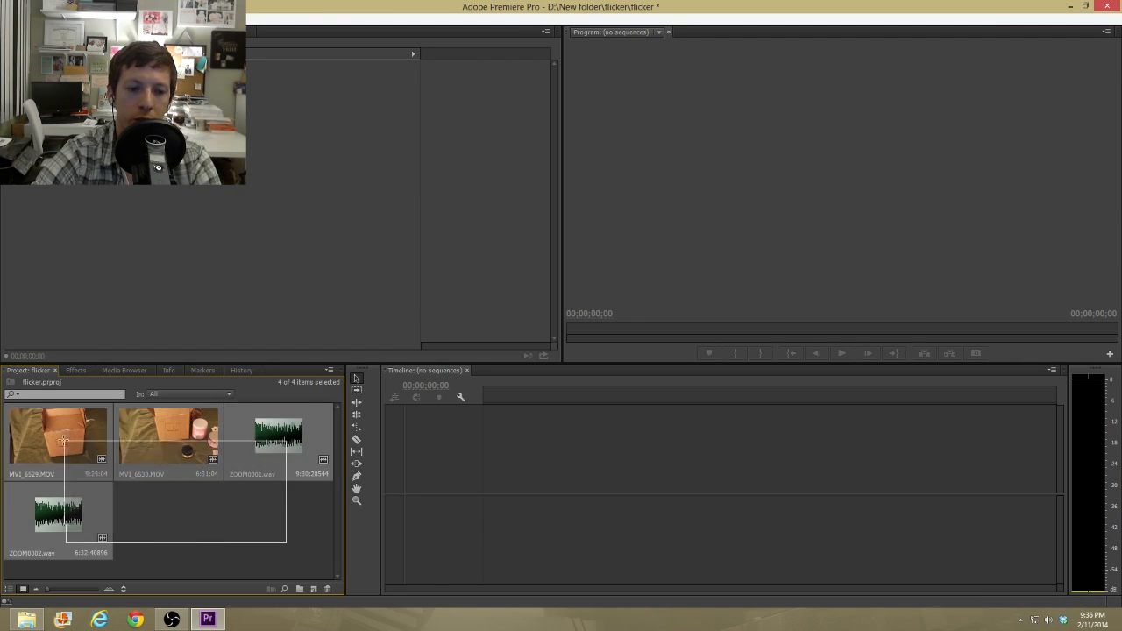
{"action": "left_click", "coordinate": [182, 527]}
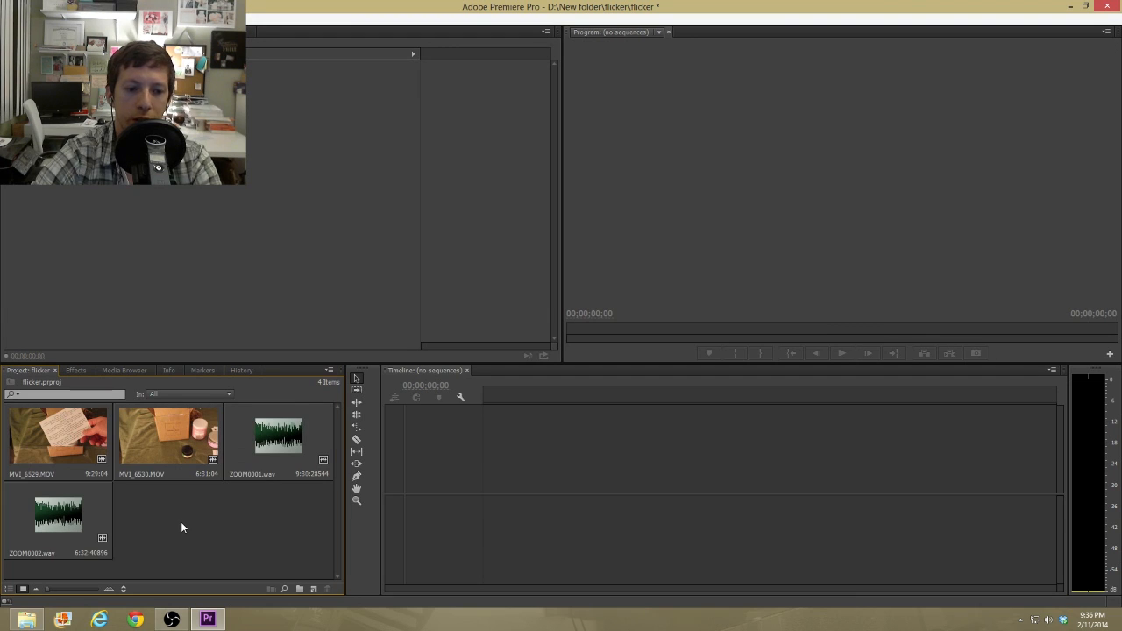
{"action": "mouse_move", "coordinate": [219, 519]}
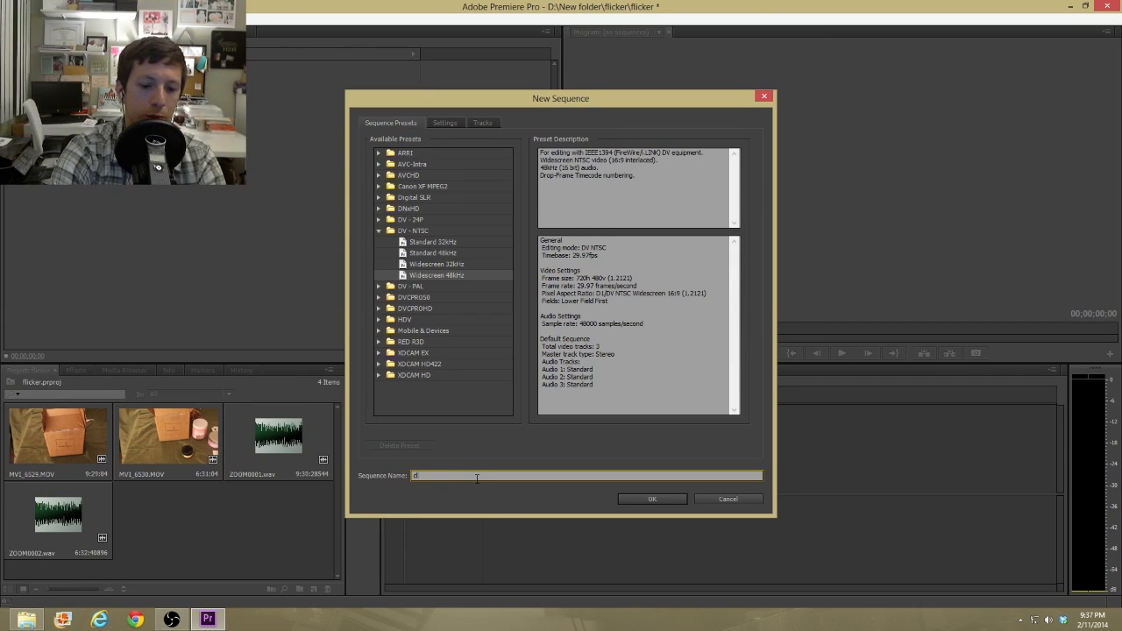
Create a sequence named flicker holding the MVI clip, changing sequence settings to match the clip.
{"action": "left_click", "coordinate": [652, 498]}
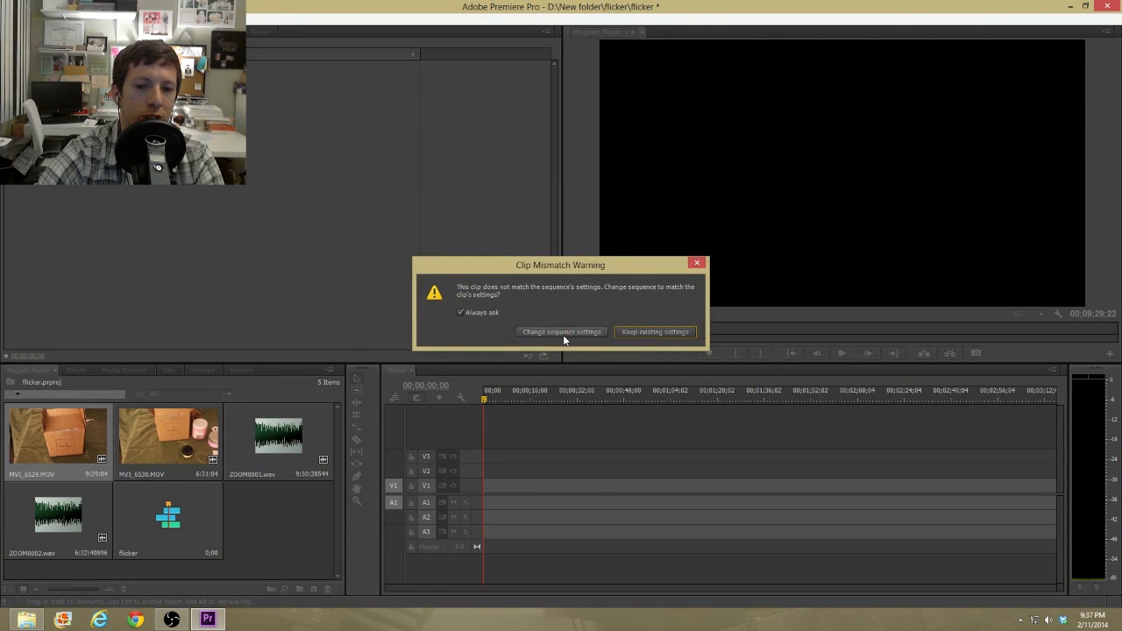
{"action": "left_click", "coordinate": [656, 331]}
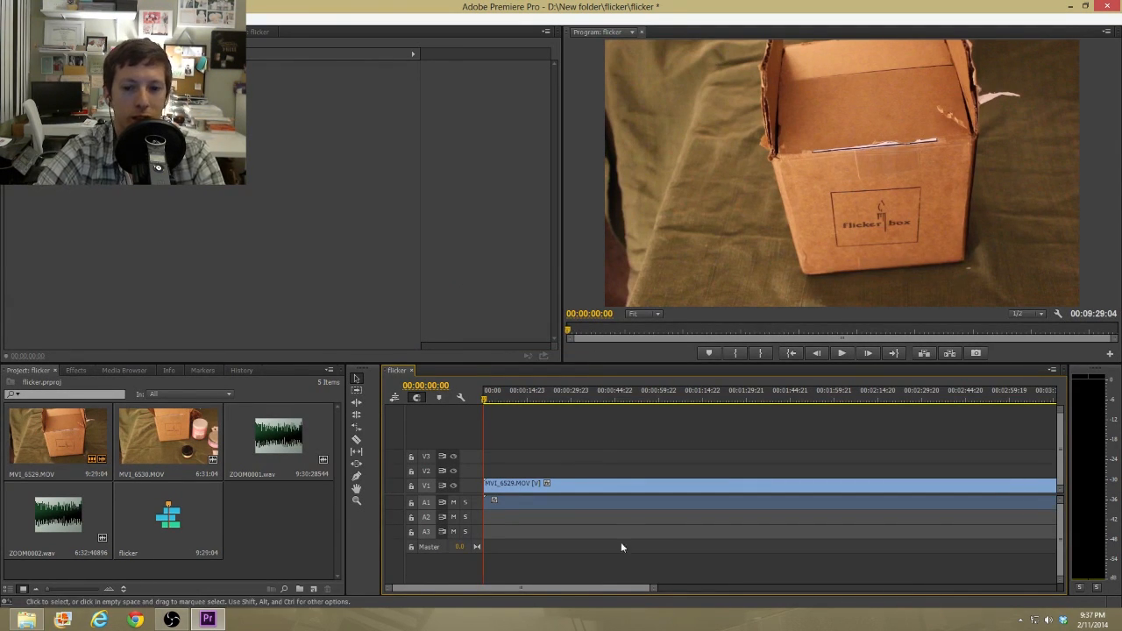
{"action": "mouse_move", "coordinate": [593, 561]}
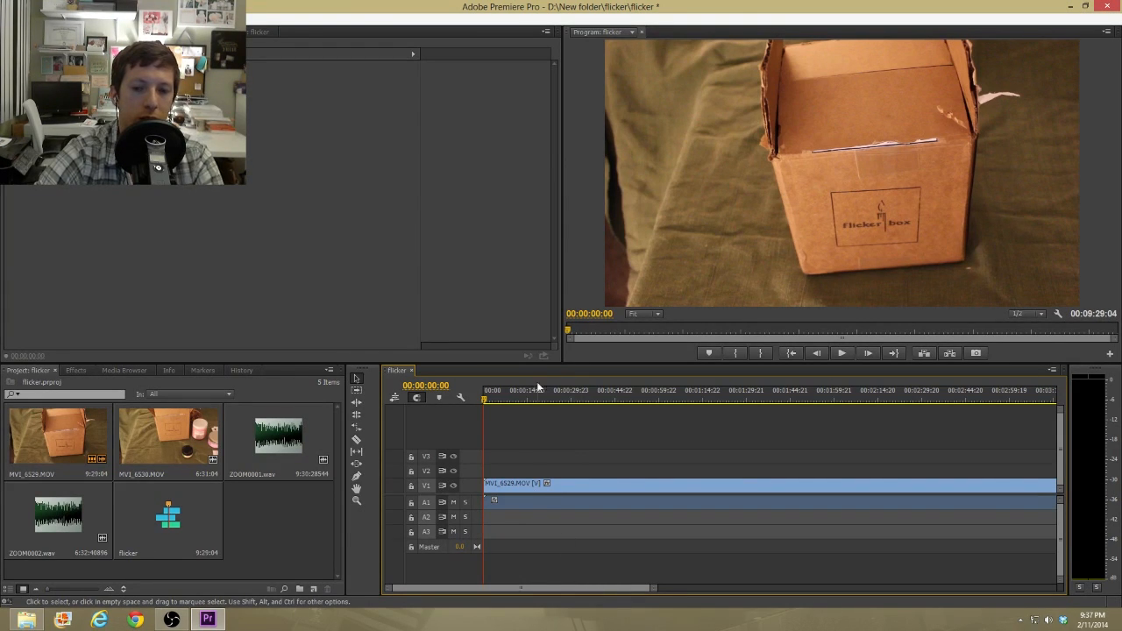
{"action": "mouse_move", "coordinate": [496, 412]}
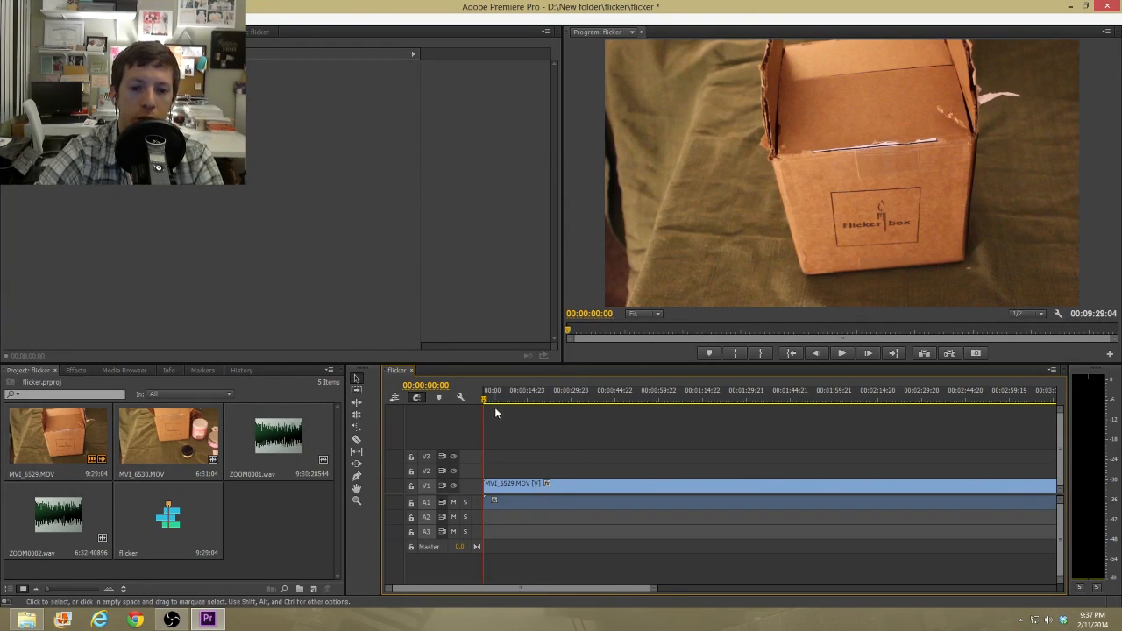
{"action": "left_click", "coordinate": [512, 400]}
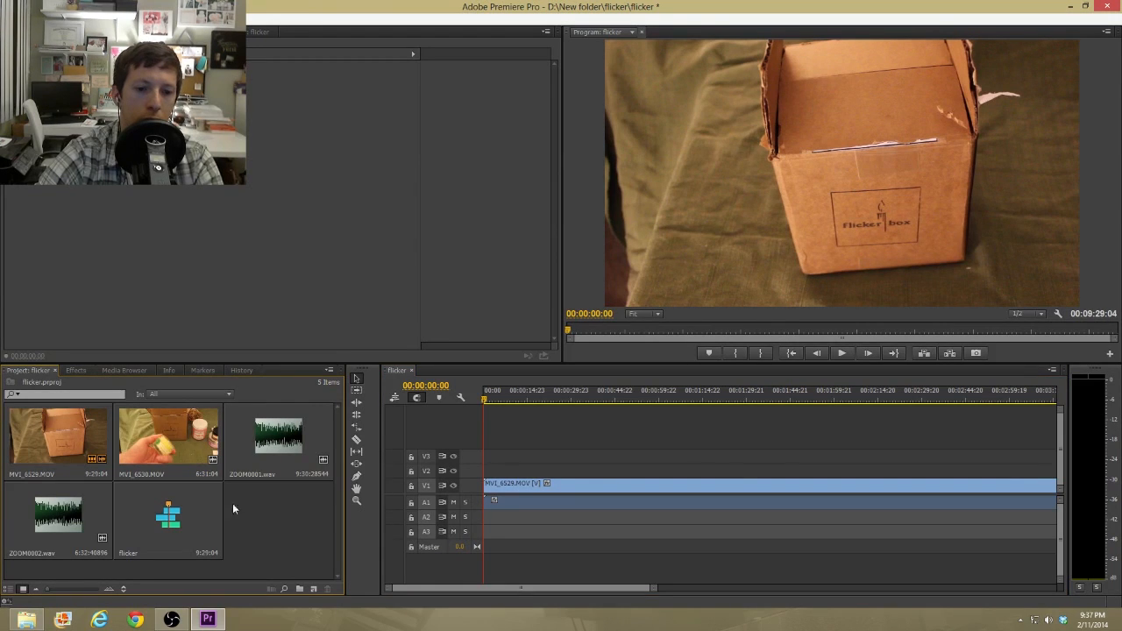
{"action": "left_click_drag", "start_coordinate": [252, 439], "coordinate": [772, 517]}
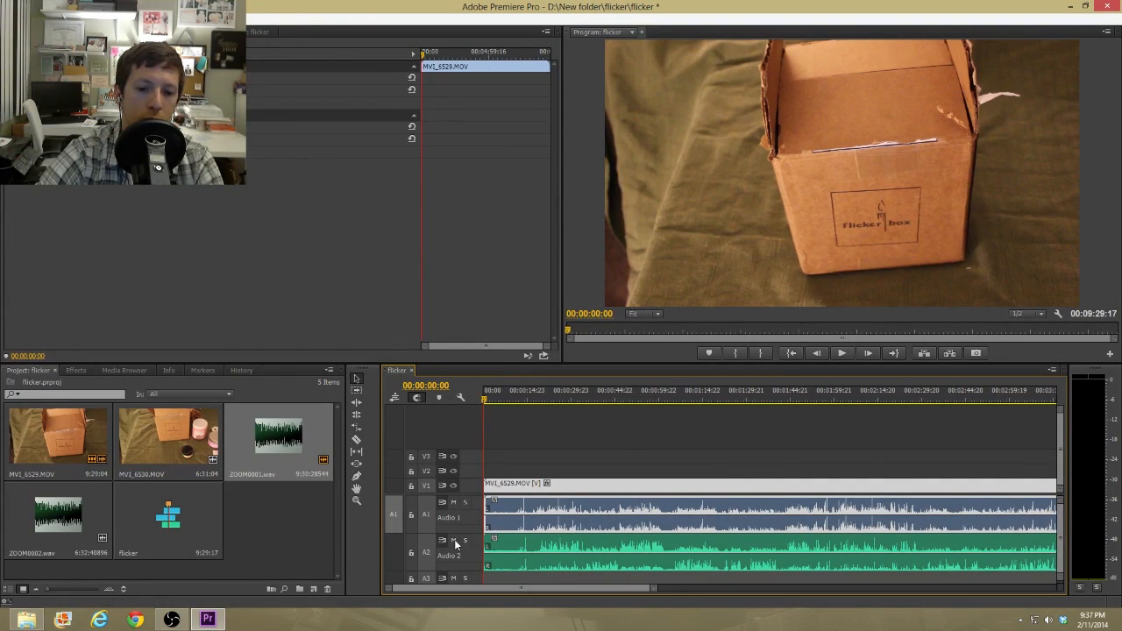
{"action": "left_click", "coordinate": [453, 540]}
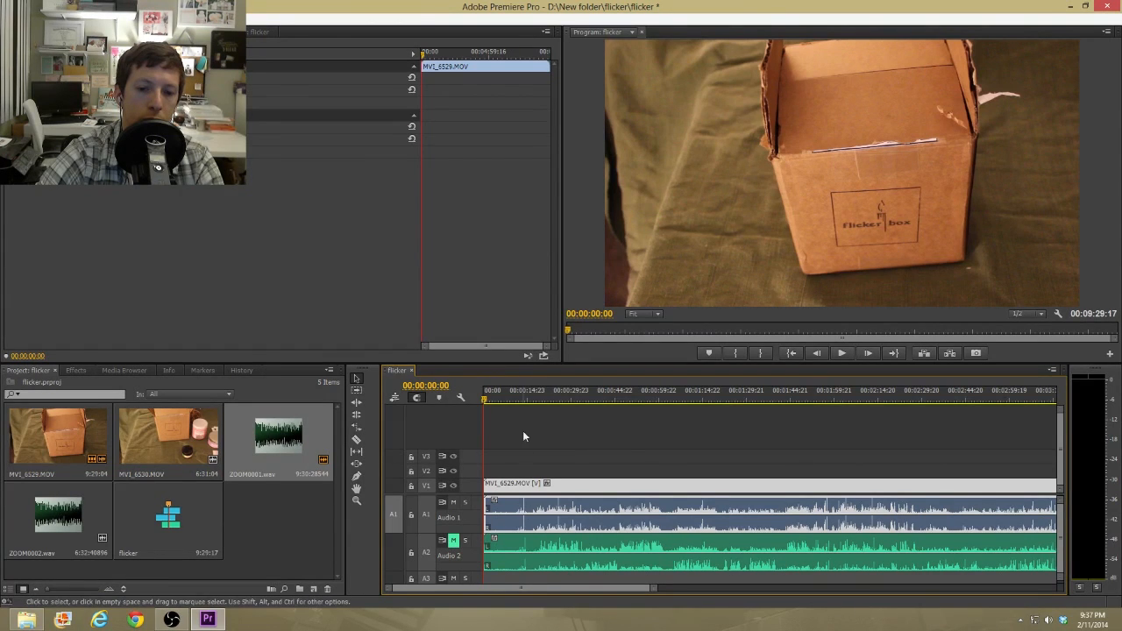
{"action": "left_click", "coordinate": [523, 389]}
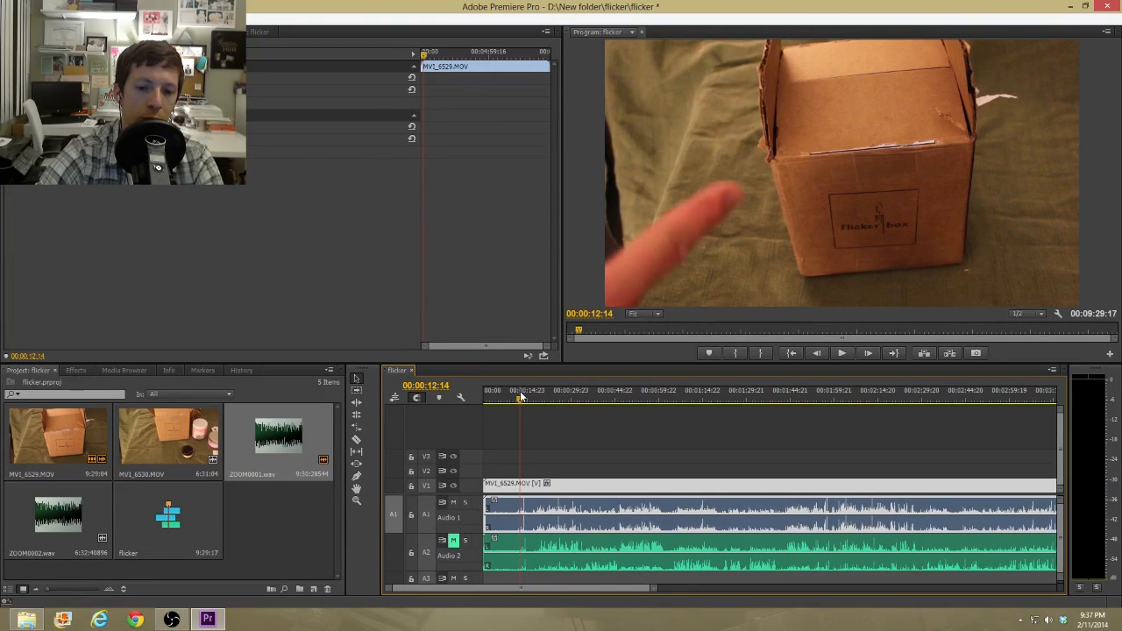
{"action": "left_click", "coordinate": [840, 353]}
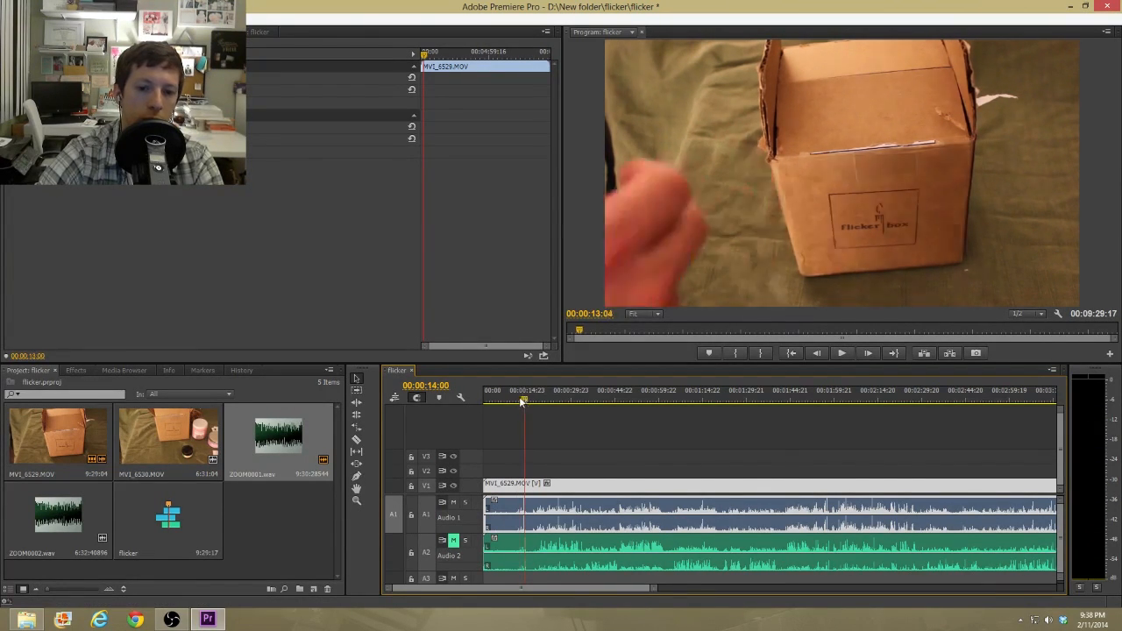
{"action": "left_click", "coordinate": [509, 400]}
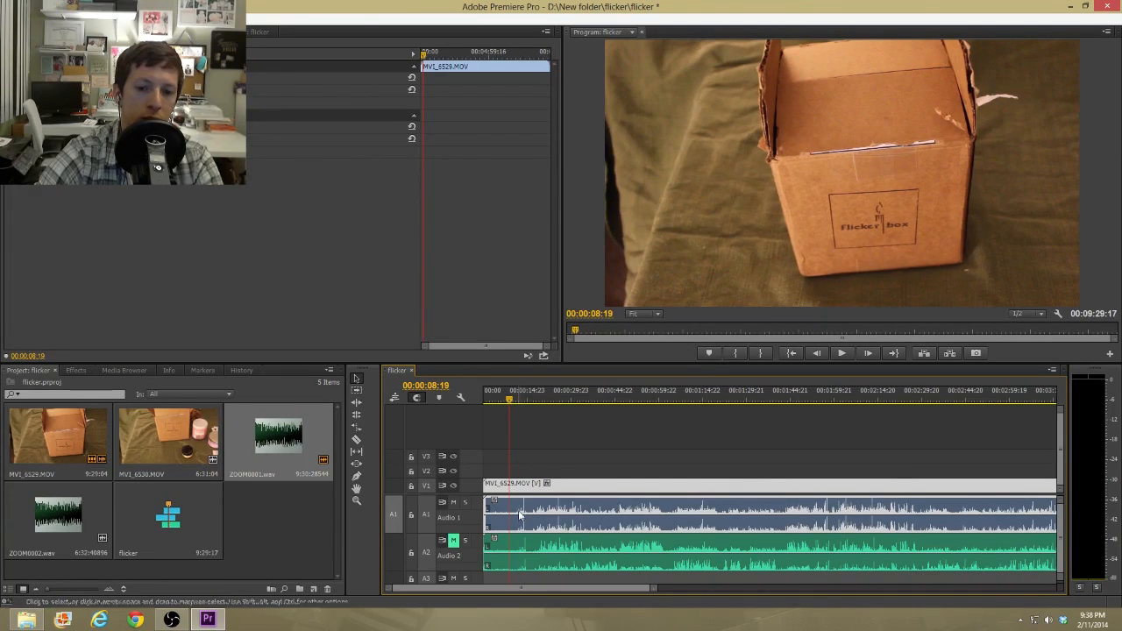
{"action": "left_click", "coordinate": [509, 402]}
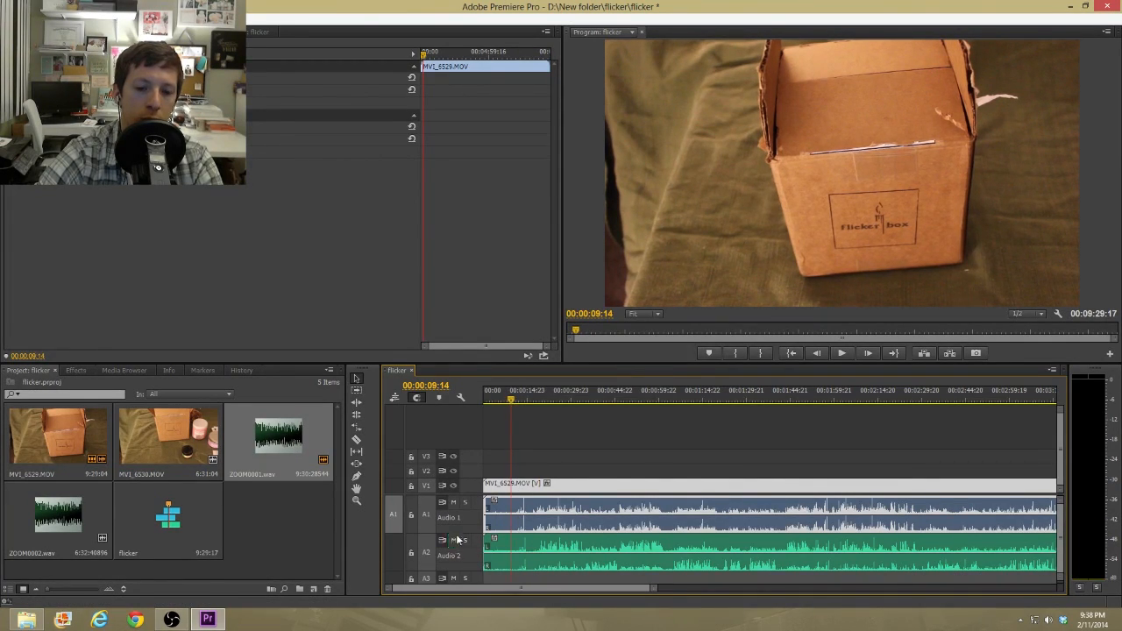
{"action": "left_click", "coordinate": [519, 400]}
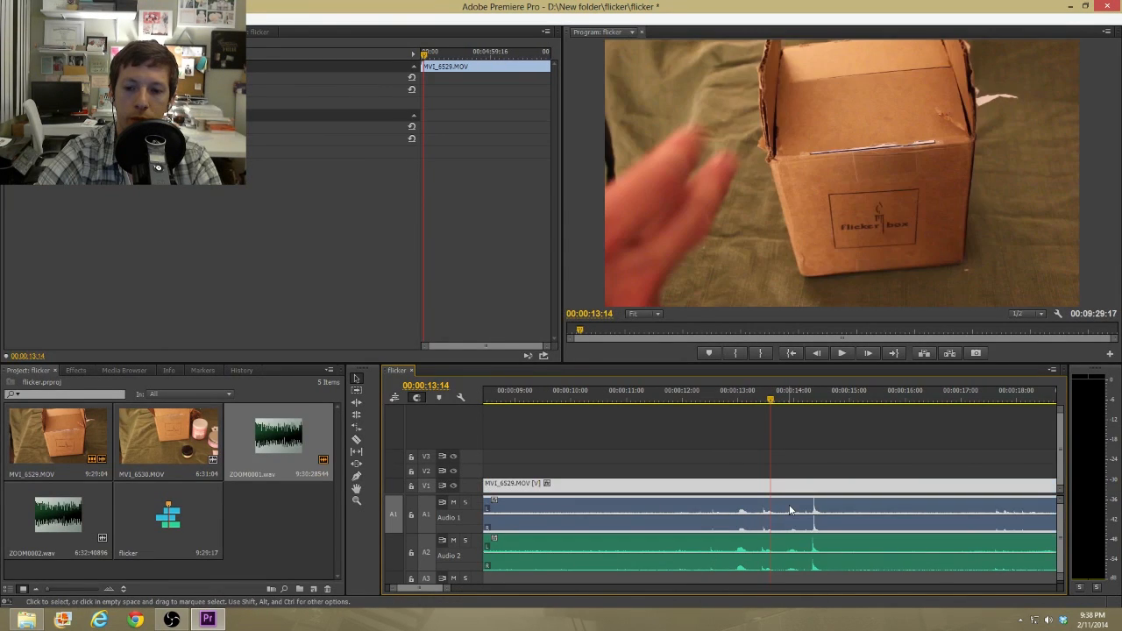
Park the playhead on the hand-clap spike at 00:00:14:16 and bring up the Audio 1 clip's options.
{"action": "left_click", "coordinate": [810, 397]}
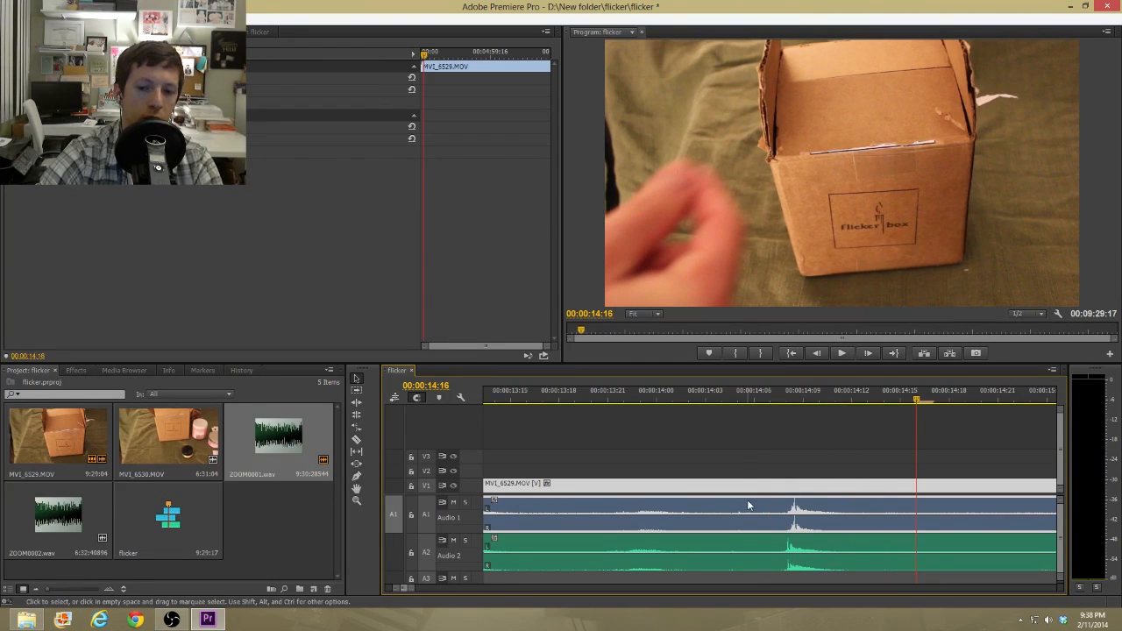
{"action": "right_click", "coordinate": [751, 505]}
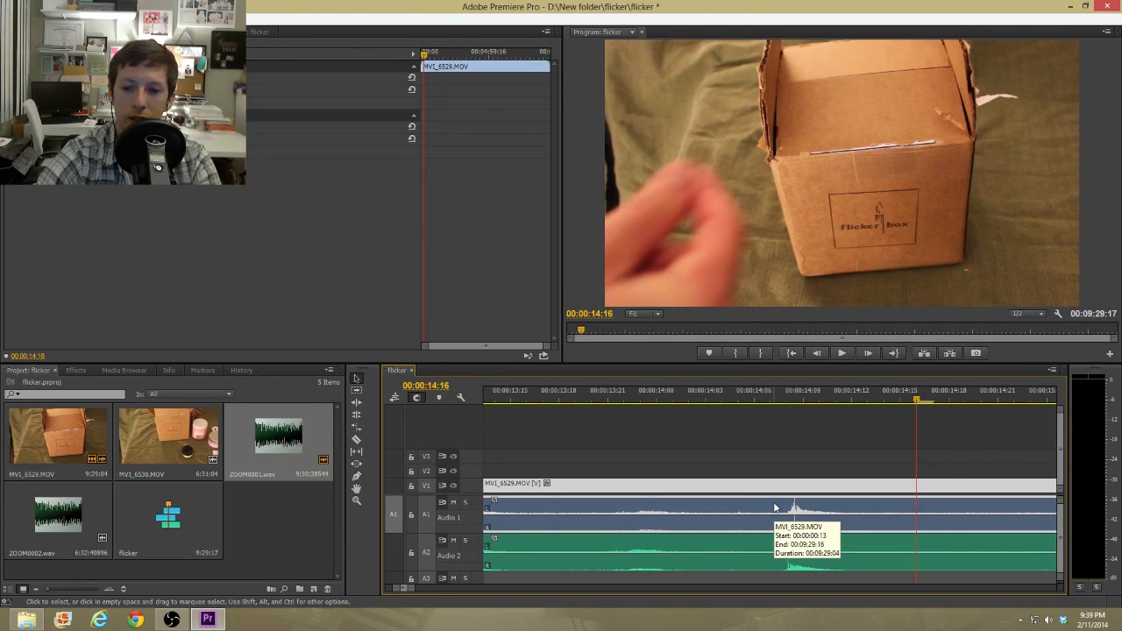
Unlink and delete the camera audio, moving the ZOOM recording up to Audio 1 beneath the video.
{"action": "right_click", "coordinate": [775, 507]}
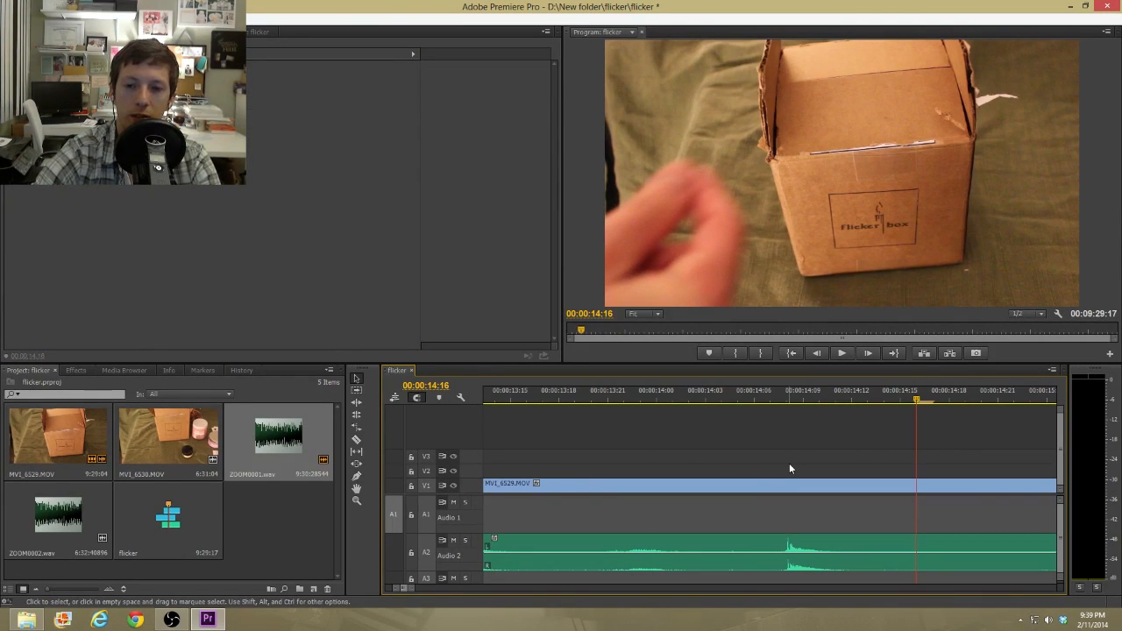
{"action": "mouse_move", "coordinate": [768, 533]}
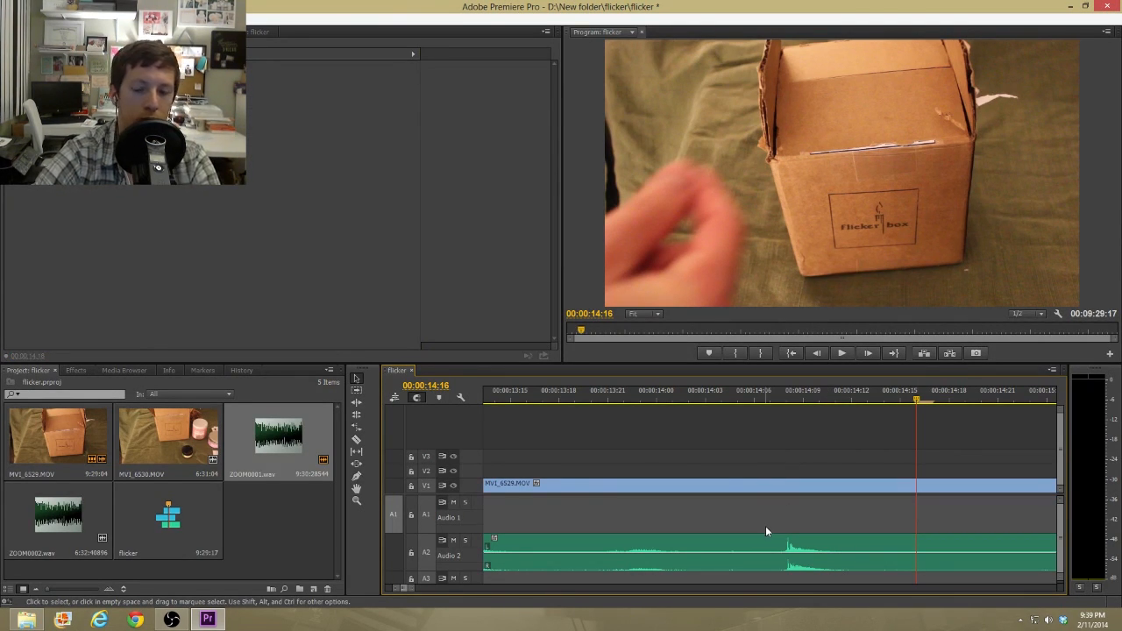
{"action": "mouse_move", "coordinate": [779, 533]}
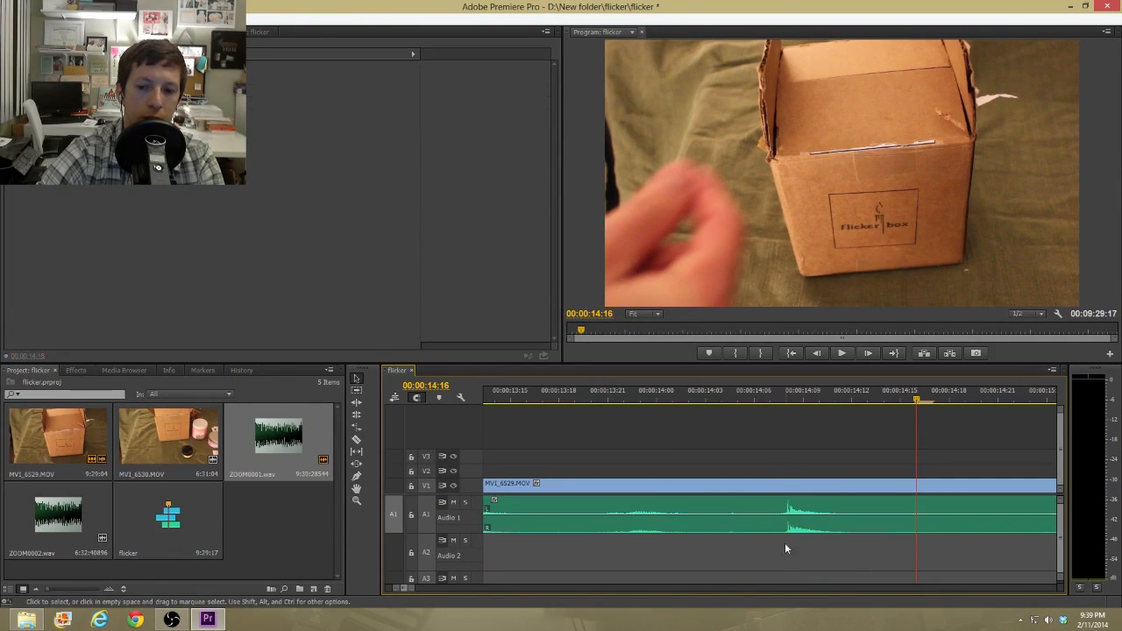
{"action": "right_click", "coordinate": [789, 517]}
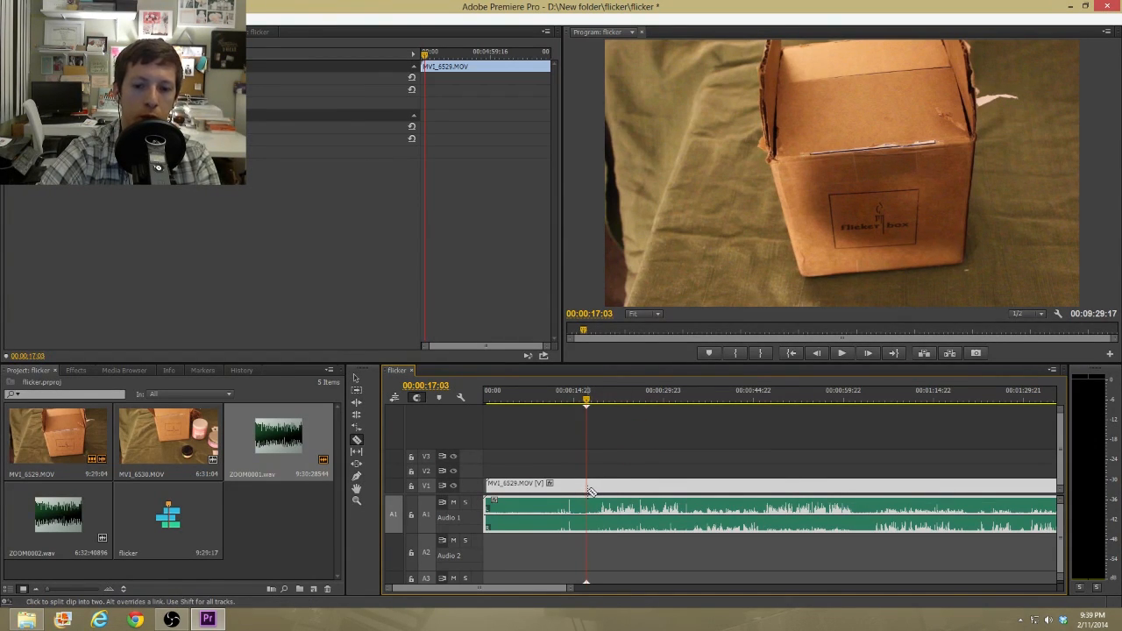
Razor the clip at 00:00:17:03 and ripple-delete the opening so footage starts at zero.
{"action": "left_click", "coordinate": [588, 484]}
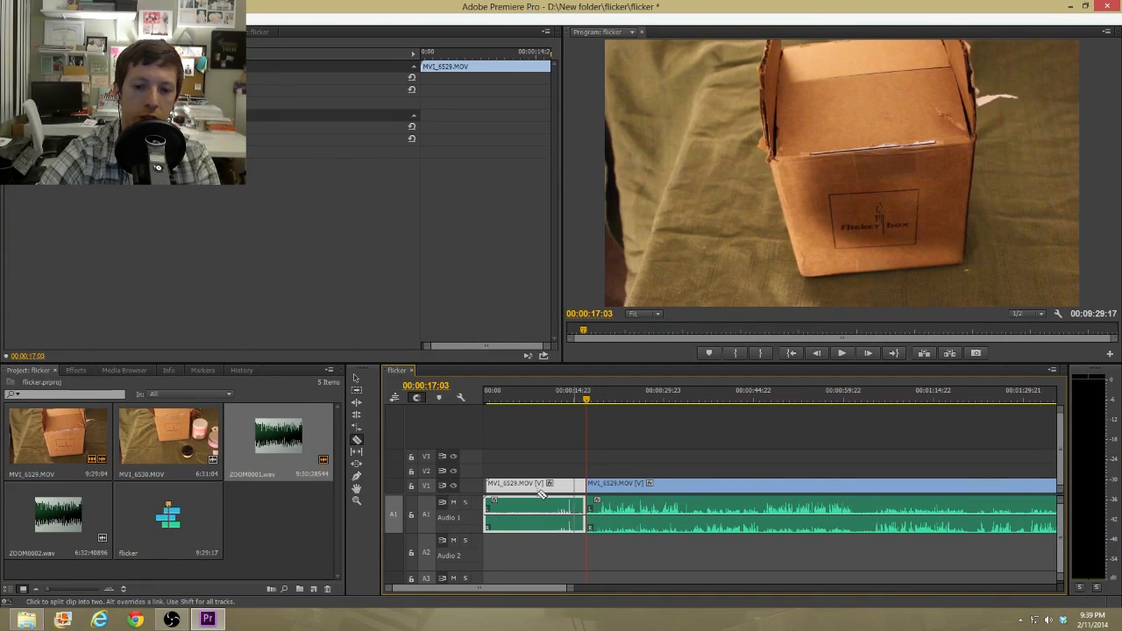
{"action": "mouse_move", "coordinate": [649, 428]}
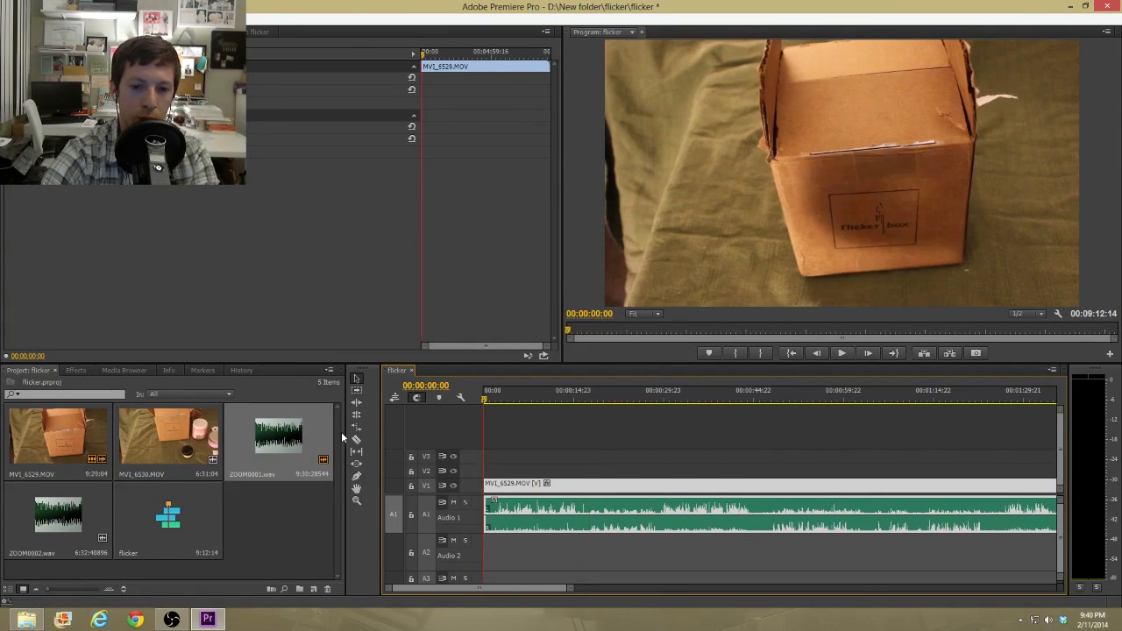
{"action": "left_click", "coordinate": [841, 352]}
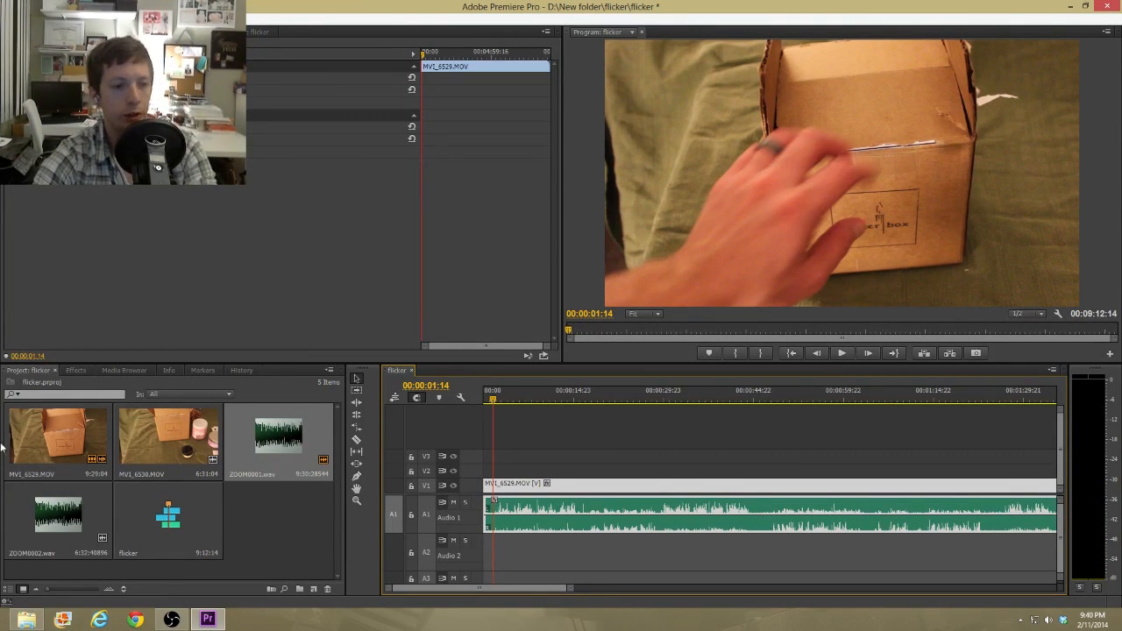
Add a Dip to Black dissolve at the clip start so the video opens from black.
{"action": "left_click", "coordinate": [76, 370]}
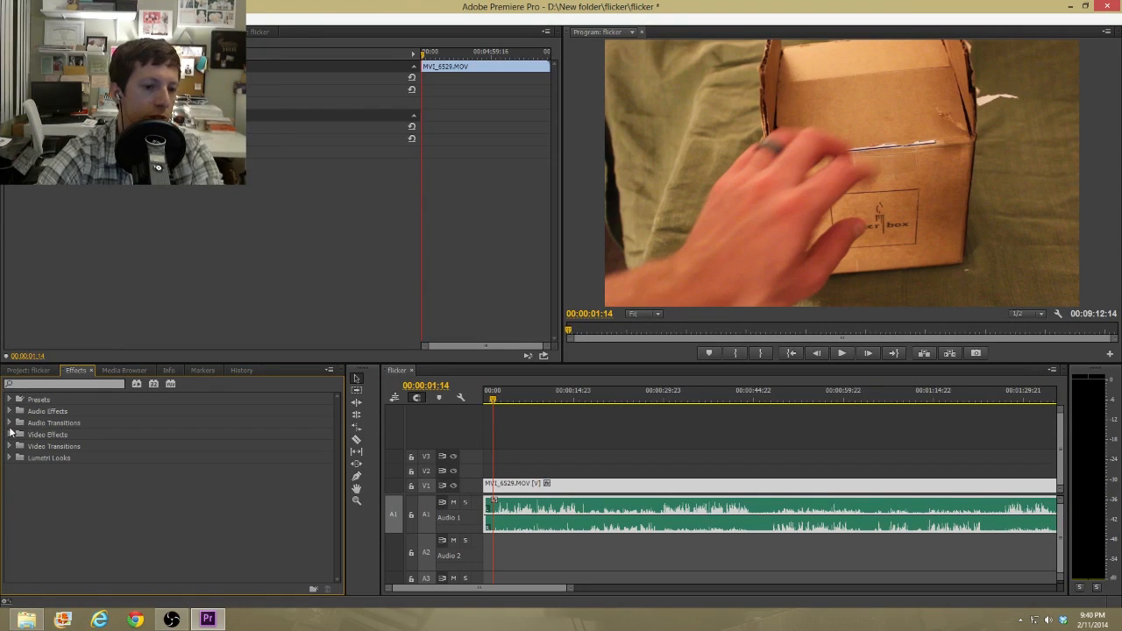
{"action": "left_click", "coordinate": [9, 448]}
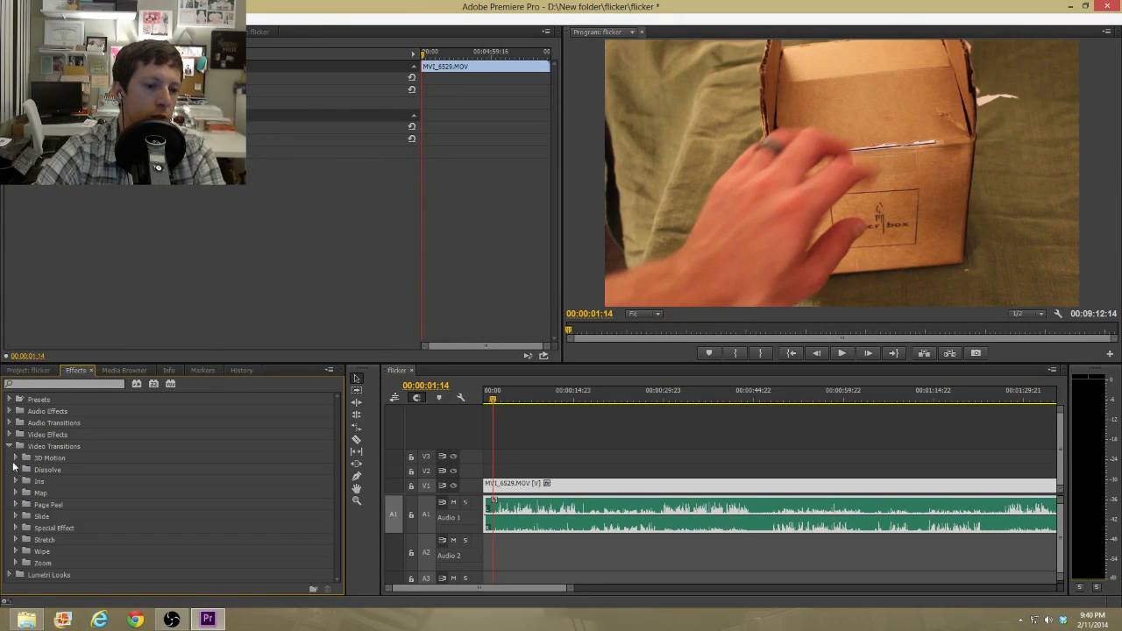
{"action": "left_click", "coordinate": [17, 470]}
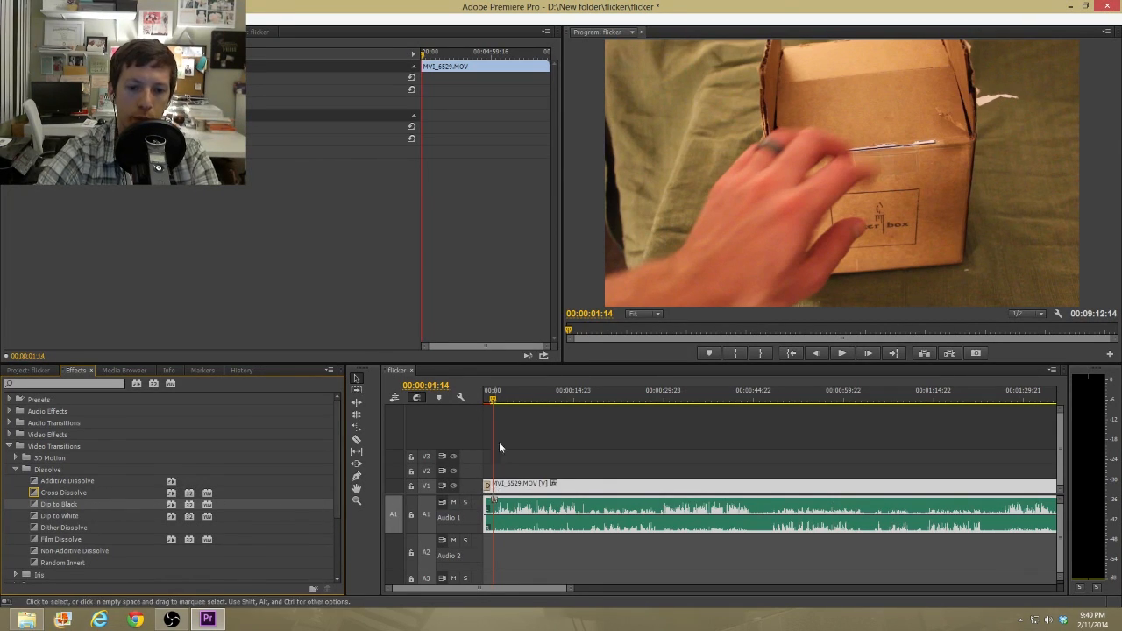
{"action": "left_click", "coordinate": [840, 352]}
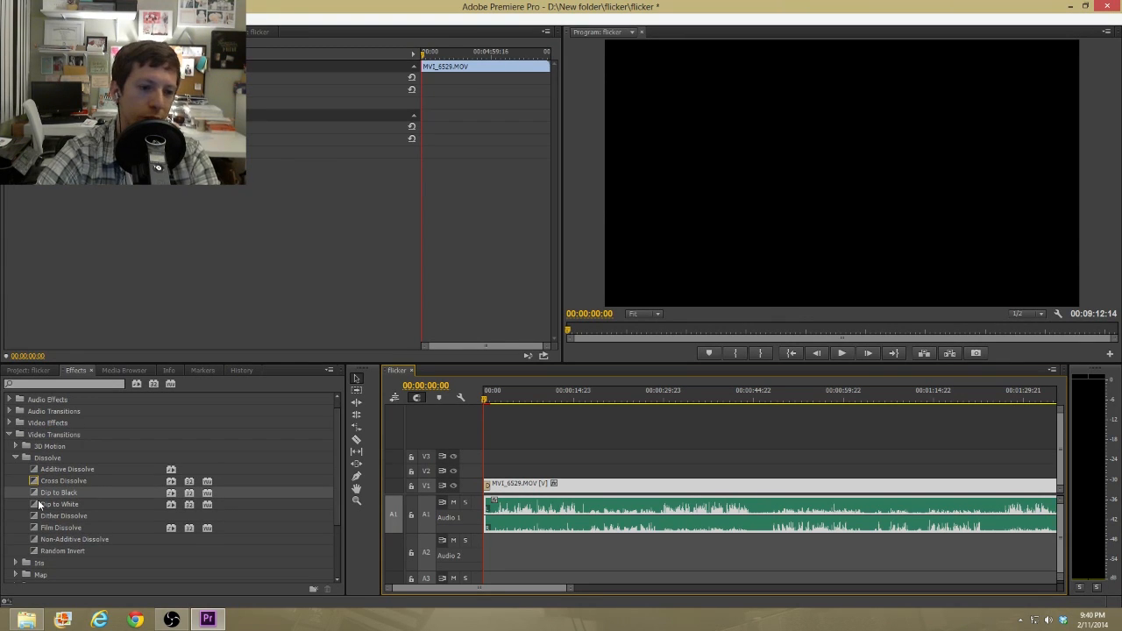
Expand Audio Transitions > Crossfade and pick Constant Gain for the audio.
{"action": "scroll", "scroll_direction": "down", "scroll_amount": 3}
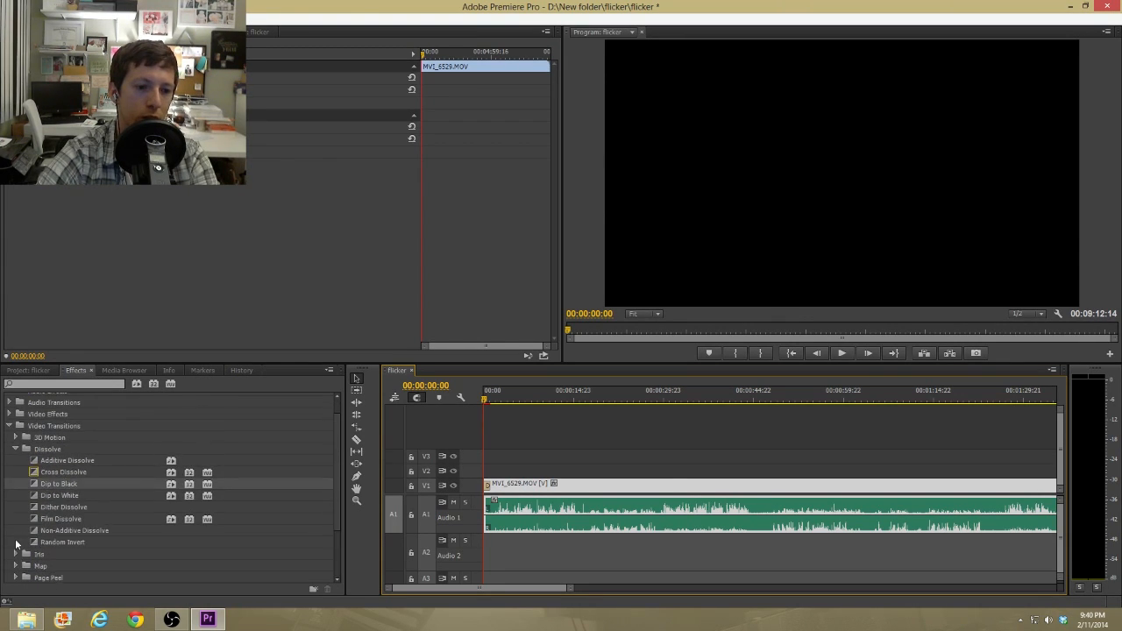
{"action": "scroll", "scroll_direction": "up", "scroll_amount": 3}
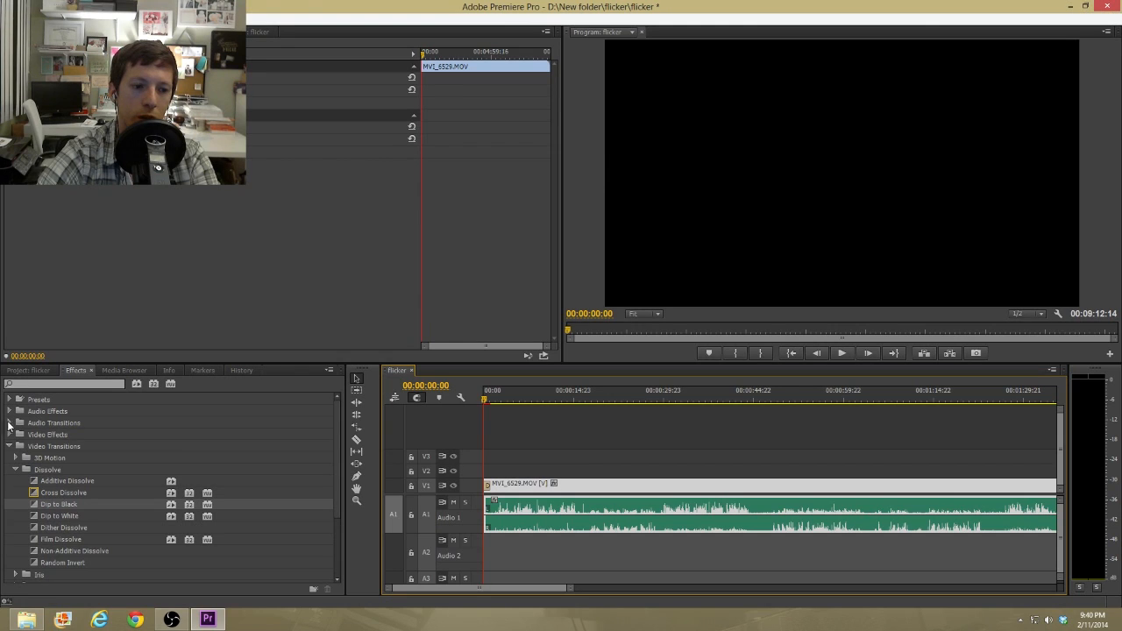
{"action": "left_click", "coordinate": [9, 423]}
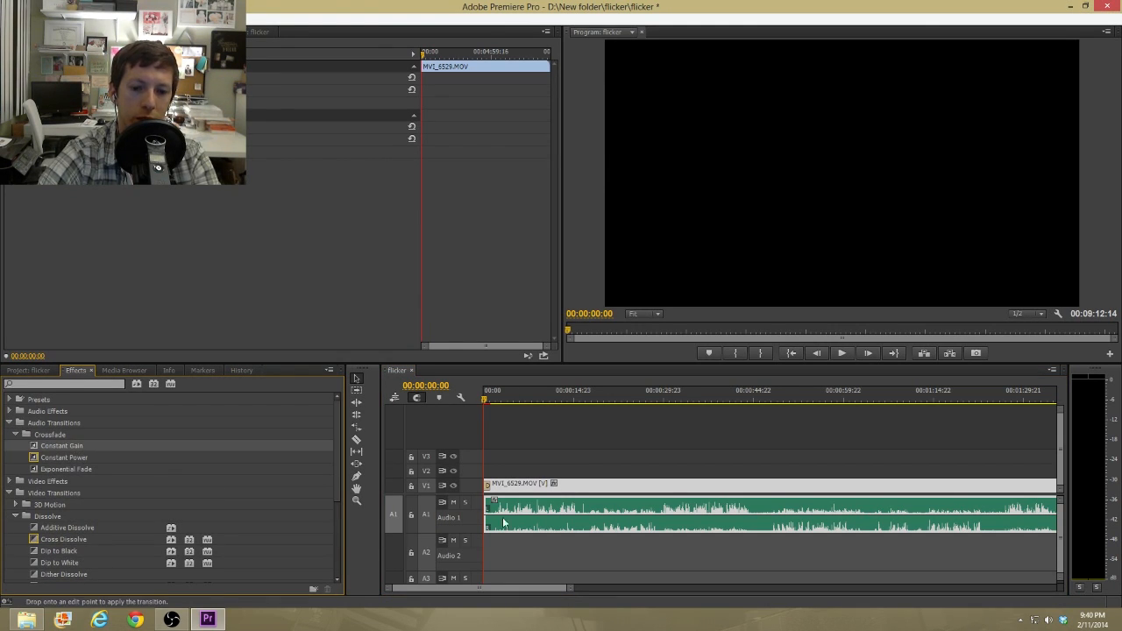
{"action": "left_click", "coordinate": [842, 352]}
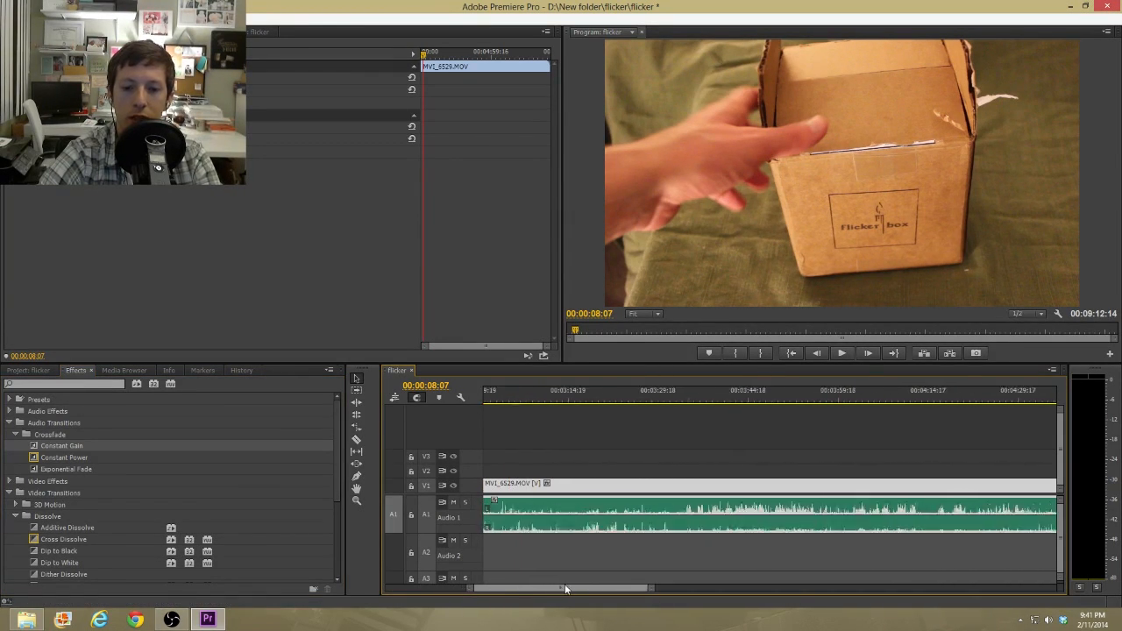
Scroll to the clip's end and trim its tail so the sequence ends at 00:09:08:06.
{"action": "left_click_drag", "start_coordinate": [565, 589], "coordinate": [635, 589]}
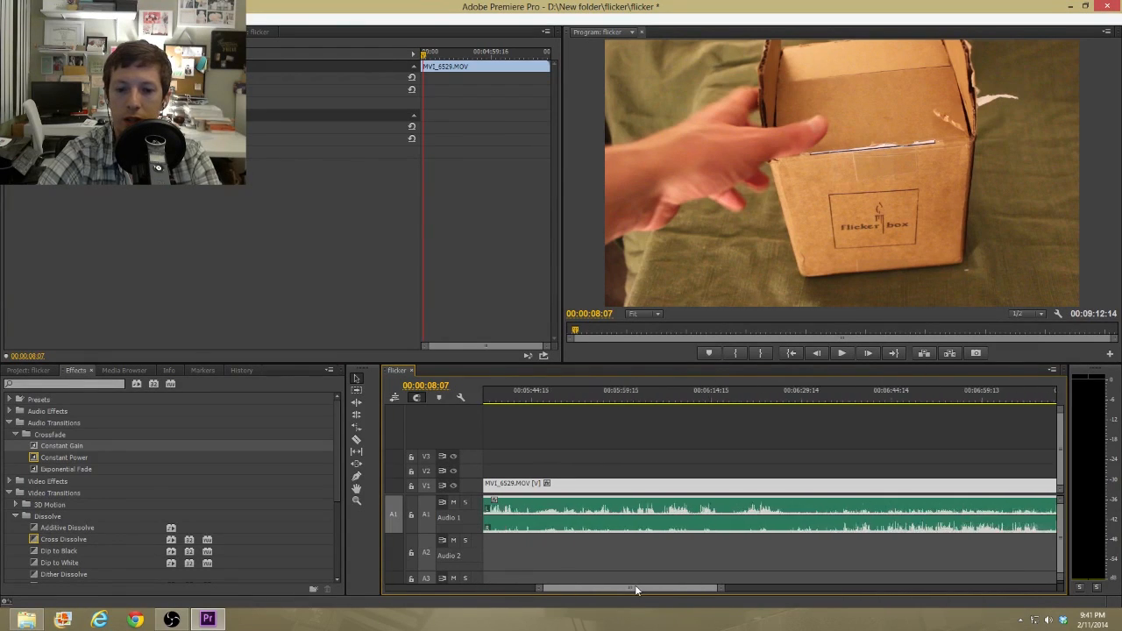
{"action": "left_click_drag", "start_coordinate": [631, 590], "coordinate": [680, 589]}
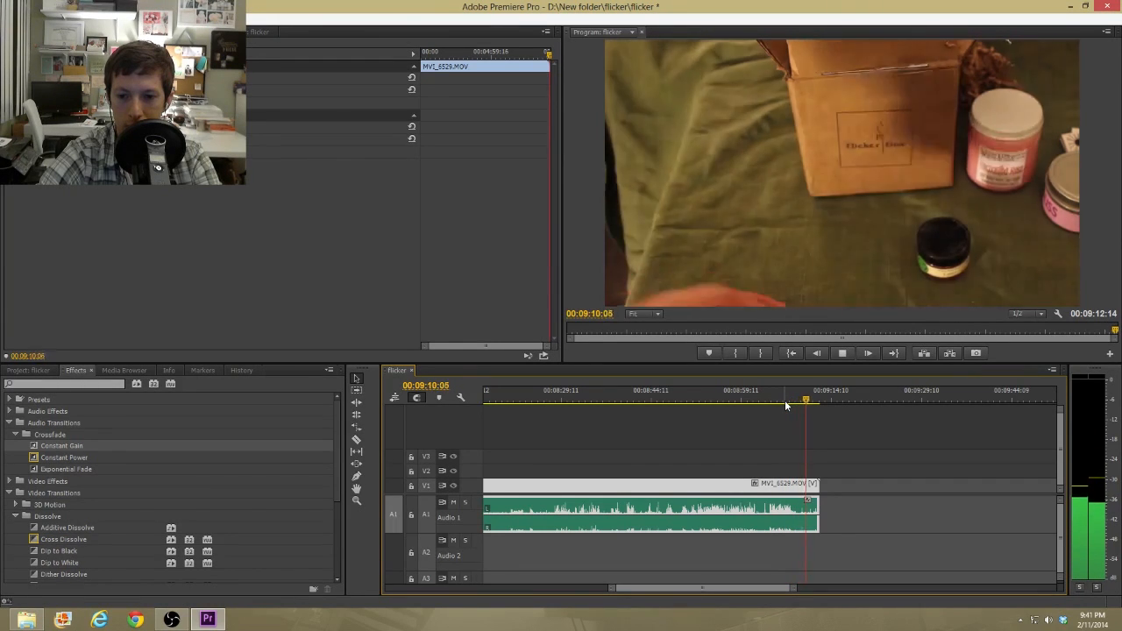
{"action": "left_click", "coordinate": [790, 400]}
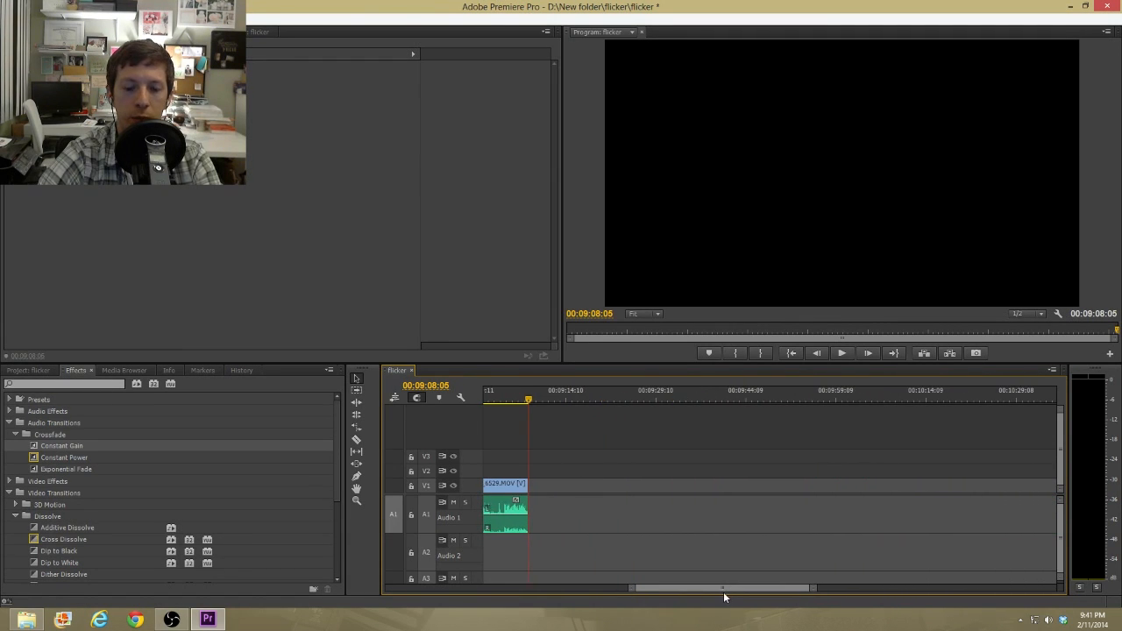
Place MVI_6030.MOV from the Project panel directly after the first clip on the timeline.
{"action": "left_click", "coordinate": [26, 368]}
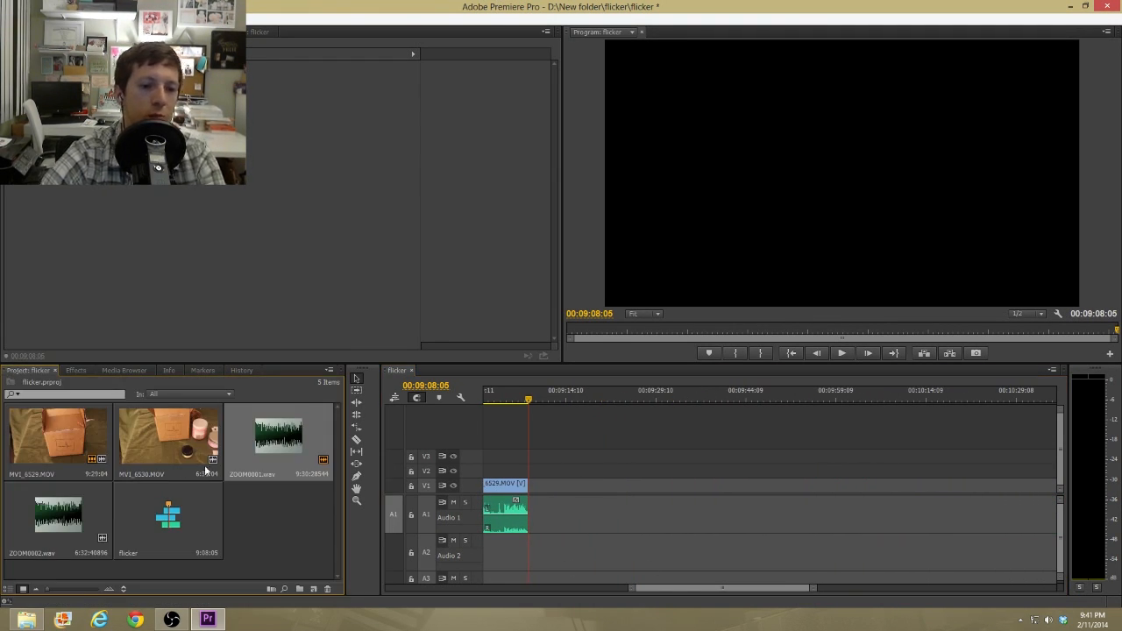
{"action": "left_click_drag", "start_coordinate": [167, 438], "coordinate": [816, 512]}
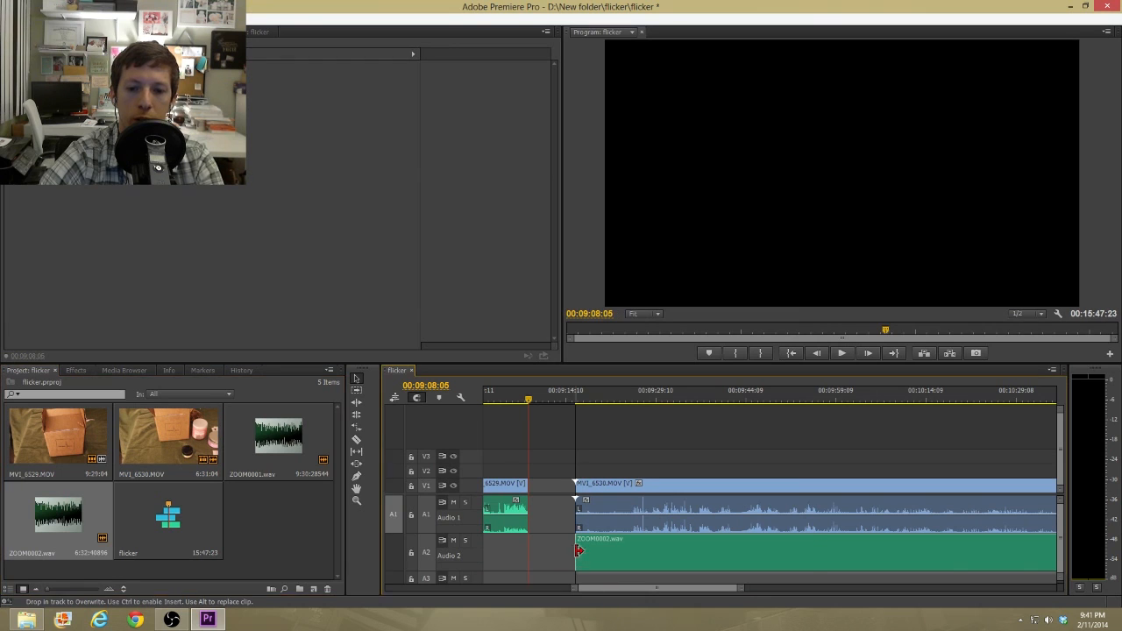
{"action": "left_click", "coordinate": [642, 400]}
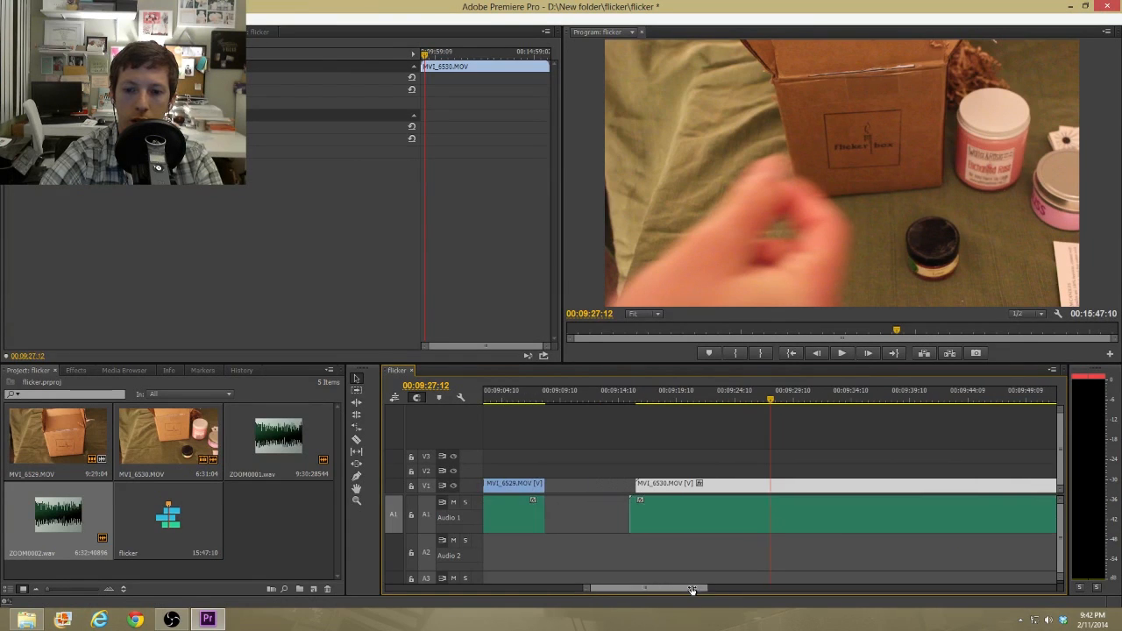
Move the playhead around the join to review both clips' footage and sound.
{"action": "left_click", "coordinate": [840, 353]}
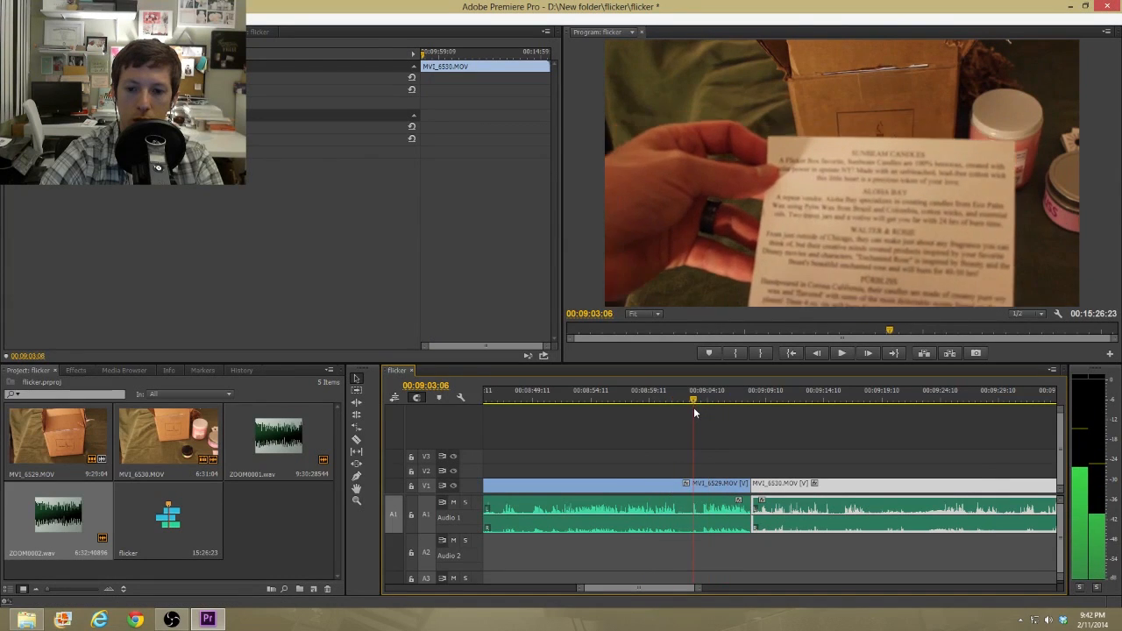
{"action": "left_click", "coordinate": [617, 400]}
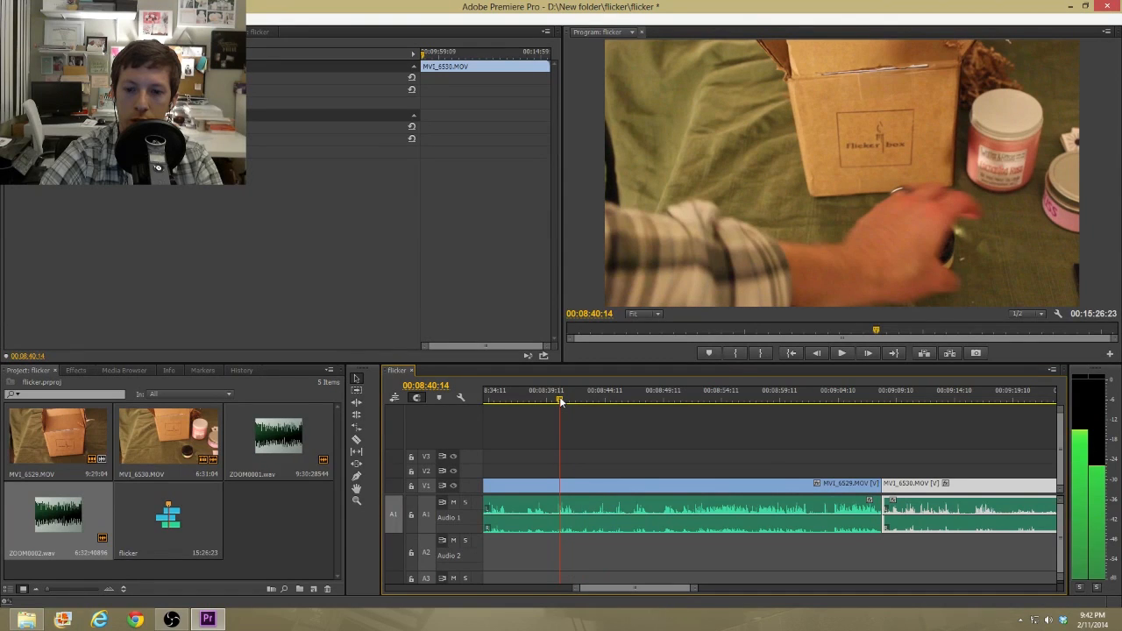
{"action": "left_click", "coordinate": [893, 402]}
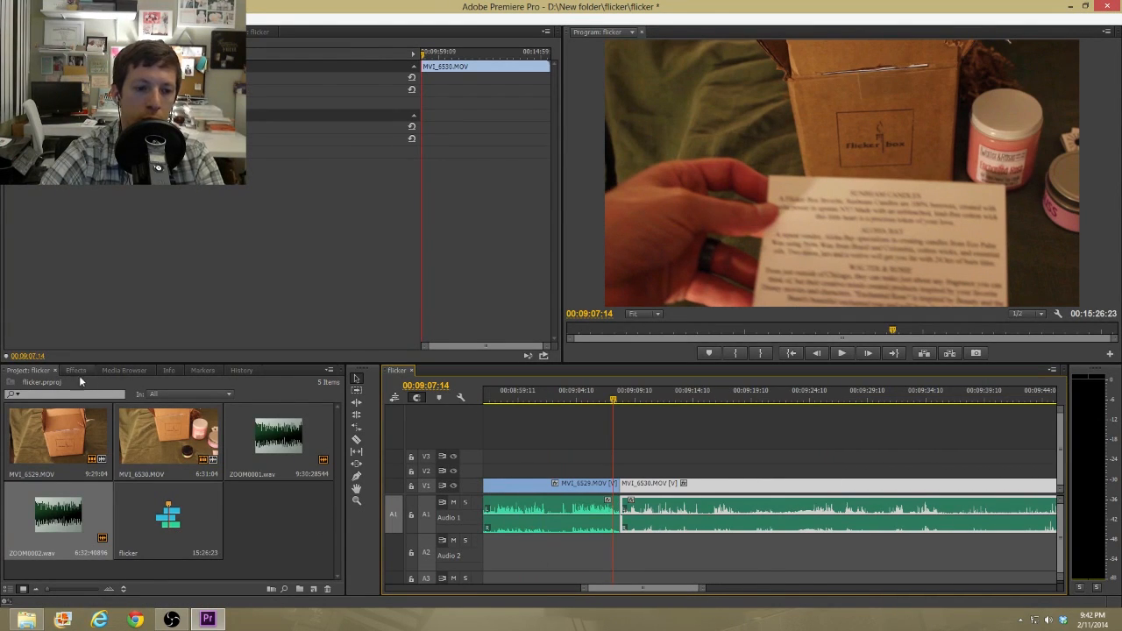
Apply a Cross Dissolve from Video Transitions to the cut between the two clips and preview it.
{"action": "left_click", "coordinate": [75, 371]}
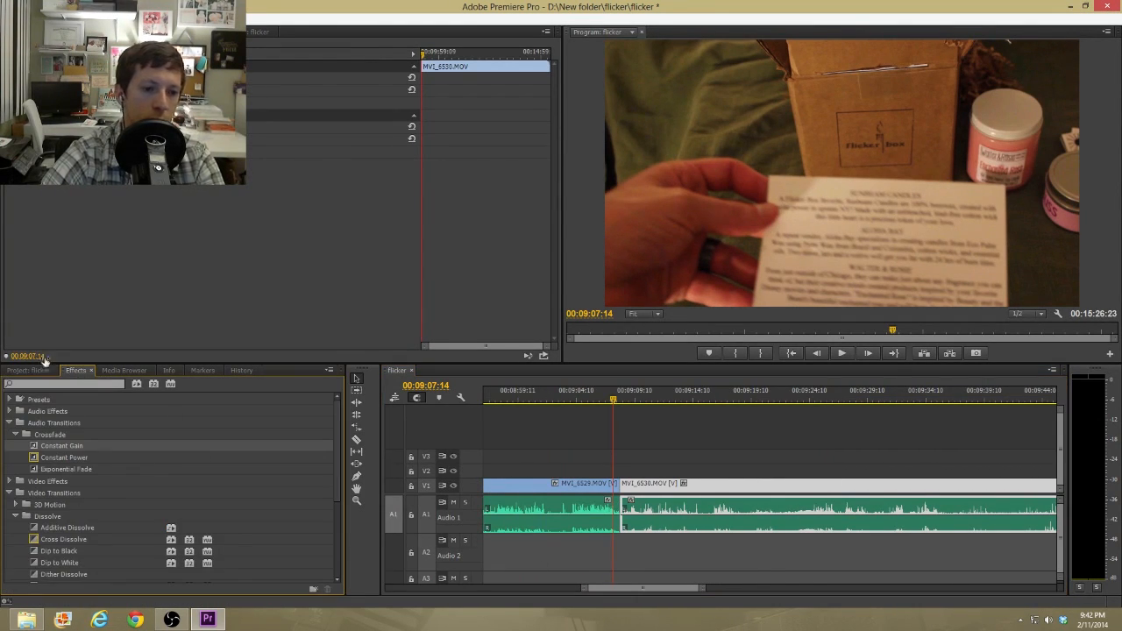
{"action": "scroll", "scroll_direction": "down", "scroll_amount": 3}
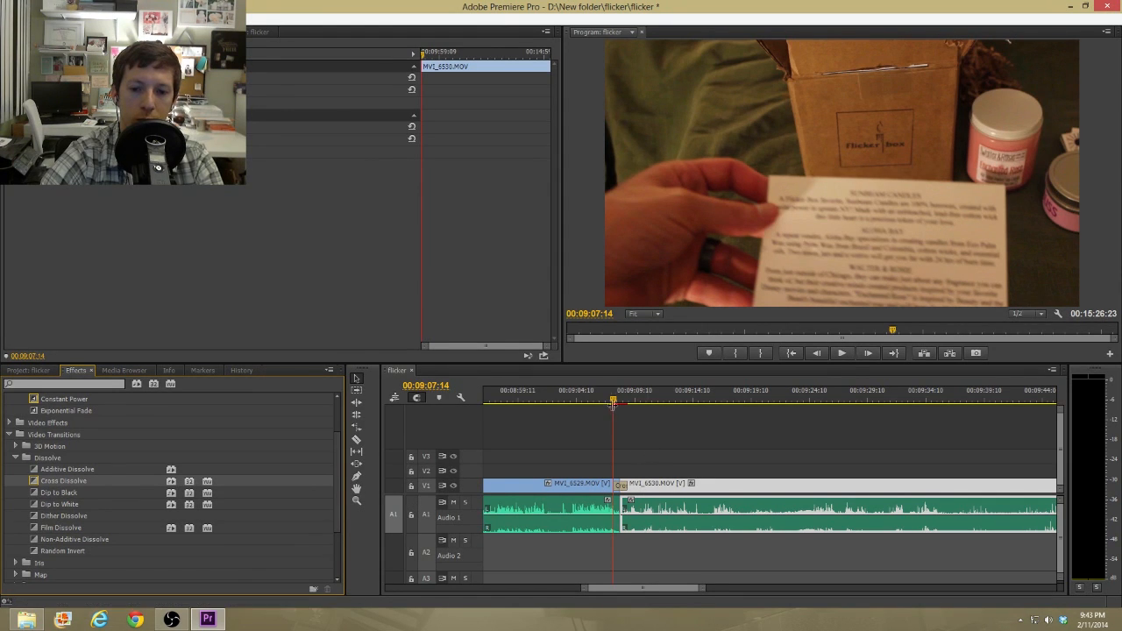
{"action": "left_click", "coordinate": [840, 352]}
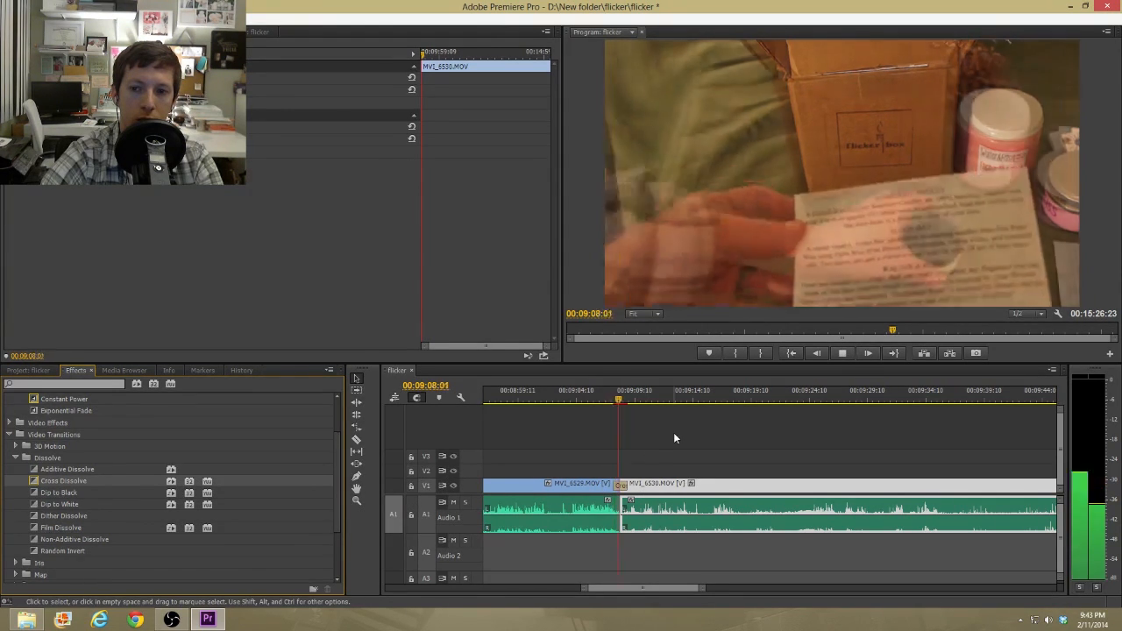
{"action": "left_click", "coordinate": [632, 402]}
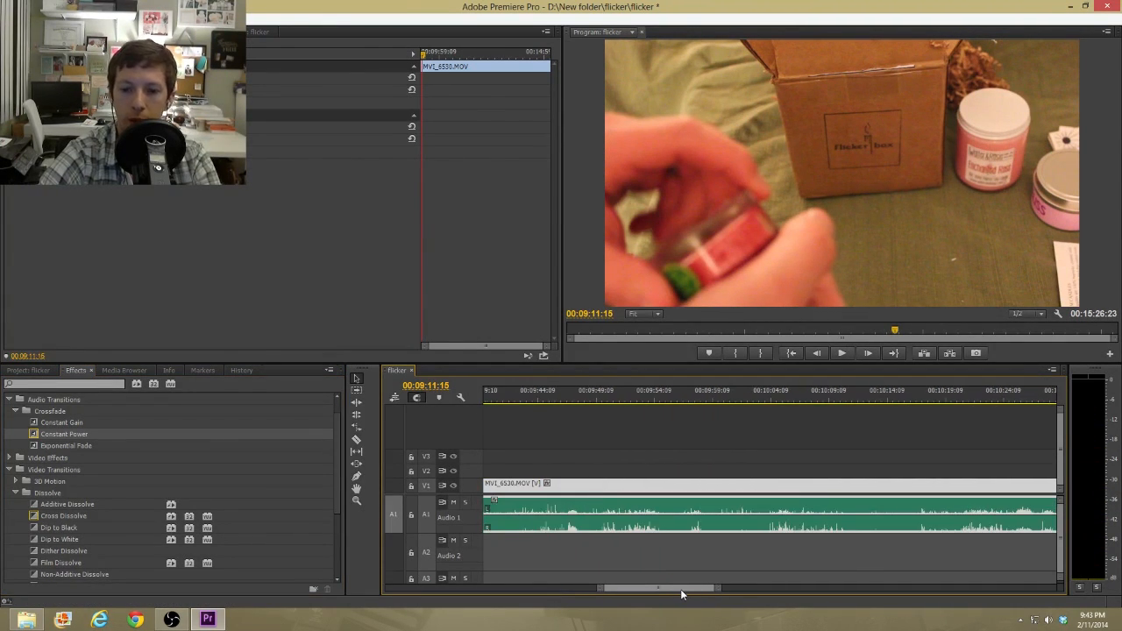
Scroll the timeline to the sequence's end to show the closing product shot.
{"action": "left_click_drag", "start_coordinate": [658, 588], "coordinate": [737, 587]}
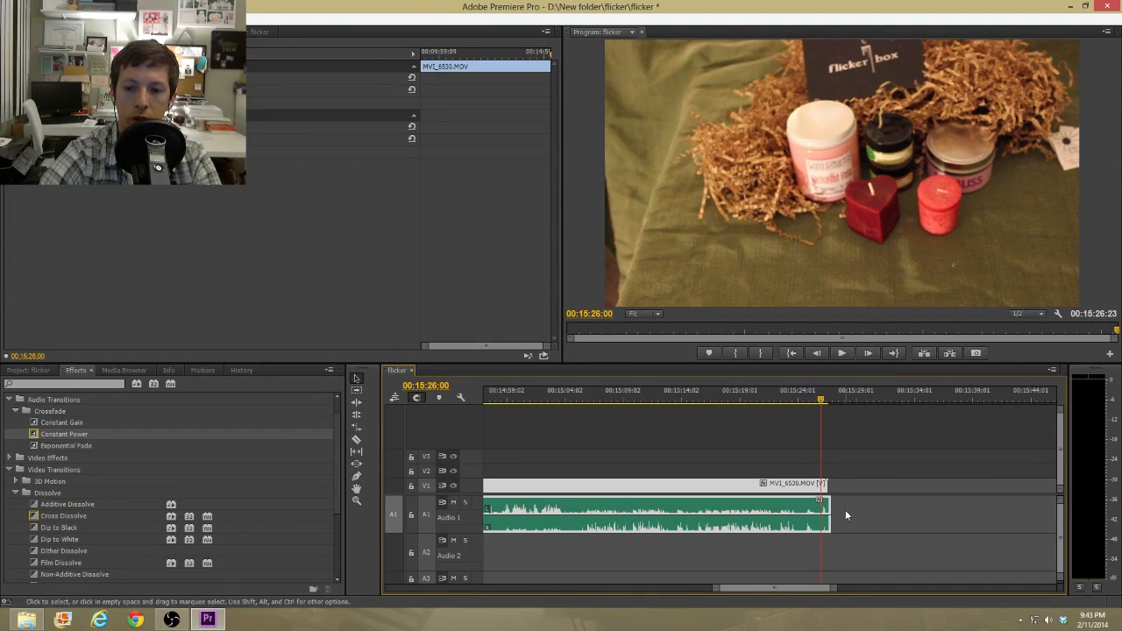
{"action": "mouse_move", "coordinate": [838, 474]}
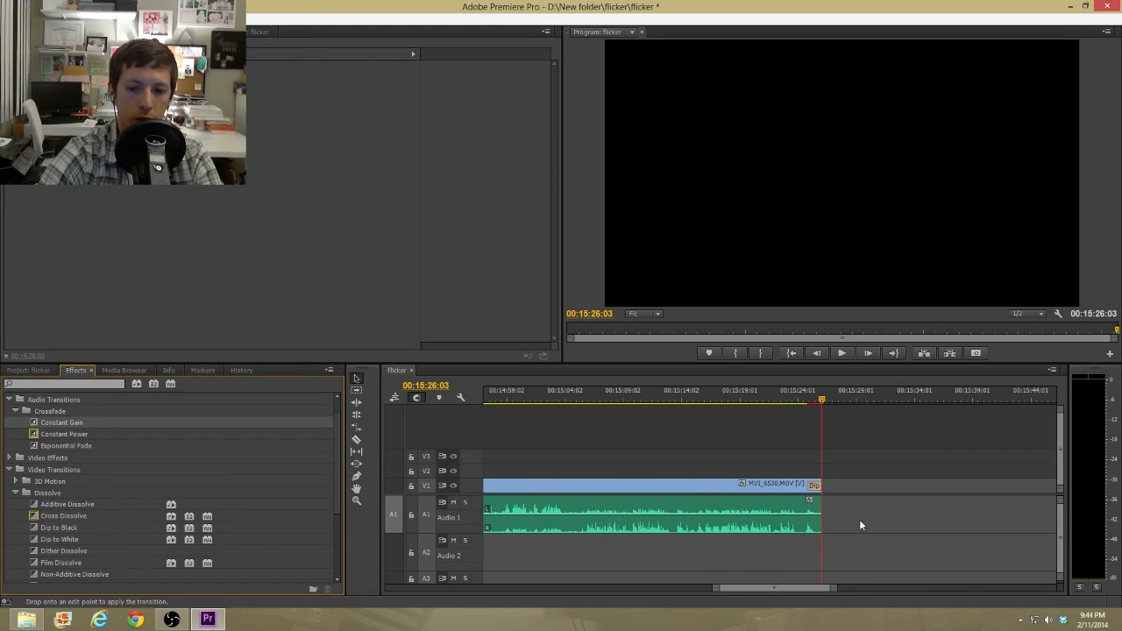
{"action": "mouse_move", "coordinate": [594, 495]}
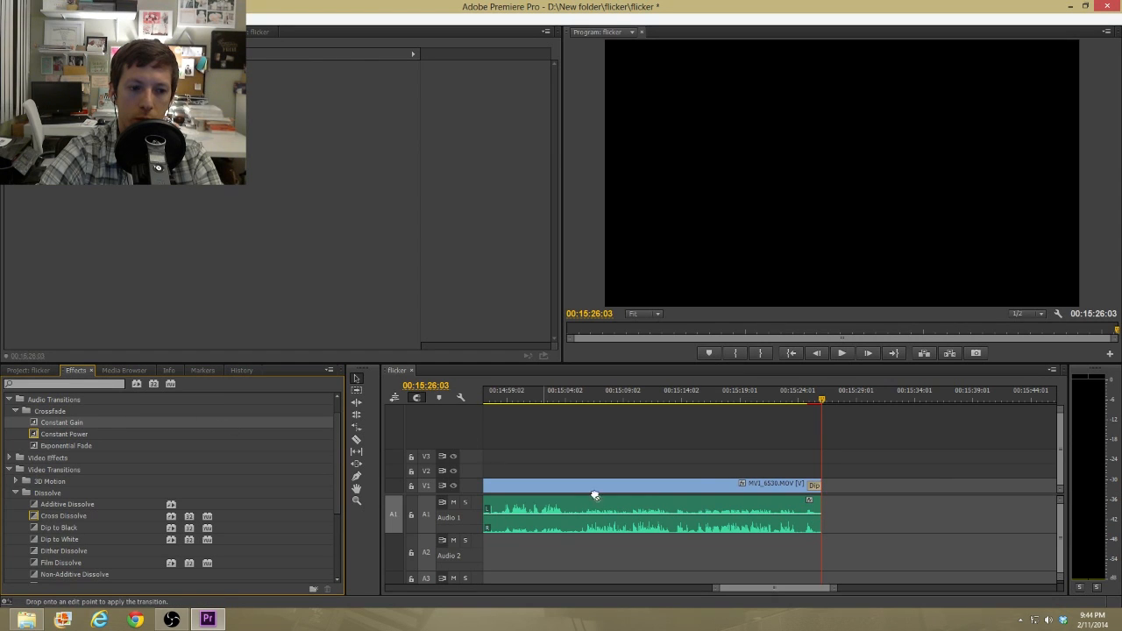
Preview the fade transition on the last clip's end around 00:09:11.
{"action": "left_click", "coordinate": [786, 400]}
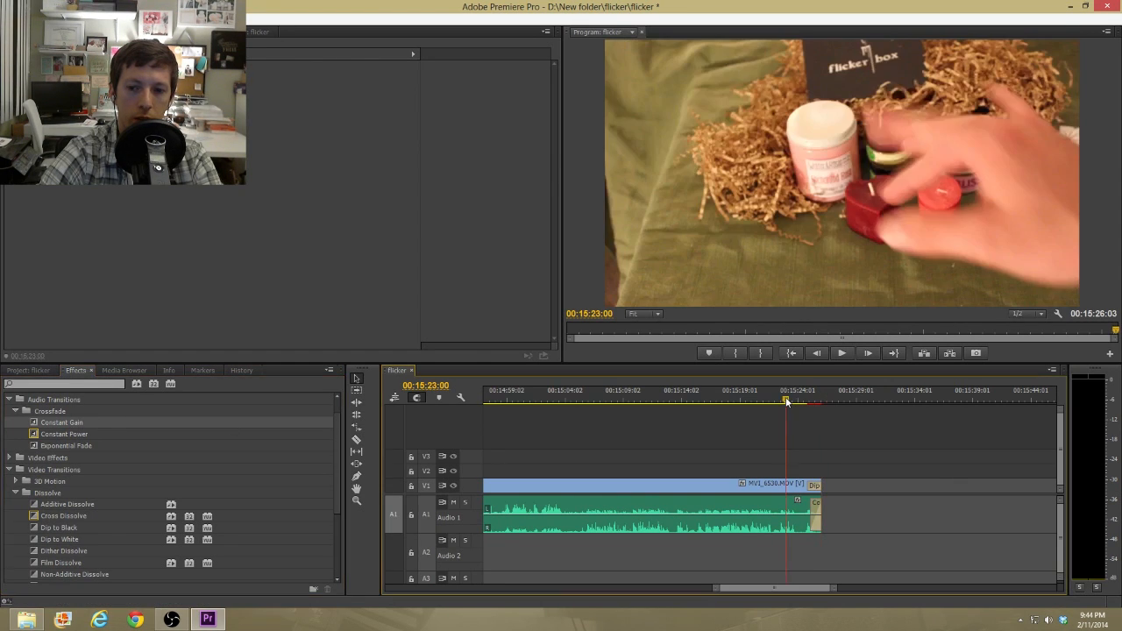
{"action": "left_click", "coordinate": [840, 353]}
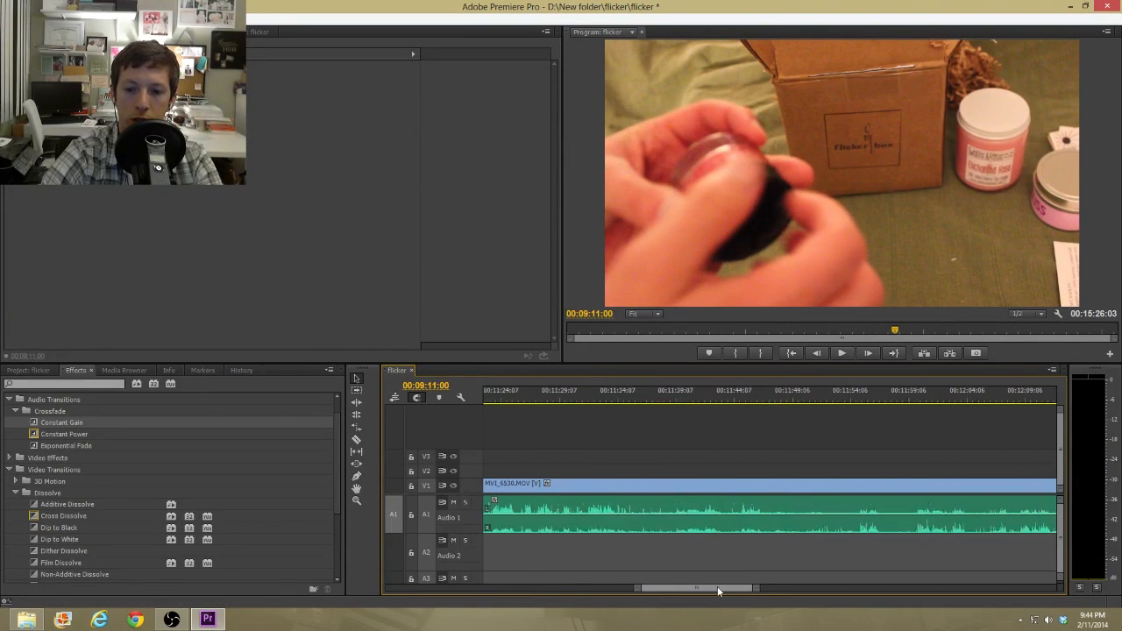
Scroll the timeline back to the start at 00:00:00:00.
{"action": "left_click_drag", "start_coordinate": [698, 588], "coordinate": [771, 587]}
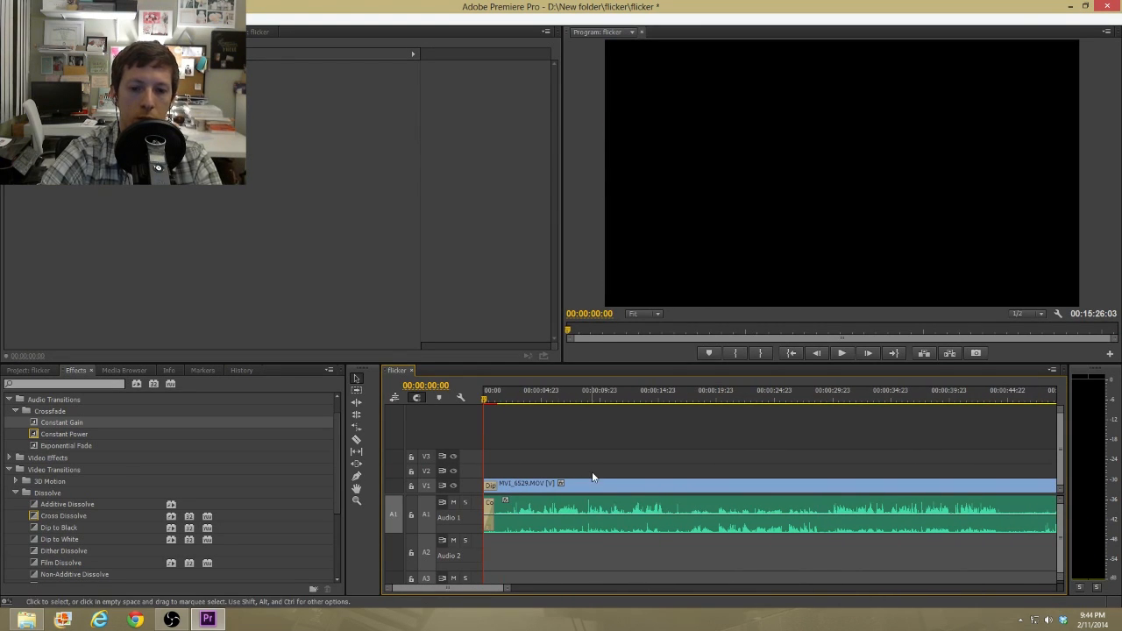
{"action": "mouse_move", "coordinate": [628, 228]}
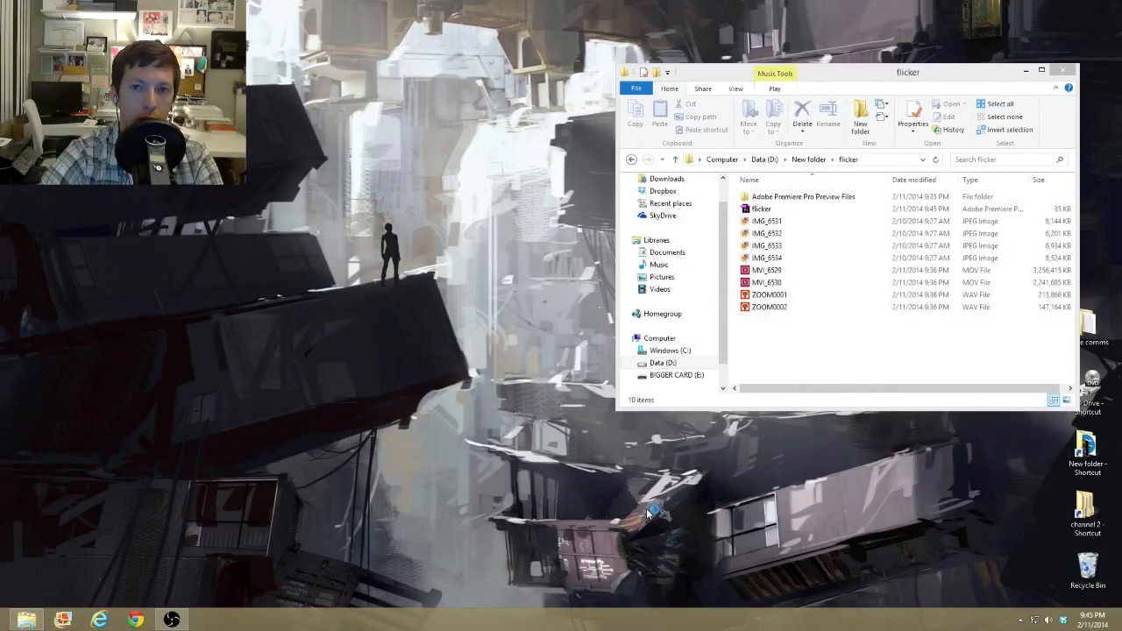
{"action": "mouse_move", "coordinate": [635, 543]}
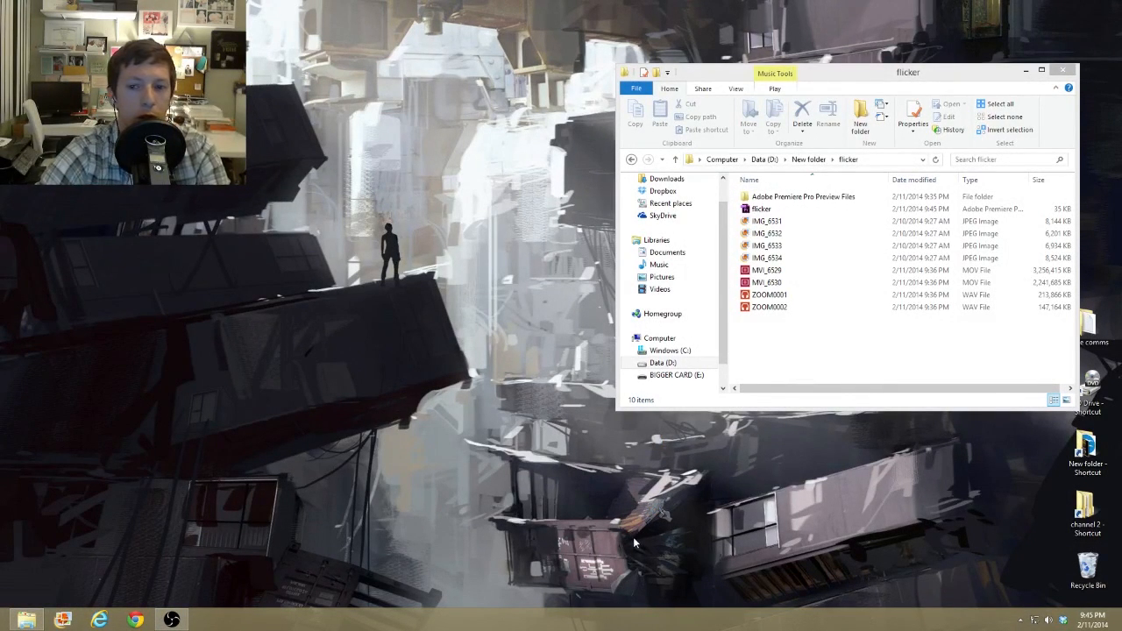
{"action": "mouse_move", "coordinate": [640, 516]}
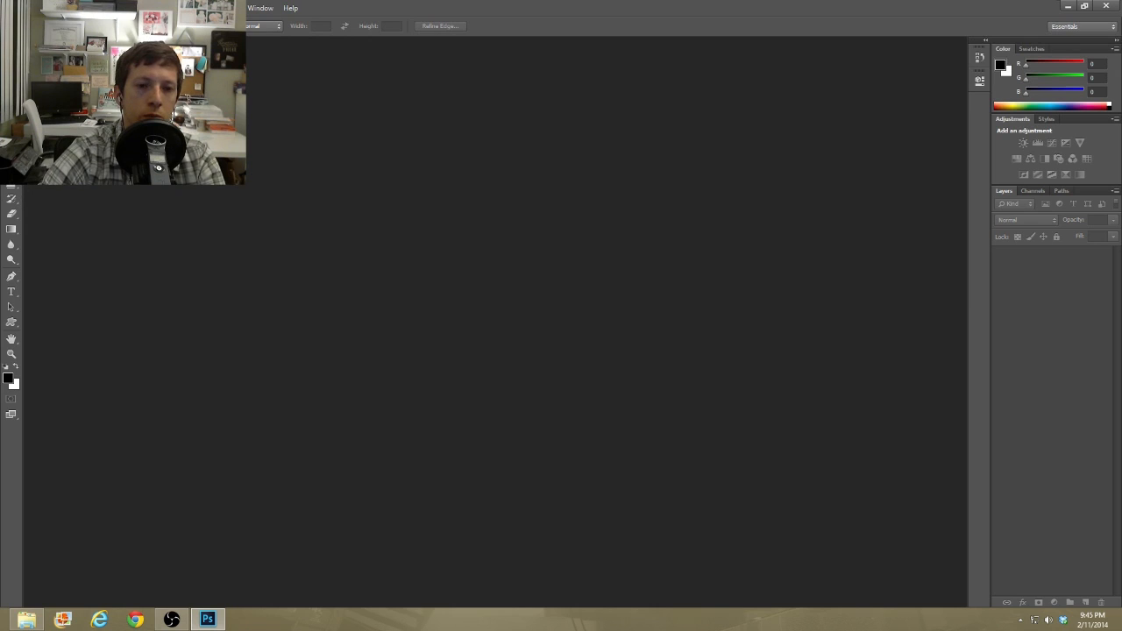
Create a new document with the Film & Video preset at HDTV 1080p size (1920 × 1080).
{"action": "left_click", "coordinate": [519, 155]}
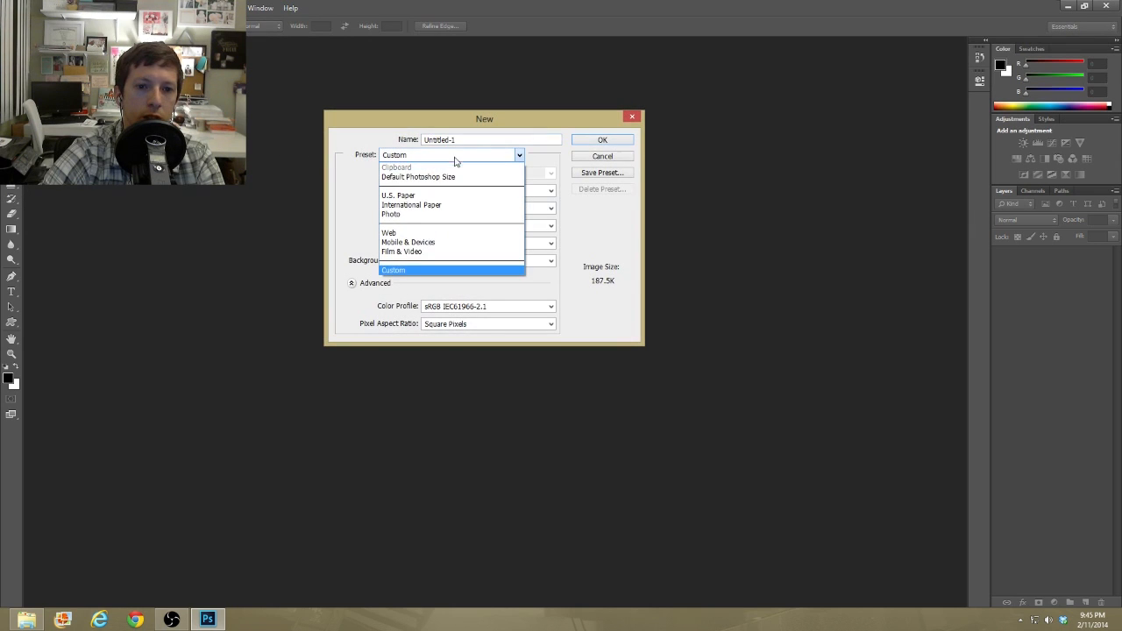
{"action": "left_click", "coordinate": [402, 252]}
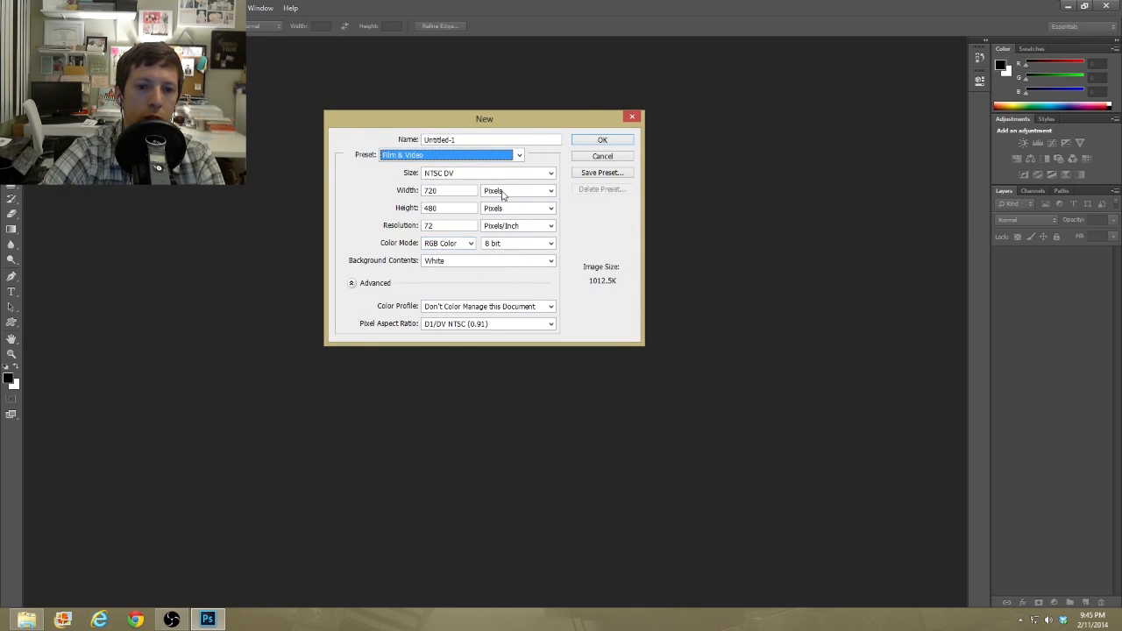
{"action": "left_click", "coordinate": [519, 154]}
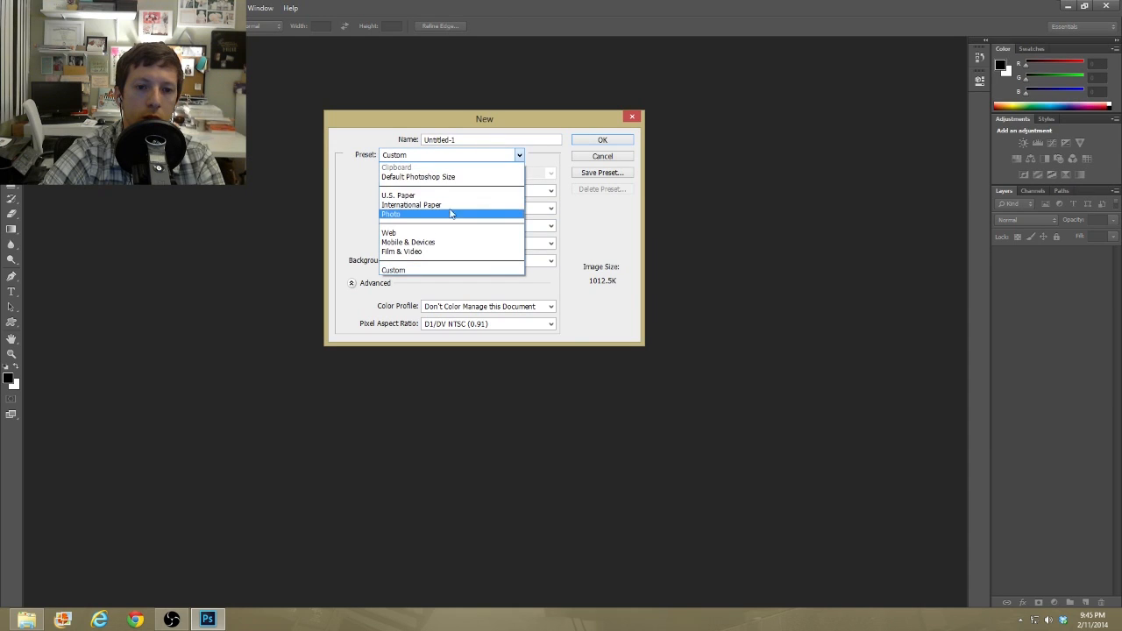
{"action": "left_click", "coordinate": [401, 253]}
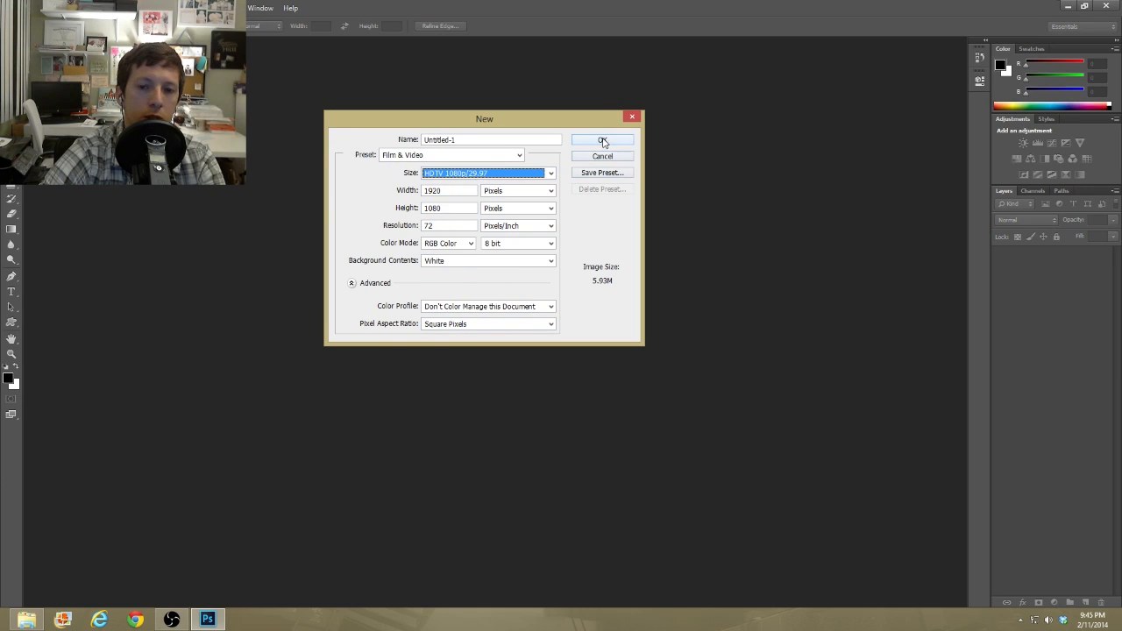
{"action": "left_click", "coordinate": [603, 141]}
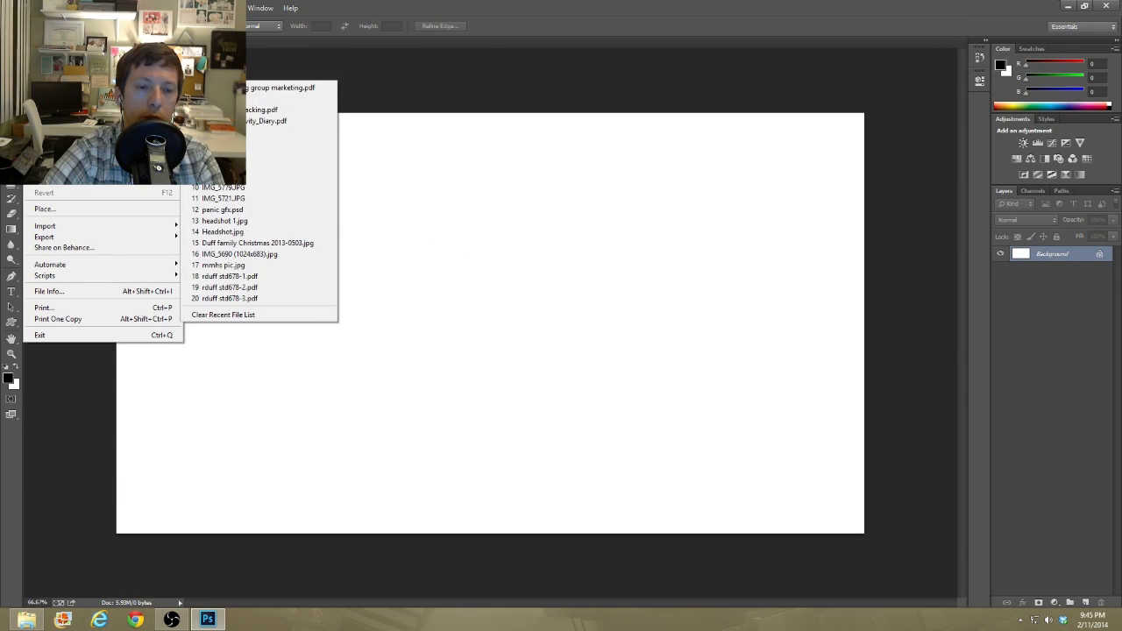
{"action": "left_click", "coordinate": [44, 208]}
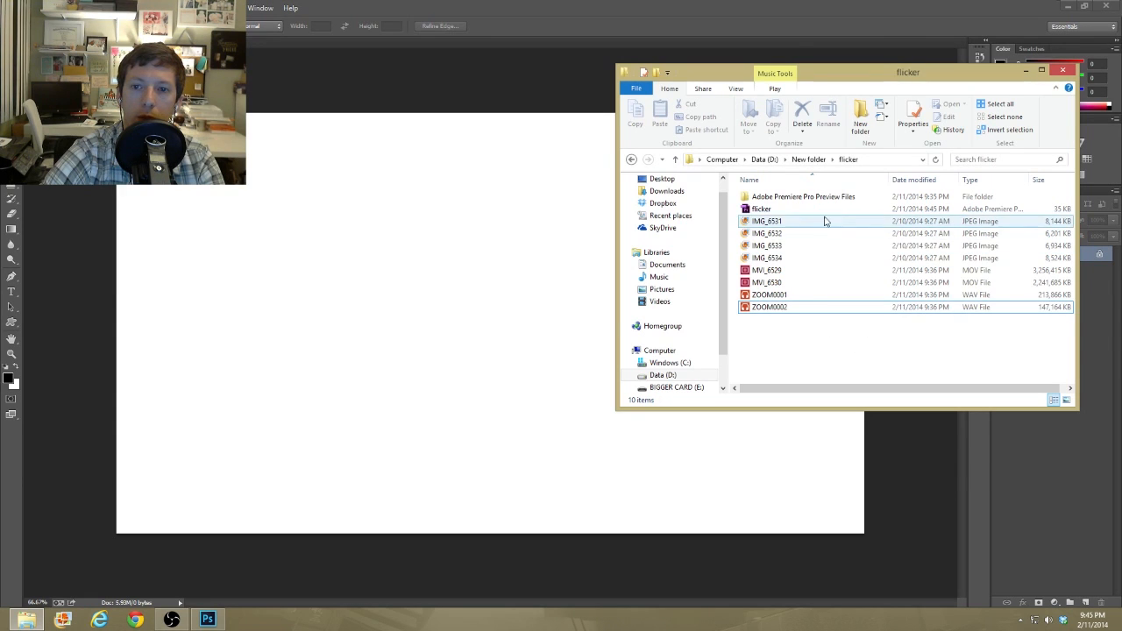
Show the flicker folder's files in File Explorer as large thumbnails.
{"action": "left_click", "coordinate": [894, 340]}
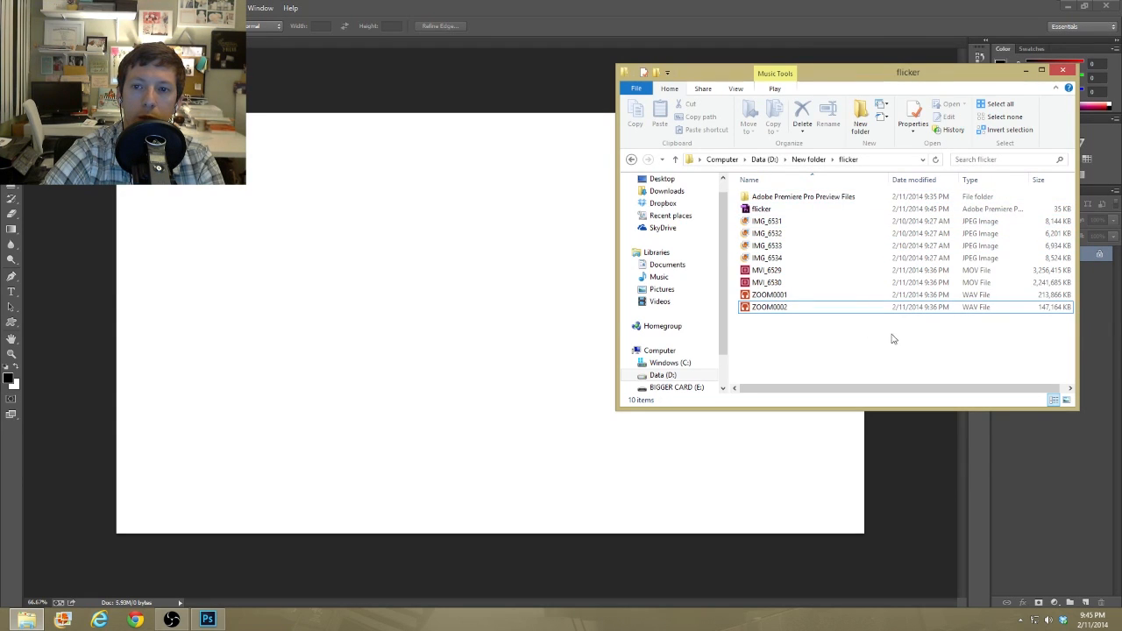
{"action": "left_click", "coordinate": [734, 88]}
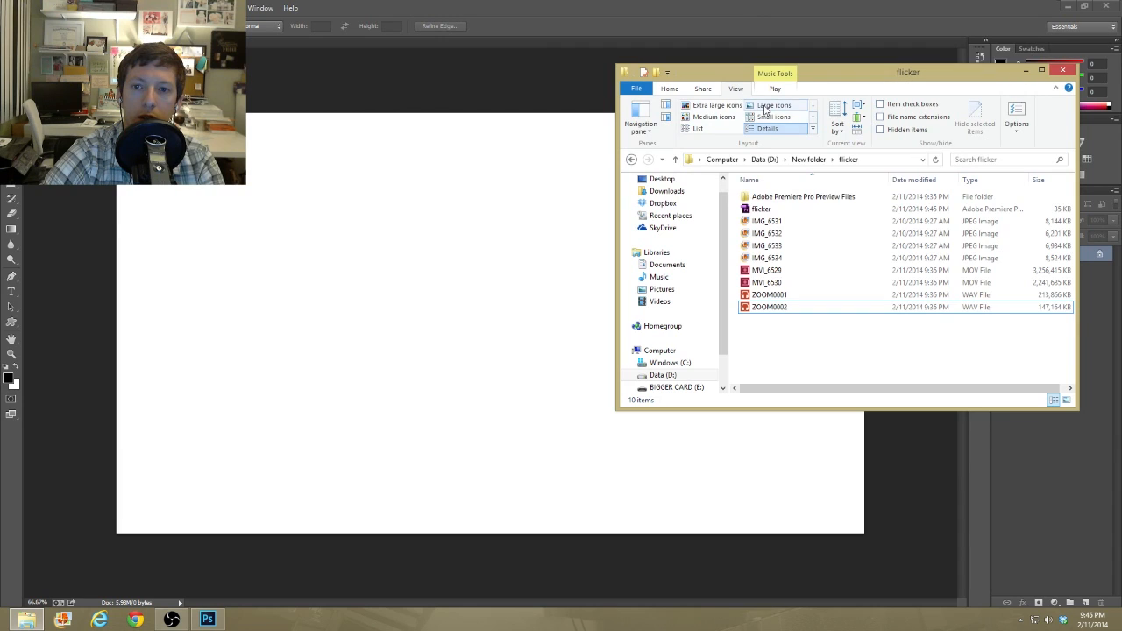
{"action": "left_click", "coordinate": [774, 106]}
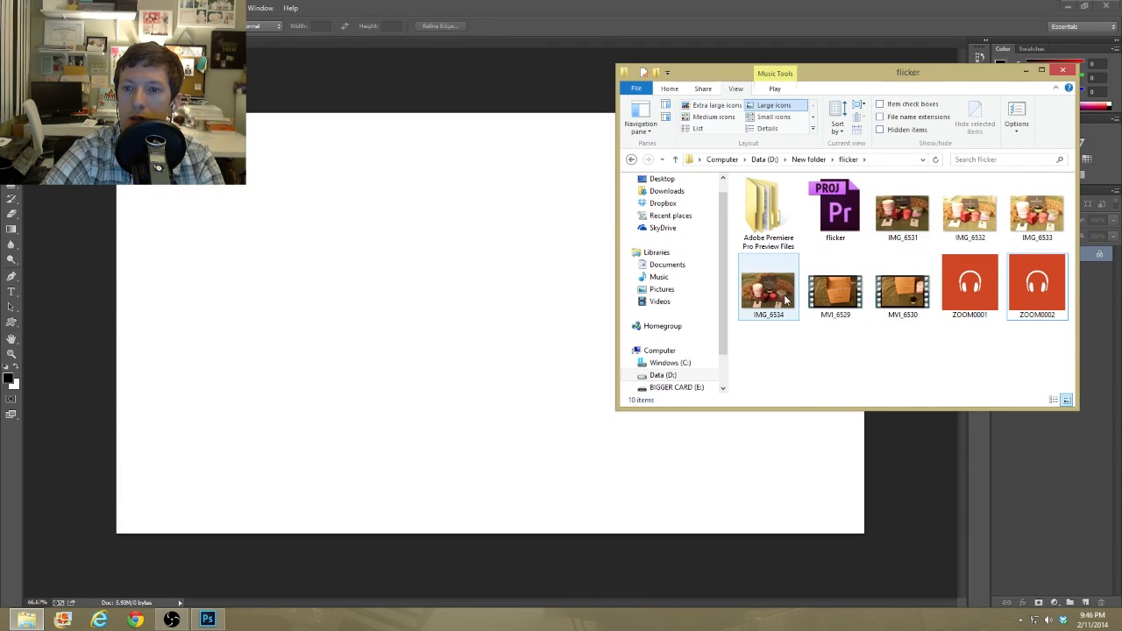
Inspect the IMG_6531 and IMG_6534 photos, opening IMG_6534 in Photo Gallery.
{"action": "left_click", "coordinate": [902, 211]}
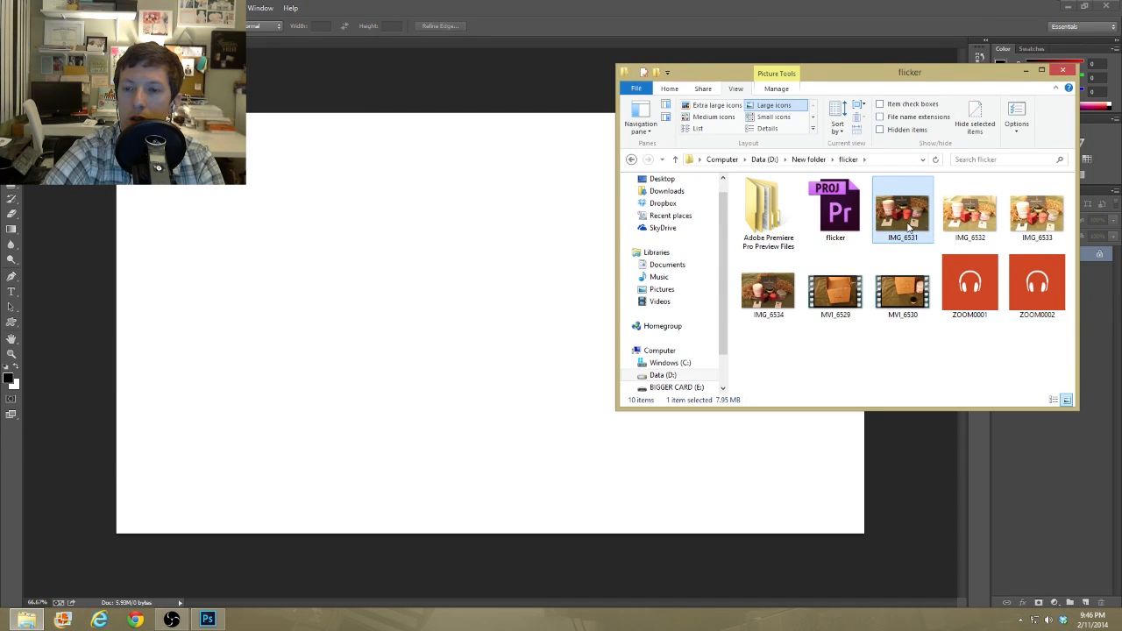
{"action": "double_click", "coordinate": [903, 211]}
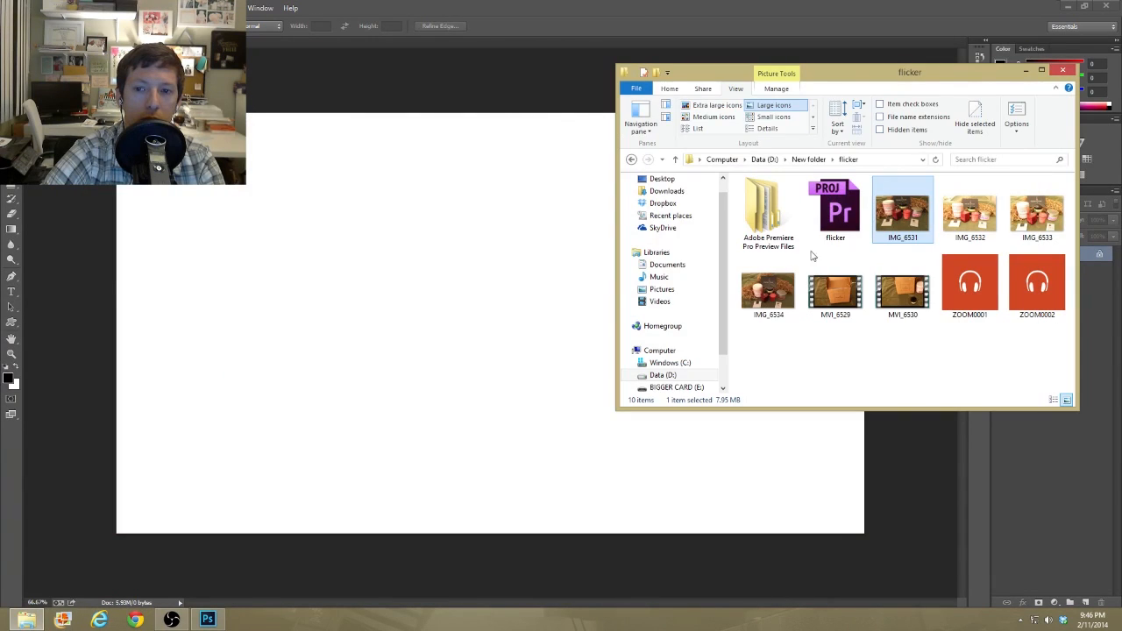
{"action": "double_click", "coordinate": [768, 295]}
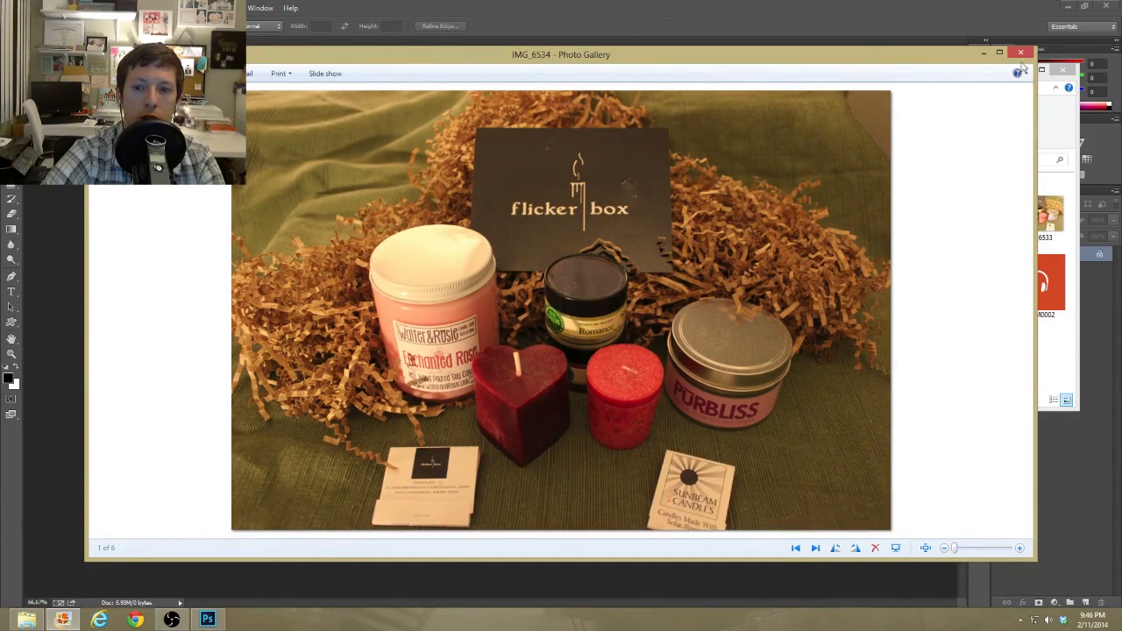
Close the IMG_6534 preview so the photo can be placed into the Photoshop document.
{"action": "left_click", "coordinate": [1021, 52]}
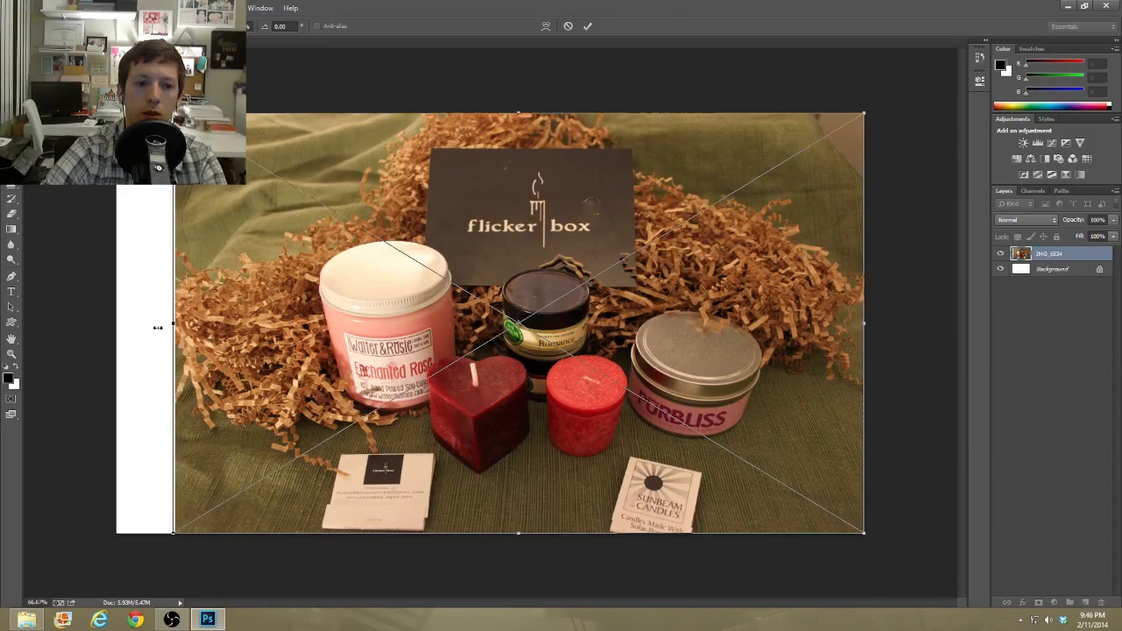
Stretch the IMG_6534 photo with Free Transform to cover the whole 1920 × 1080 canvas.
{"action": "left_click_drag", "start_coordinate": [171, 328], "coordinate": [113, 328]}
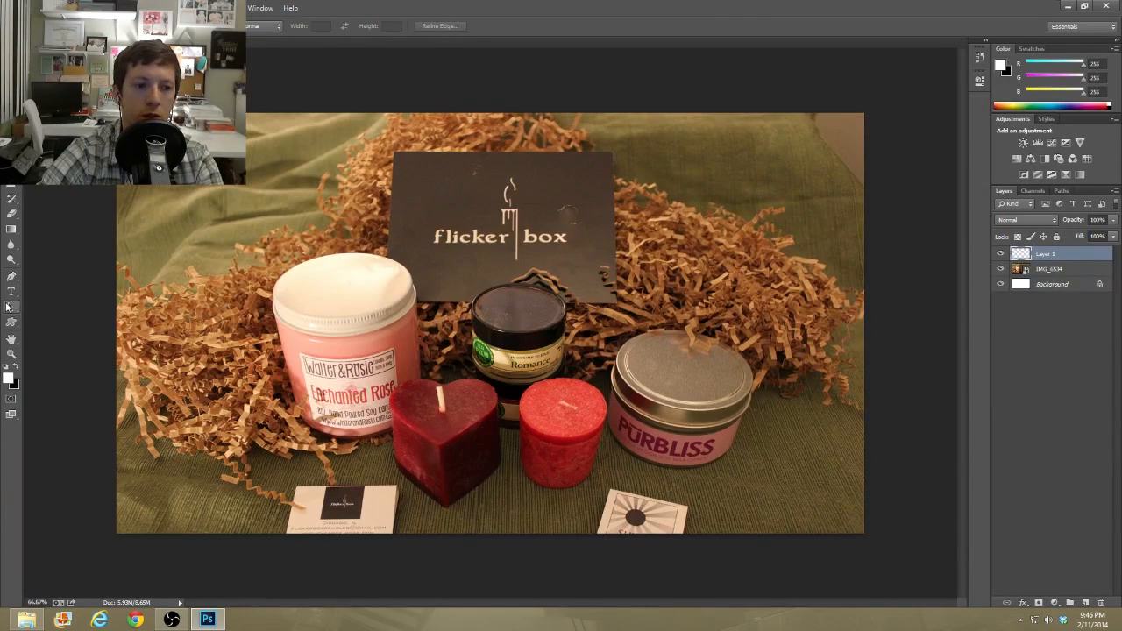
Start the 'Flicker Box Unboxing' title above the card and try a first display typeface.
{"action": "left_click", "coordinate": [10, 291]}
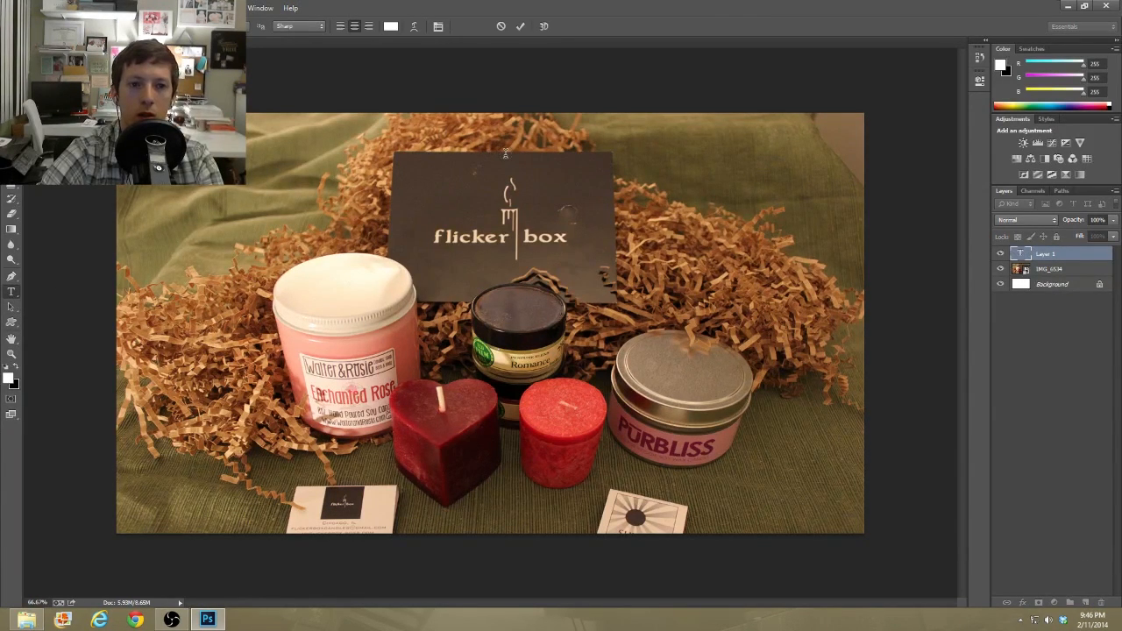
{"action": "mouse_move", "coordinate": [516, 176]}
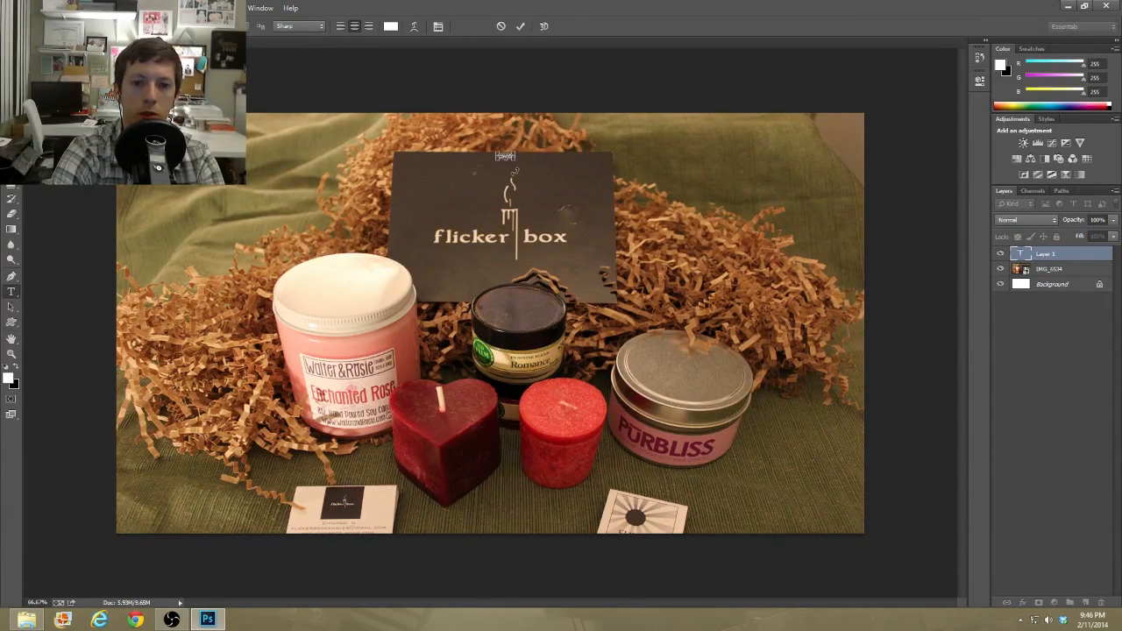
{"action": "left_click", "coordinate": [259, 26]}
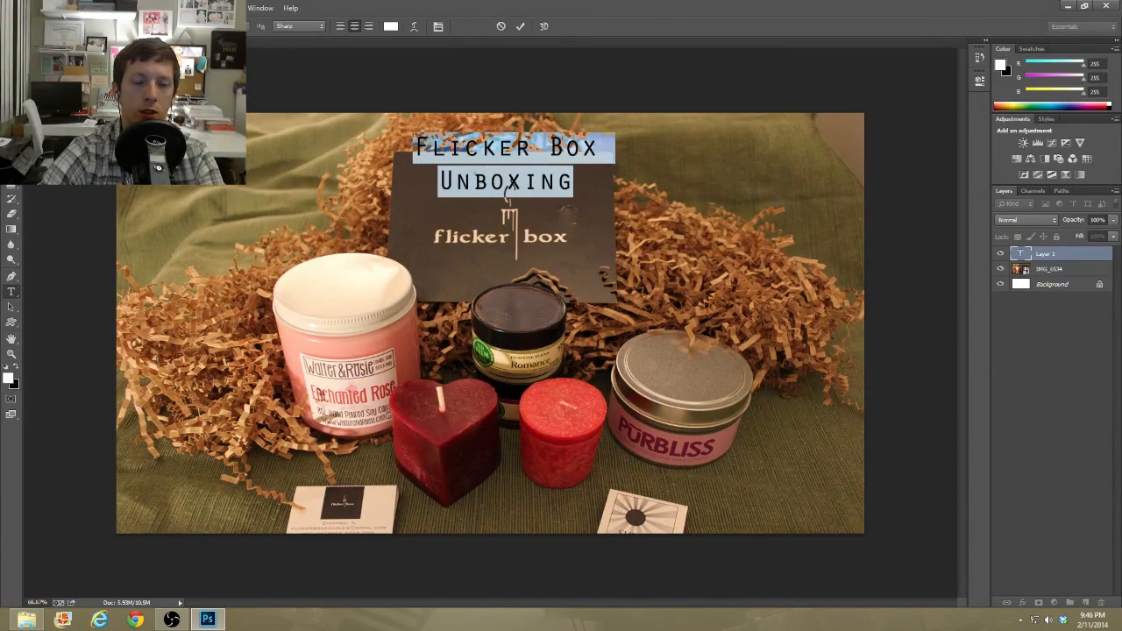
{"action": "left_click", "coordinate": [272, 27]}
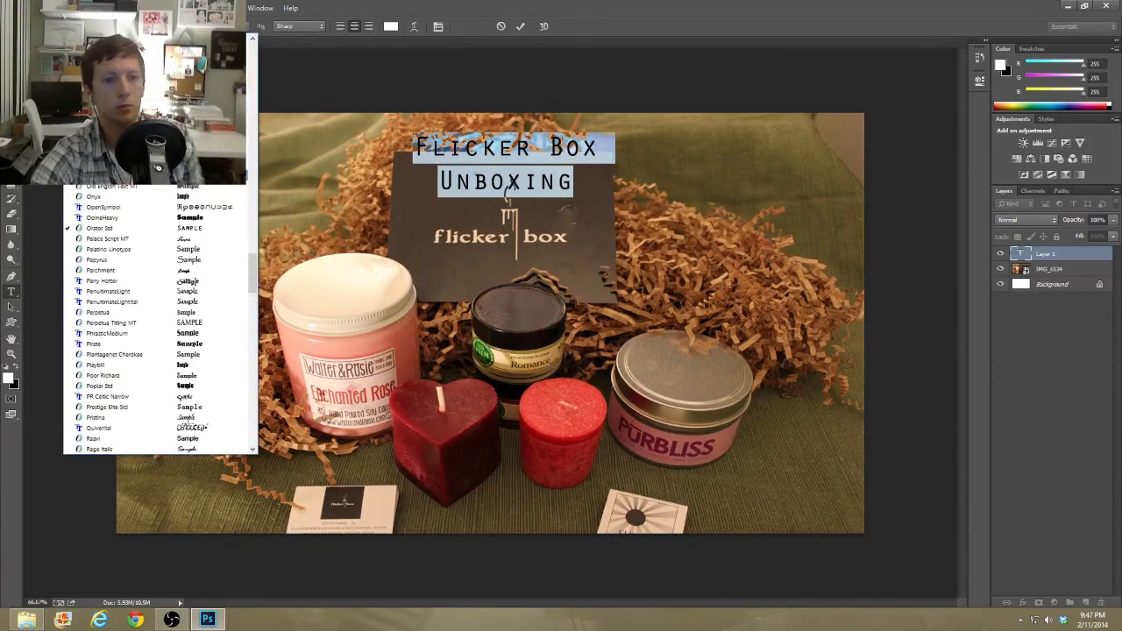
{"action": "scroll", "scroll_direction": "up", "scroll_amount": 3}
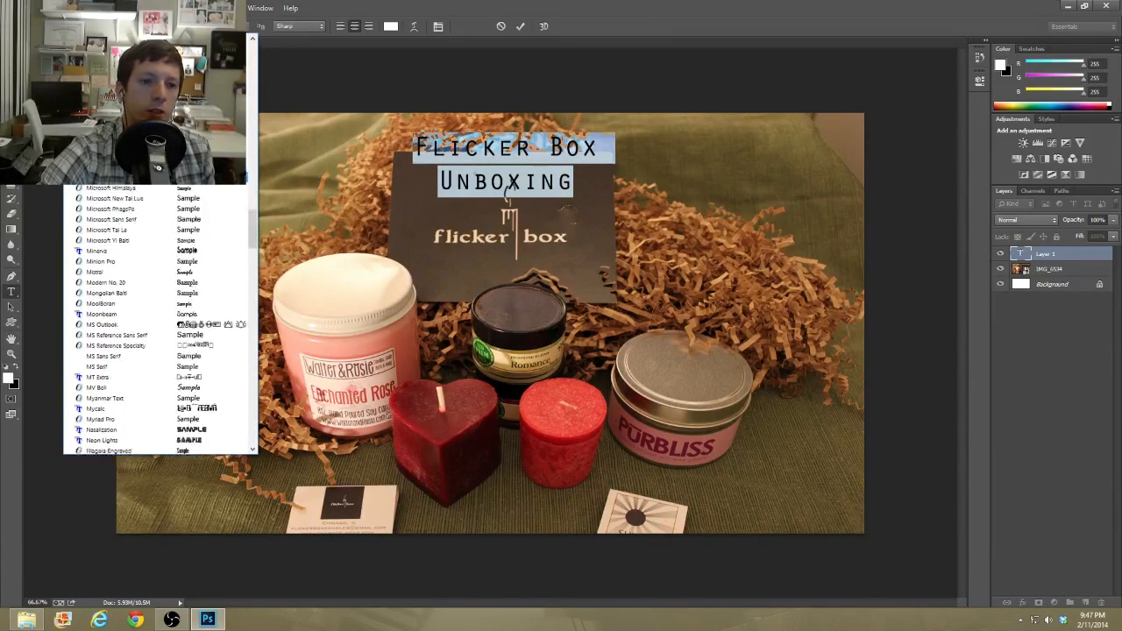
{"action": "scroll", "scroll_direction": "up", "scroll_amount": 3}
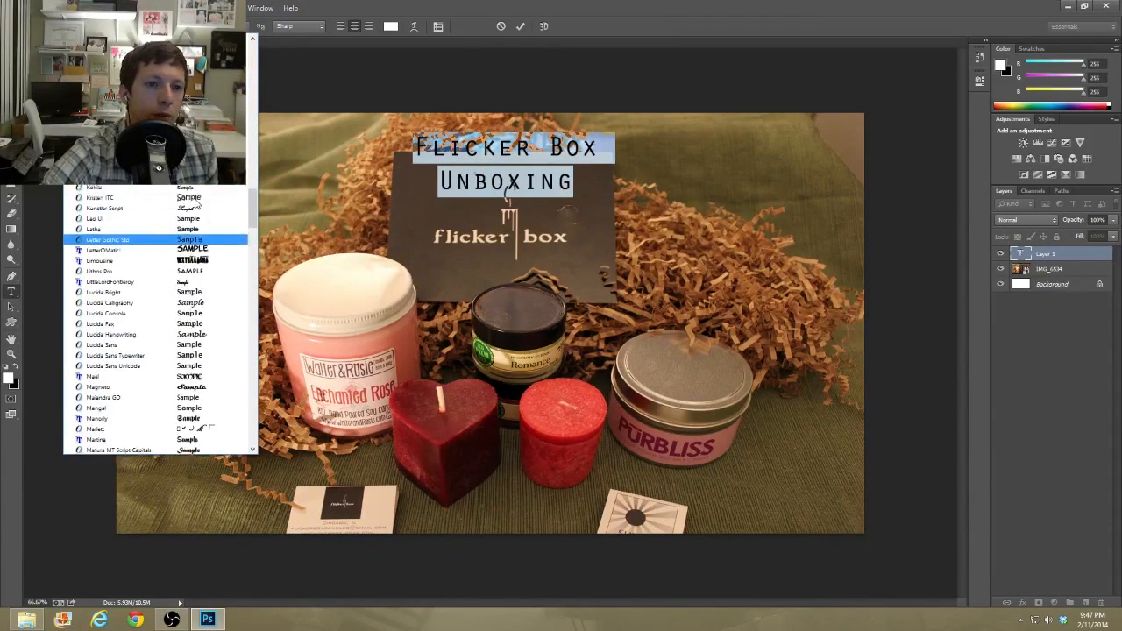
{"action": "scroll", "scroll_direction": "up", "scroll_amount": 3}
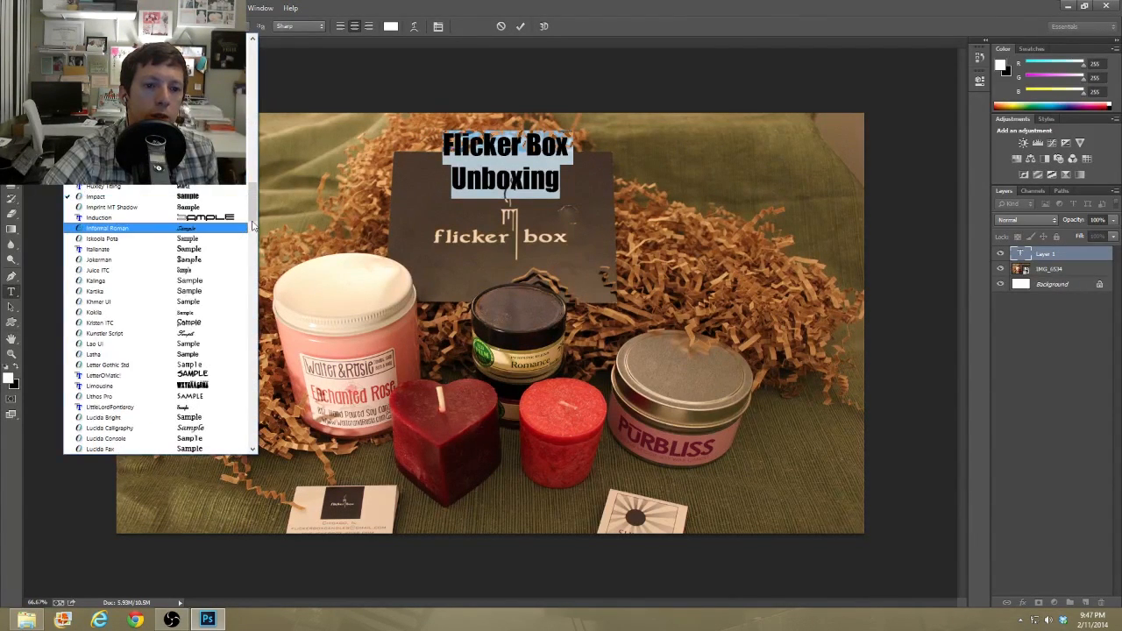
{"action": "scroll", "scroll_direction": "up", "scroll_amount": 3}
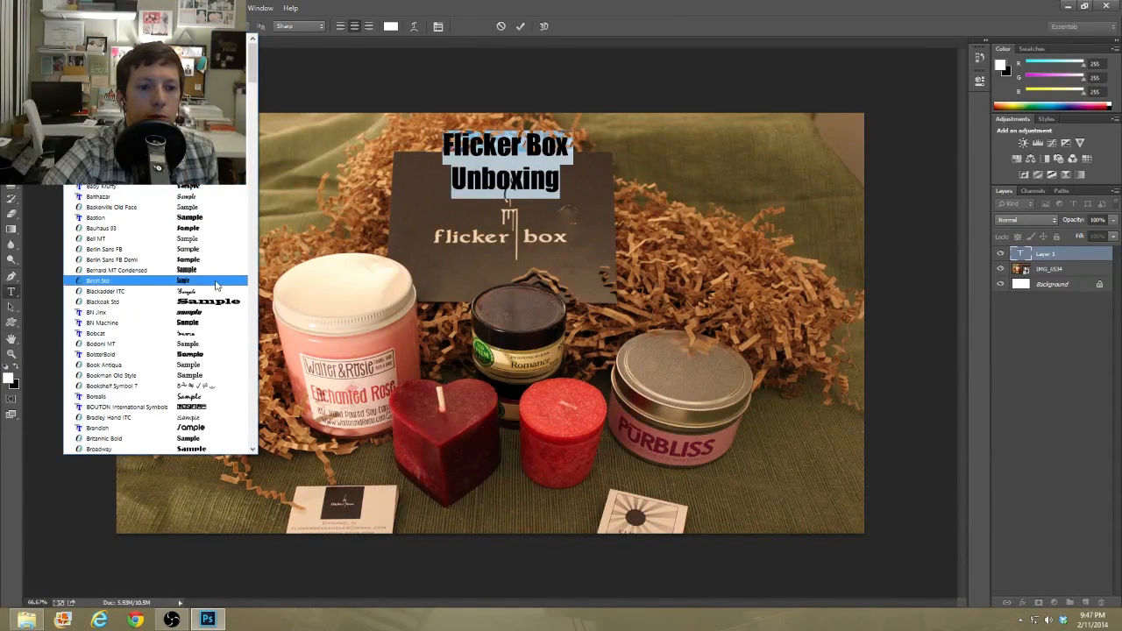
{"action": "scroll", "scroll_direction": "down", "scroll_amount": 3}
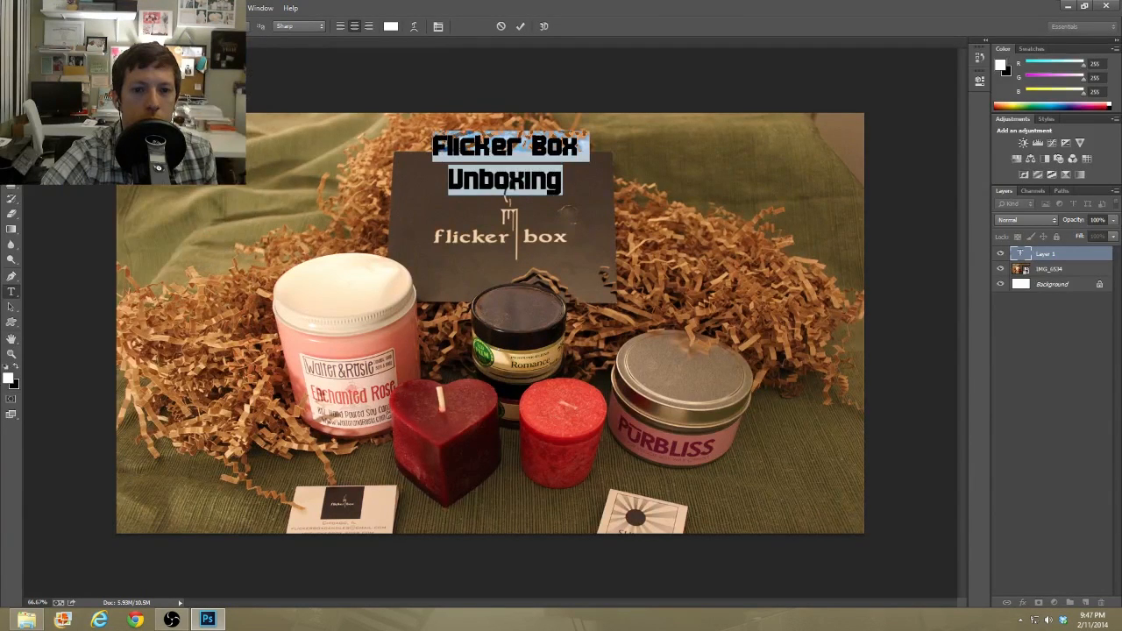
{"action": "left_click", "coordinate": [298, 26]}
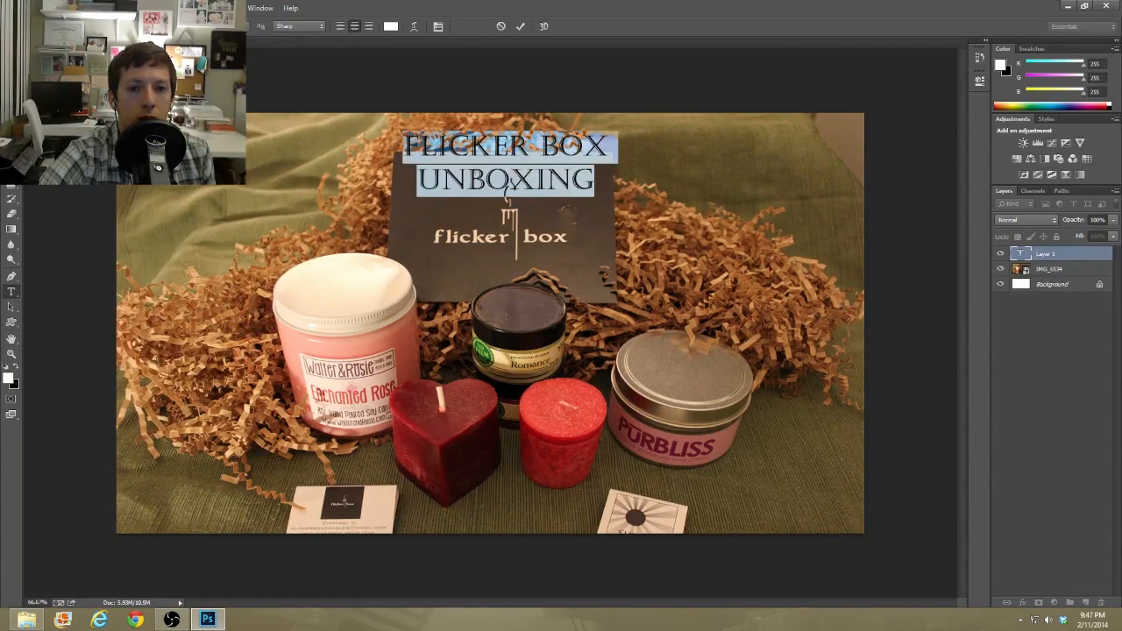
Switch the title to a heavier, larger bold display typeface.
{"action": "left_click", "coordinate": [298, 27]}
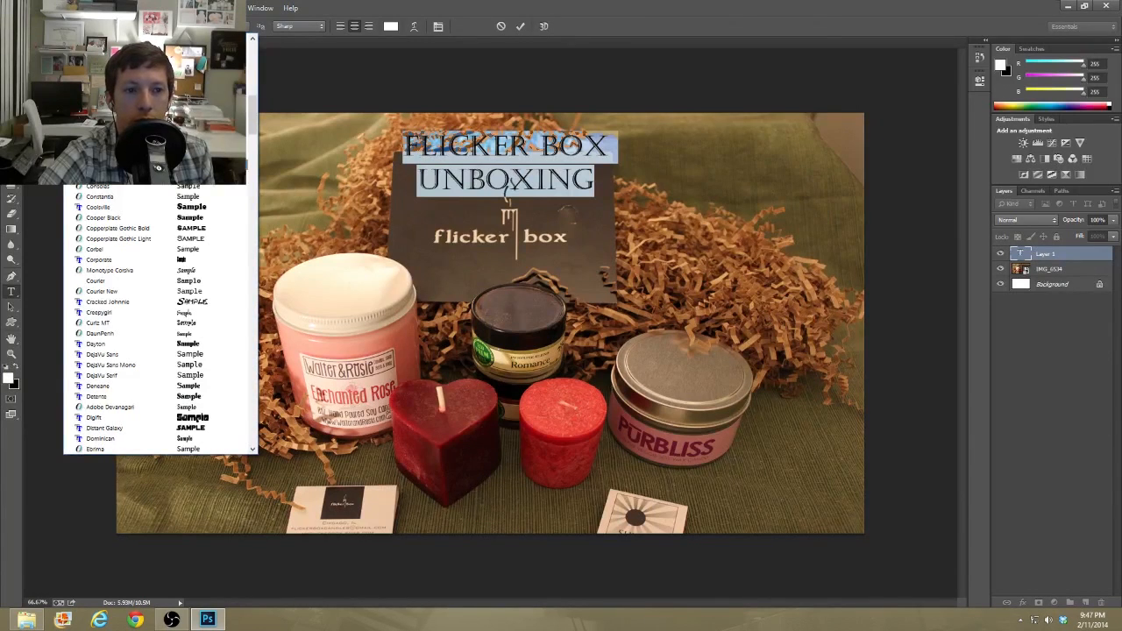
{"action": "scroll", "scroll_direction": "down", "scroll_amount": 3}
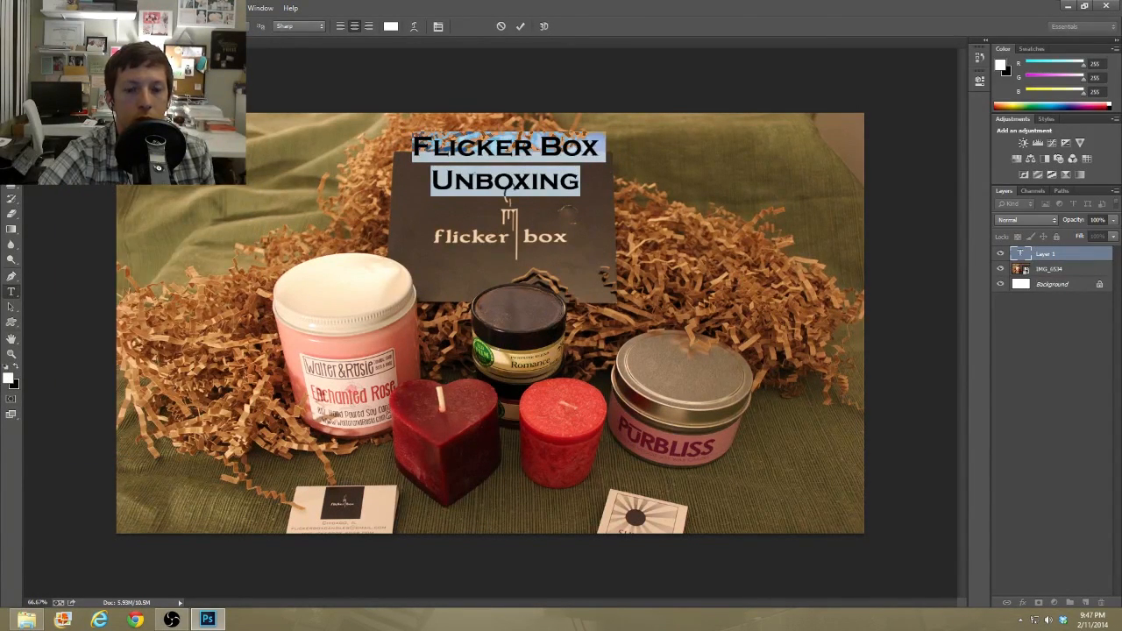
{"action": "left_click", "coordinate": [296, 27]}
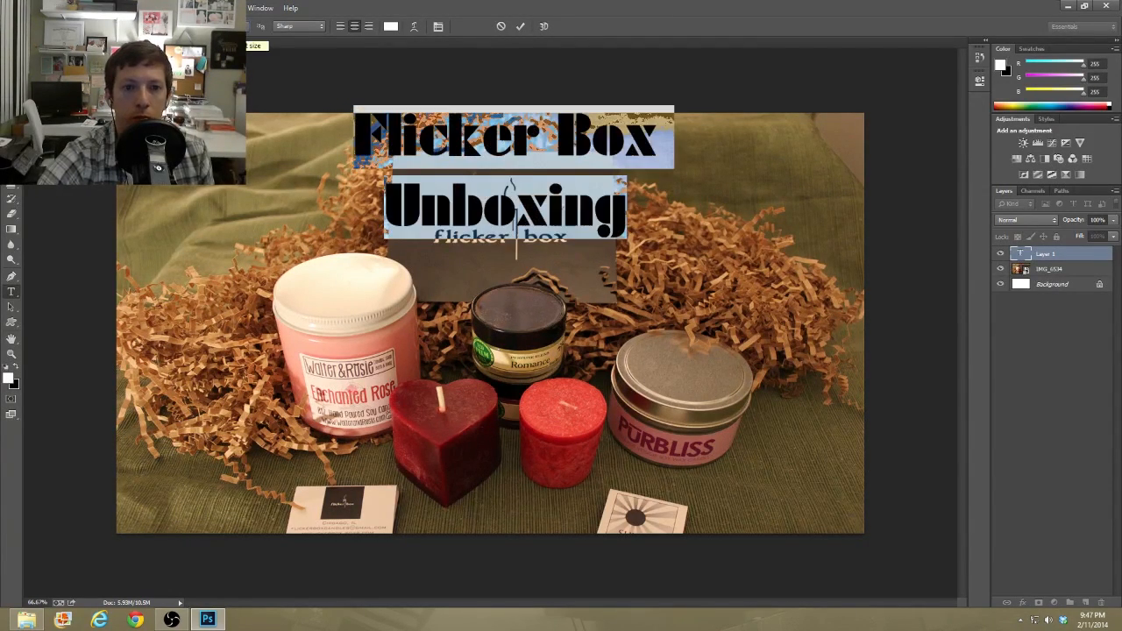
Commit the title, reselect it, and restyle it in a rough splattered grunge typeface.
{"action": "left_click", "coordinate": [519, 26]}
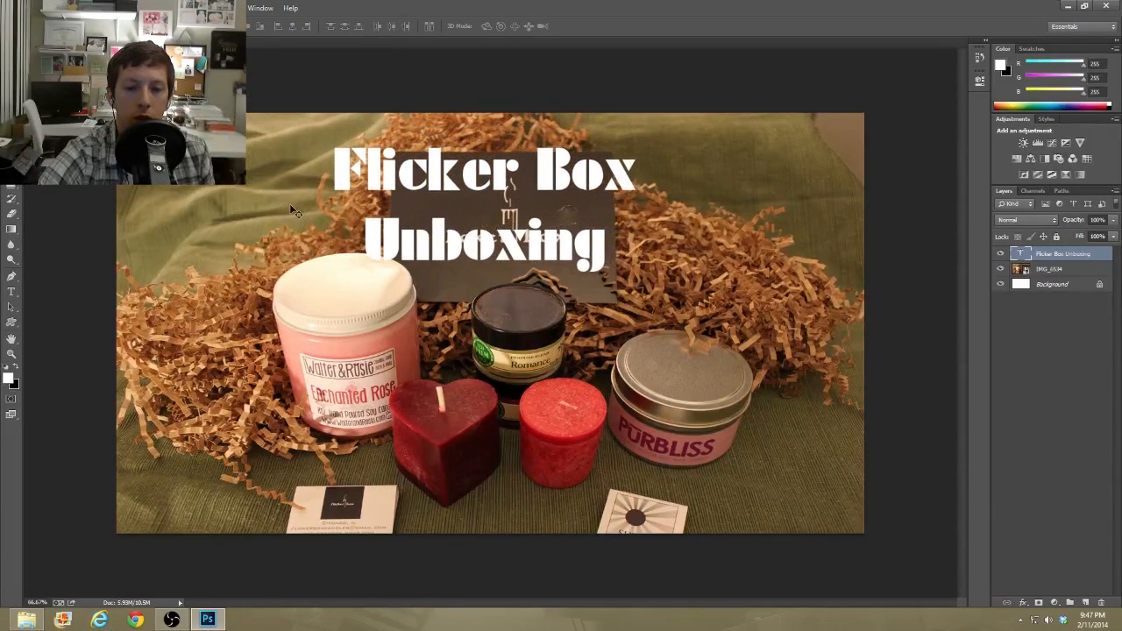
{"action": "left_click", "coordinate": [11, 291]}
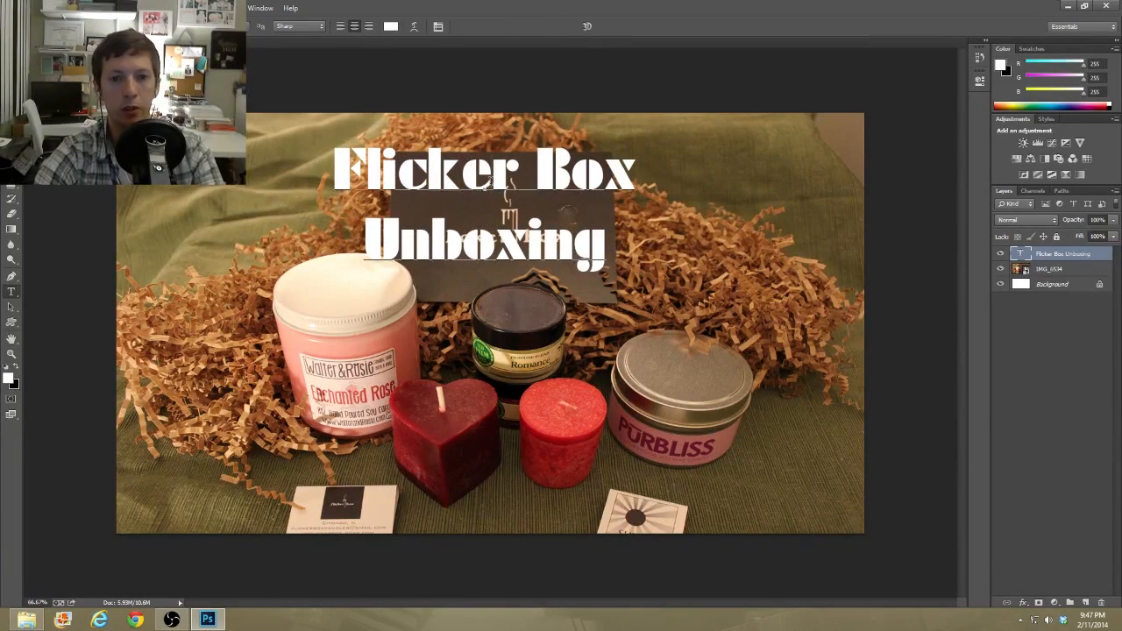
{"action": "left_click", "coordinate": [294, 26]}
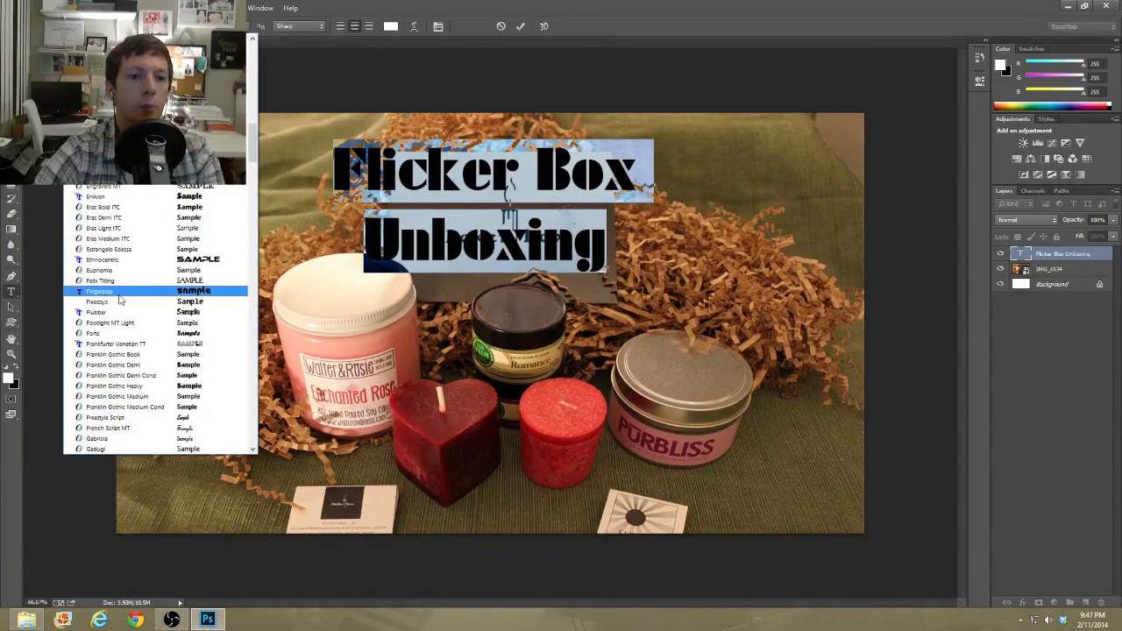
{"action": "scroll", "scroll_direction": "down", "scroll_amount": 3}
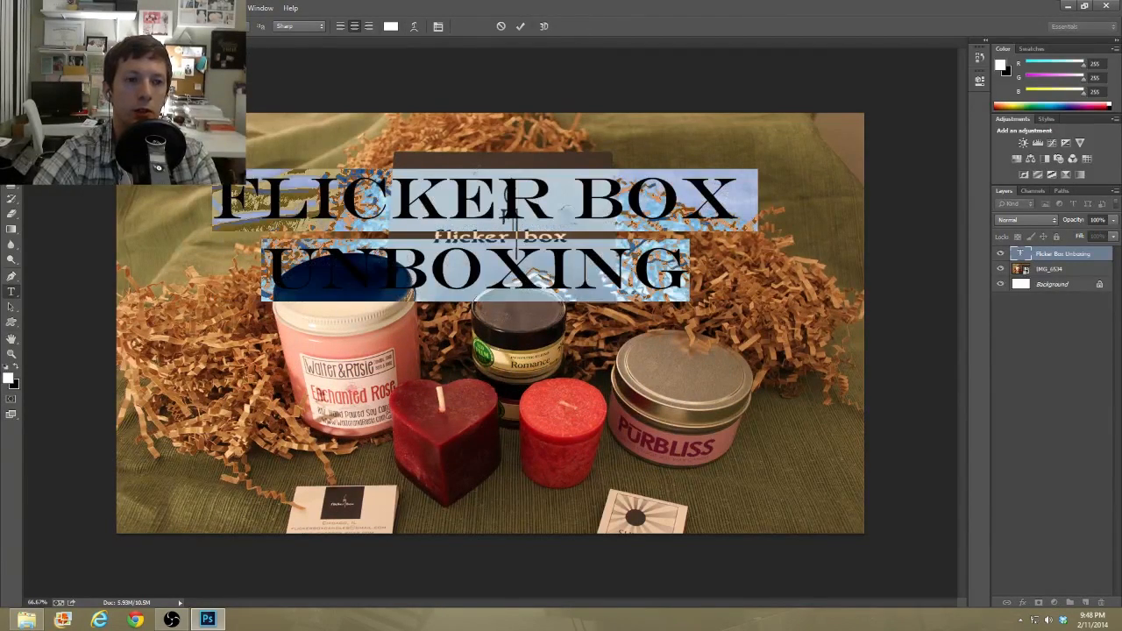
{"action": "left_click", "coordinate": [281, 27]}
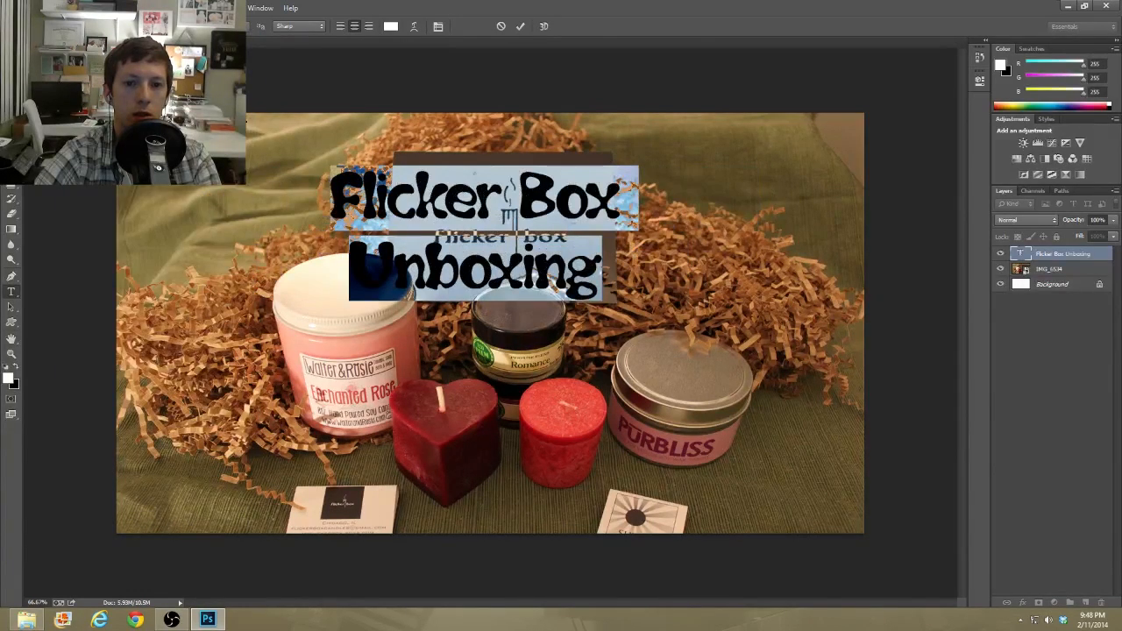
{"action": "left_click", "coordinate": [298, 27]}
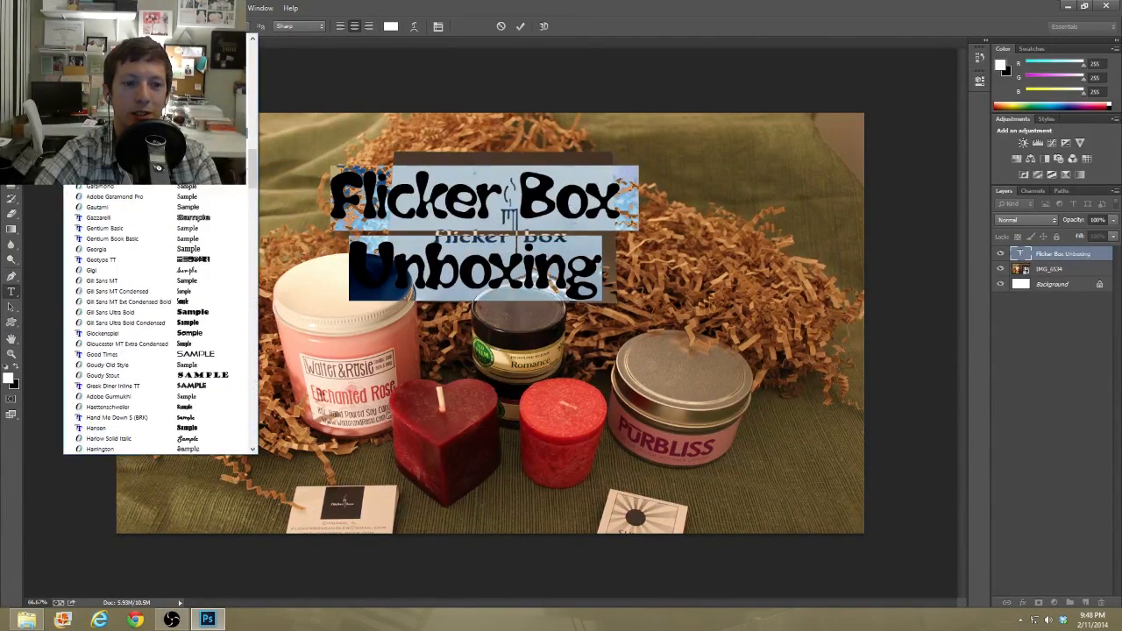
Browse the font list, previewing a stencil-style and other typefaces on the title.
{"action": "scroll", "scroll_direction": "down", "scroll_amount": 3}
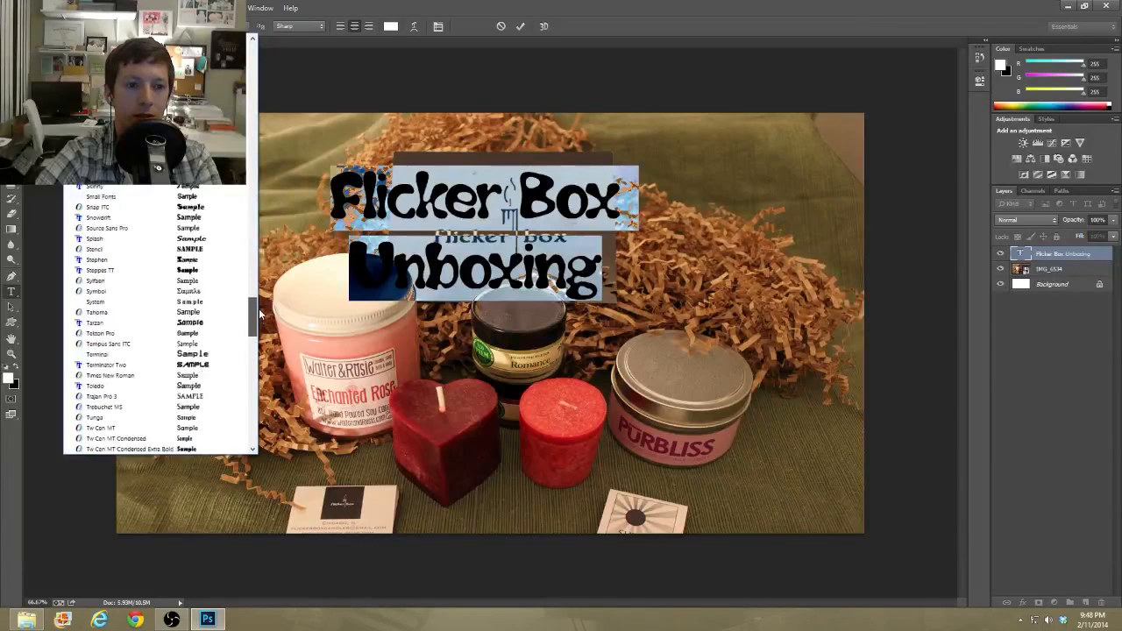
{"action": "scroll", "scroll_direction": "up", "scroll_amount": 3}
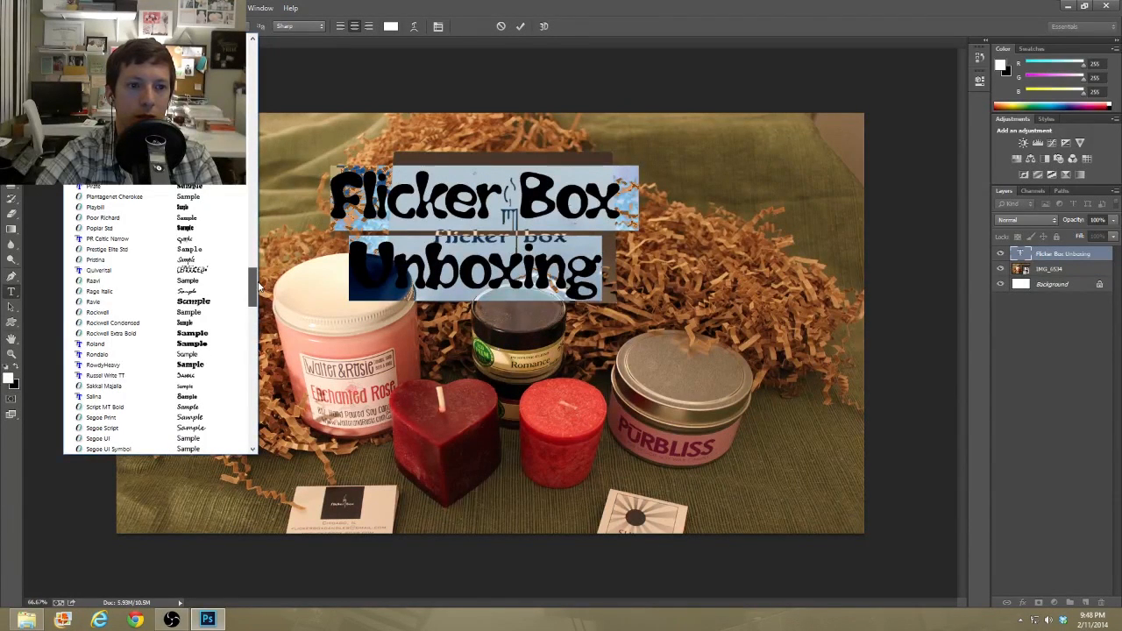
{"action": "scroll", "scroll_direction": "up", "scroll_amount": 3}
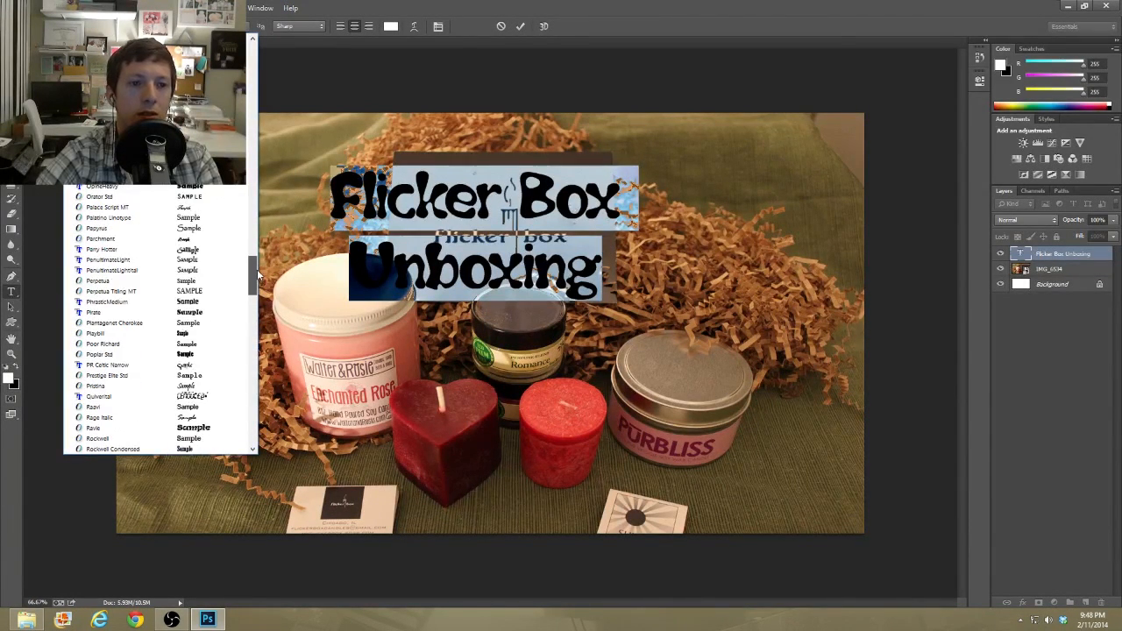
{"action": "scroll", "scroll_direction": "up", "scroll_amount": 3}
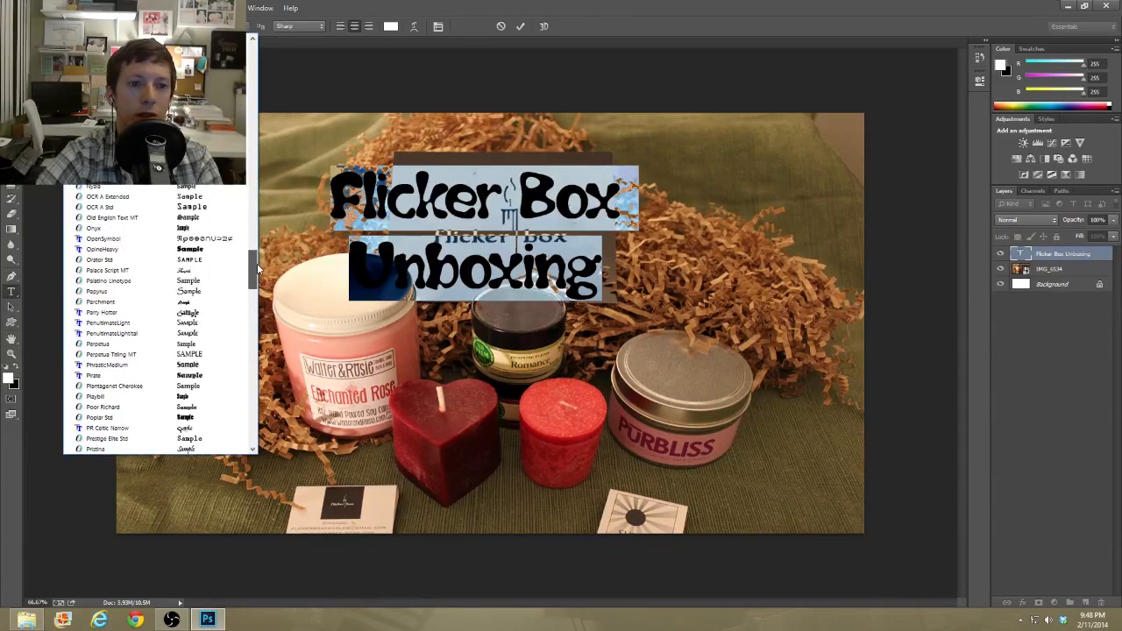
{"action": "scroll", "scroll_direction": "up", "scroll_amount": 3}
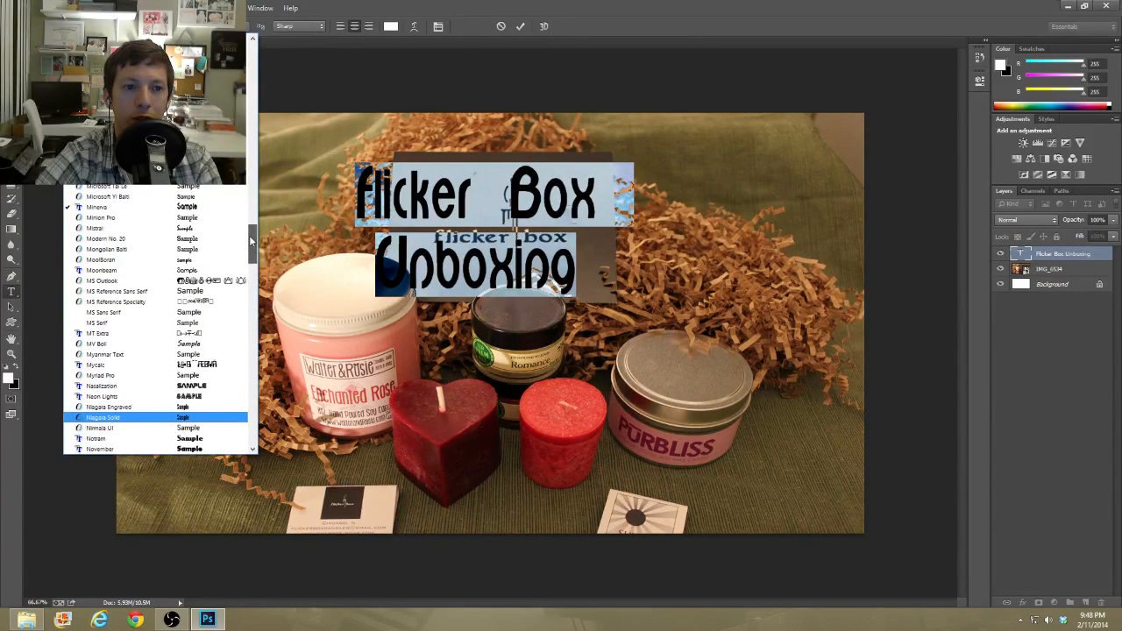
{"action": "scroll", "scroll_direction": "up", "scroll_amount": 3}
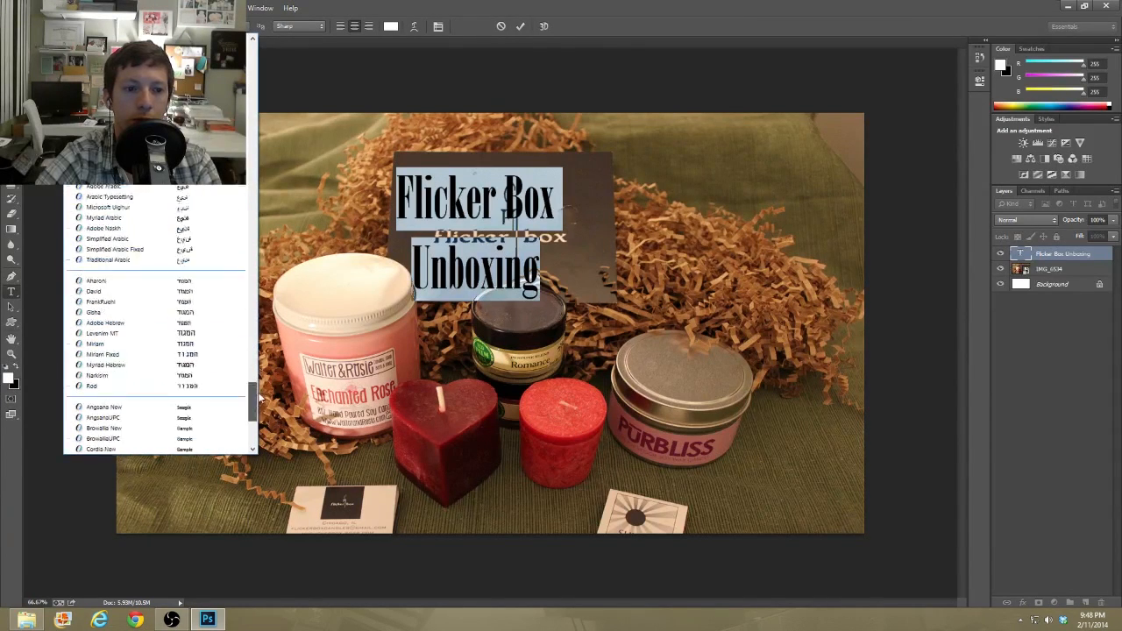
{"action": "scroll", "scroll_direction": "down", "scroll_amount": 3}
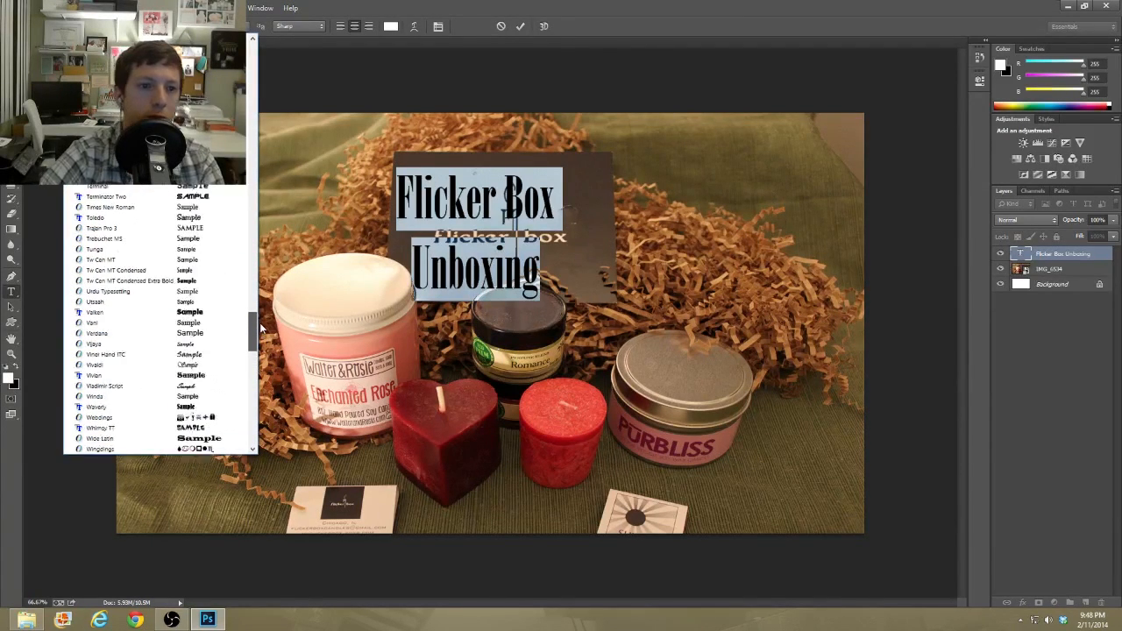
{"action": "scroll", "scroll_direction": "up", "scroll_amount": 3}
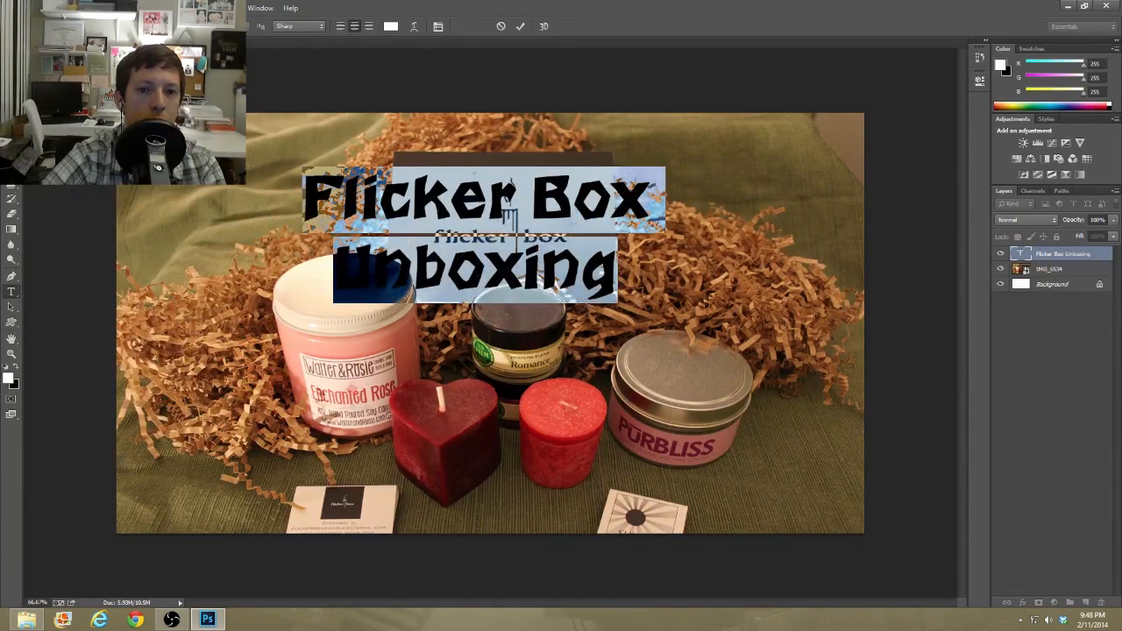
Keep previewing fonts and settle the title on a plain sans-serif like Arial.
{"action": "left_click", "coordinate": [259, 26]}
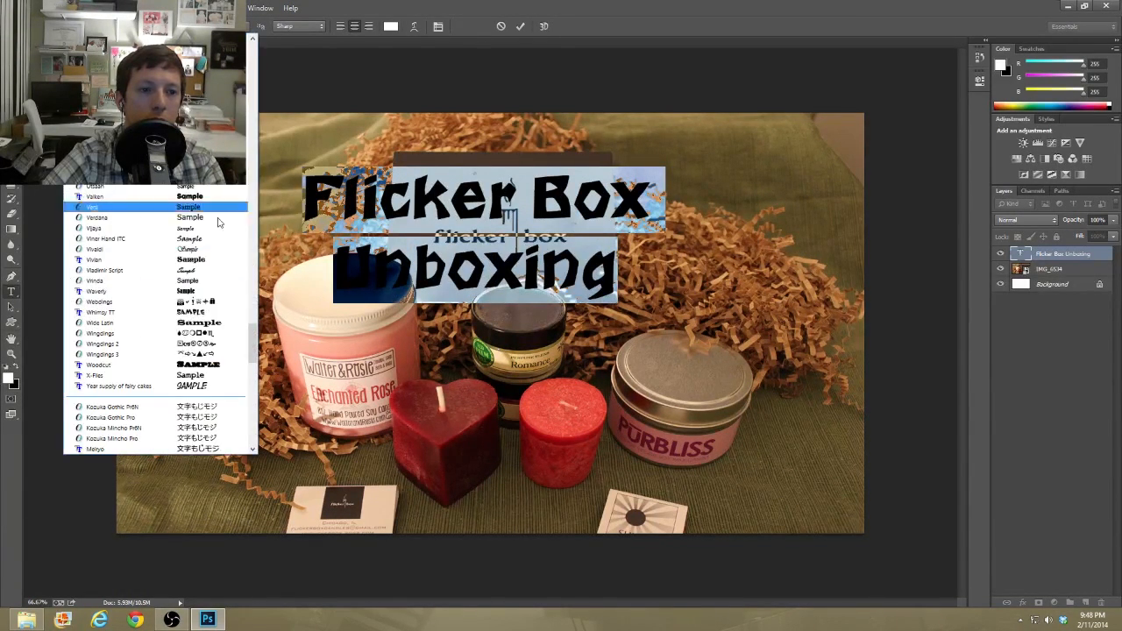
{"action": "scroll", "scroll_direction": "up", "scroll_amount": 3}
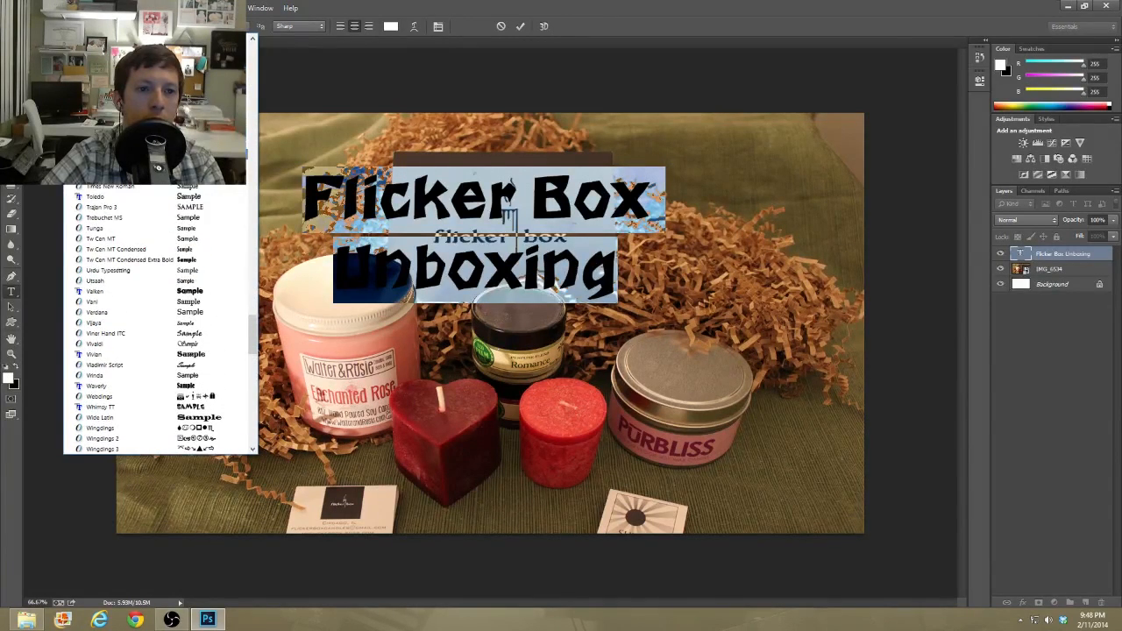
{"action": "scroll", "scroll_direction": "up", "scroll_amount": 3}
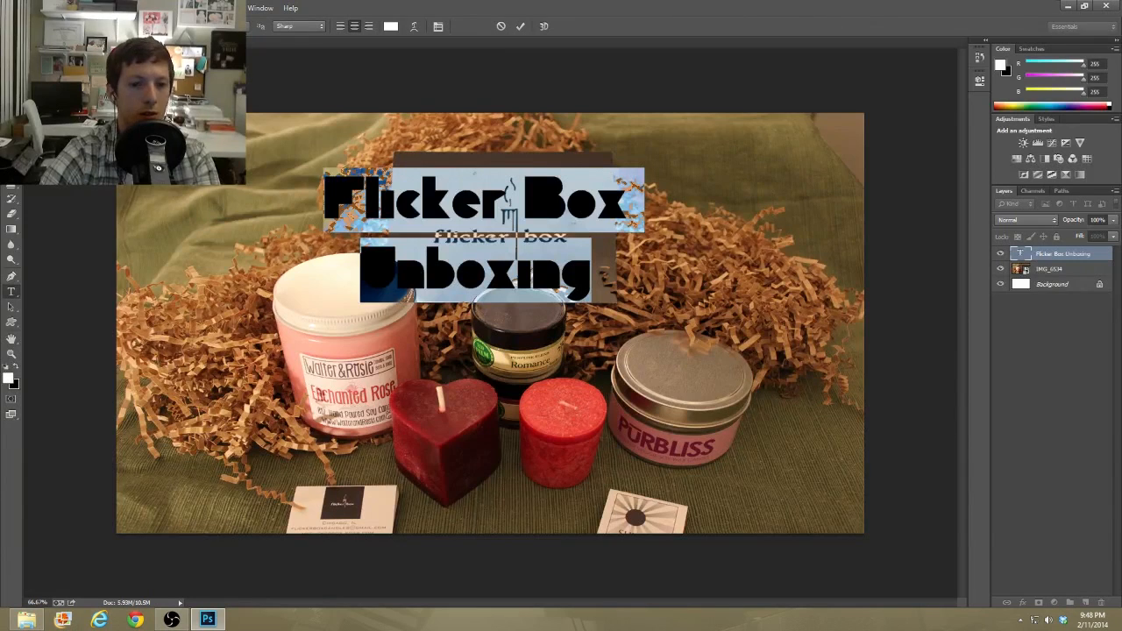
{"action": "left_click", "coordinate": [295, 27]}
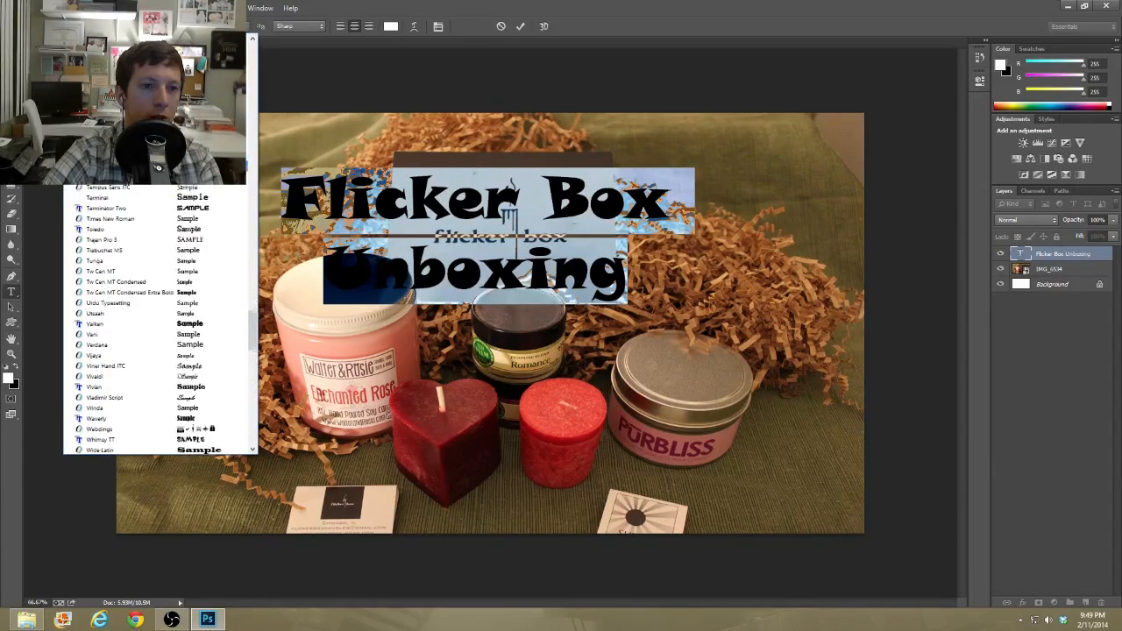
{"action": "scroll", "scroll_direction": "up", "scroll_amount": 3}
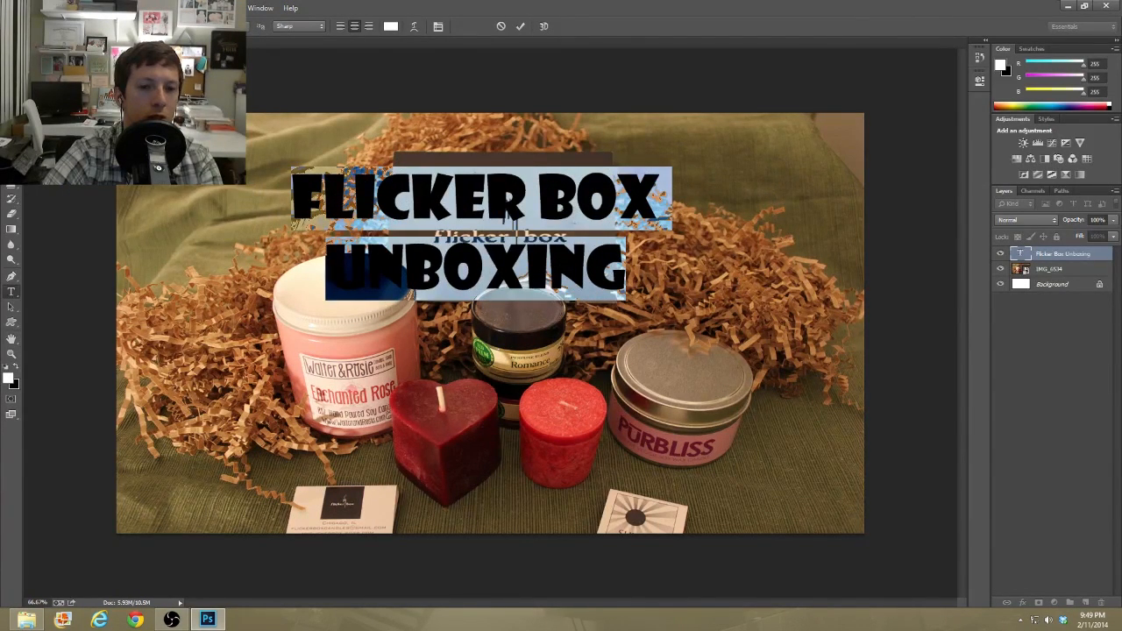
{"action": "left_click", "coordinate": [260, 26]}
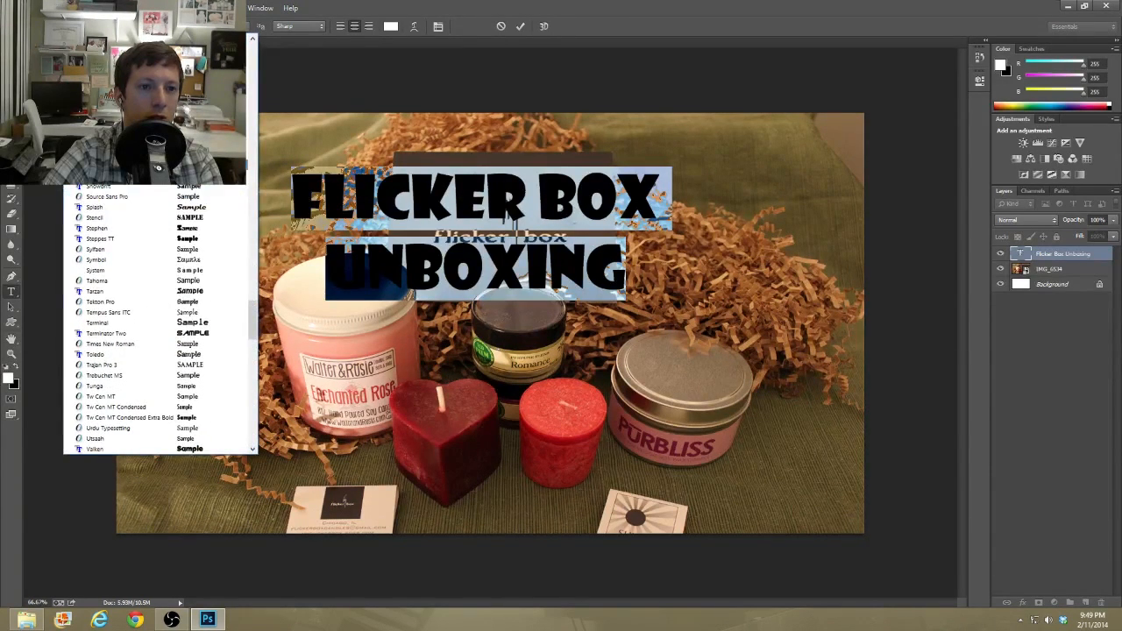
{"action": "scroll", "scroll_direction": "up", "scroll_amount": 3}
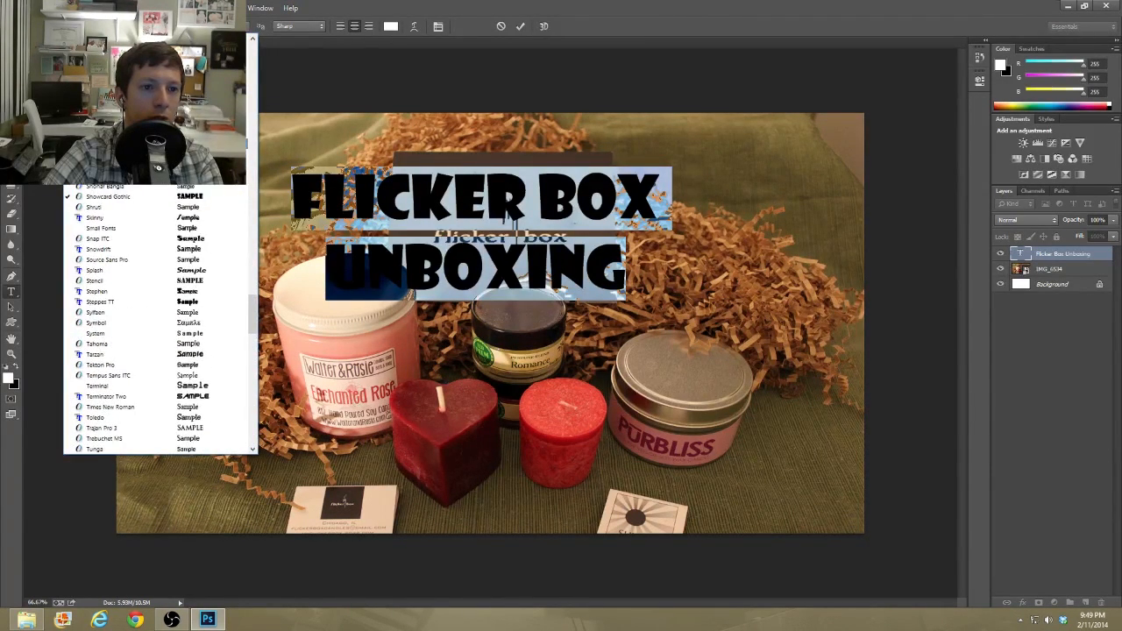
{"action": "scroll", "scroll_direction": "up", "scroll_amount": 3}
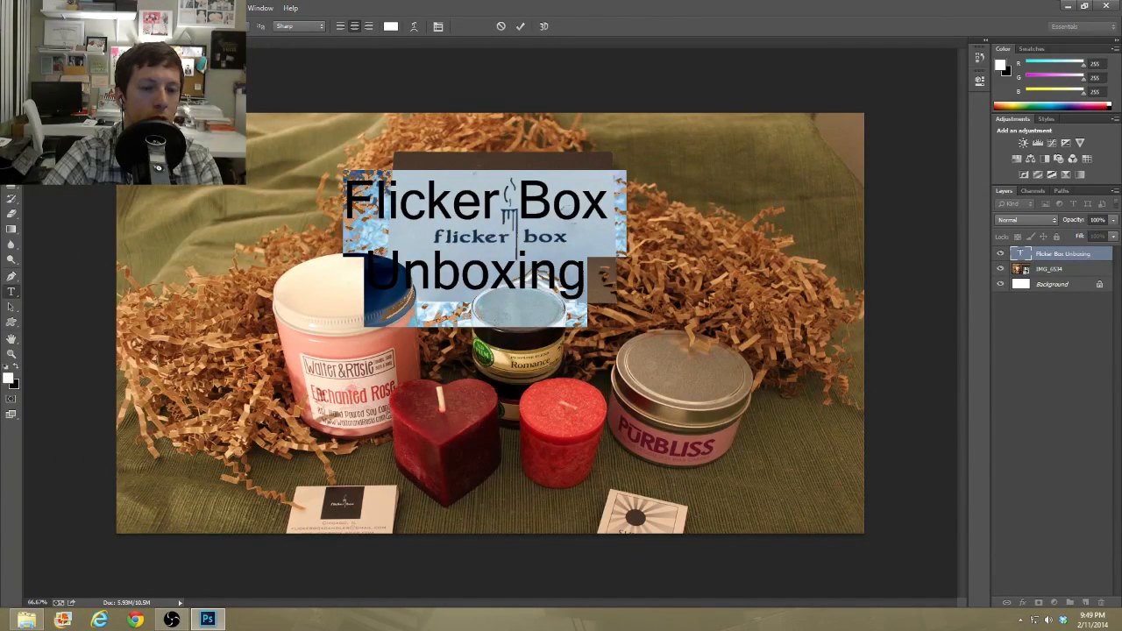
Set the title in a white flowing script typeface.
{"action": "left_click", "coordinate": [280, 26]}
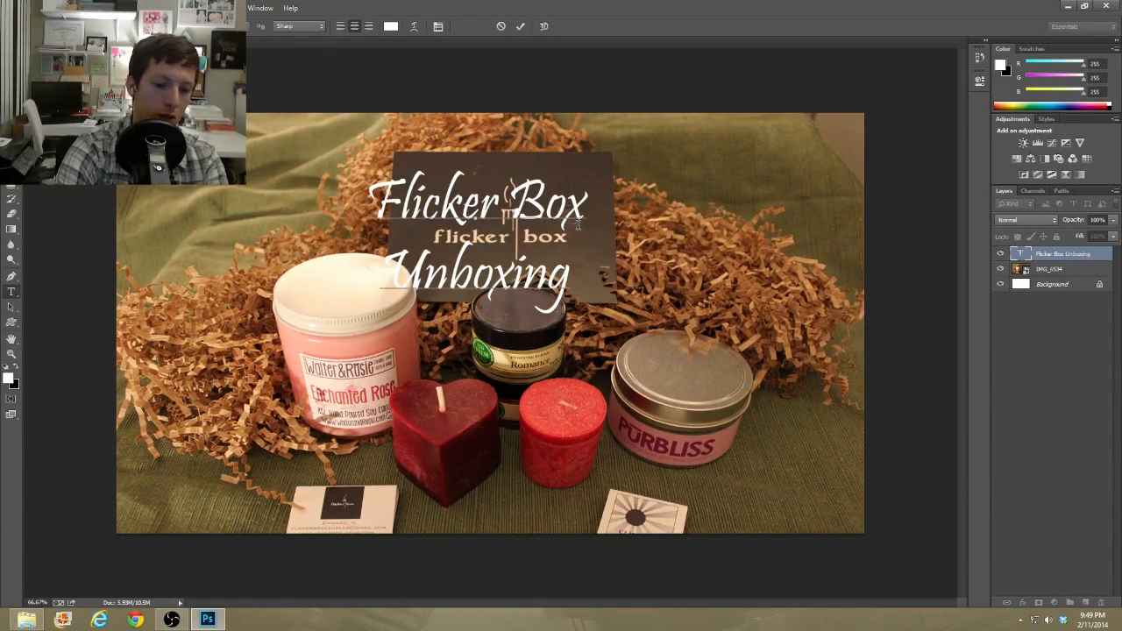
Add an '& Giveaway' line and free-transform the three-line title larger across the photo.
{"action": "type", "text": "&"}
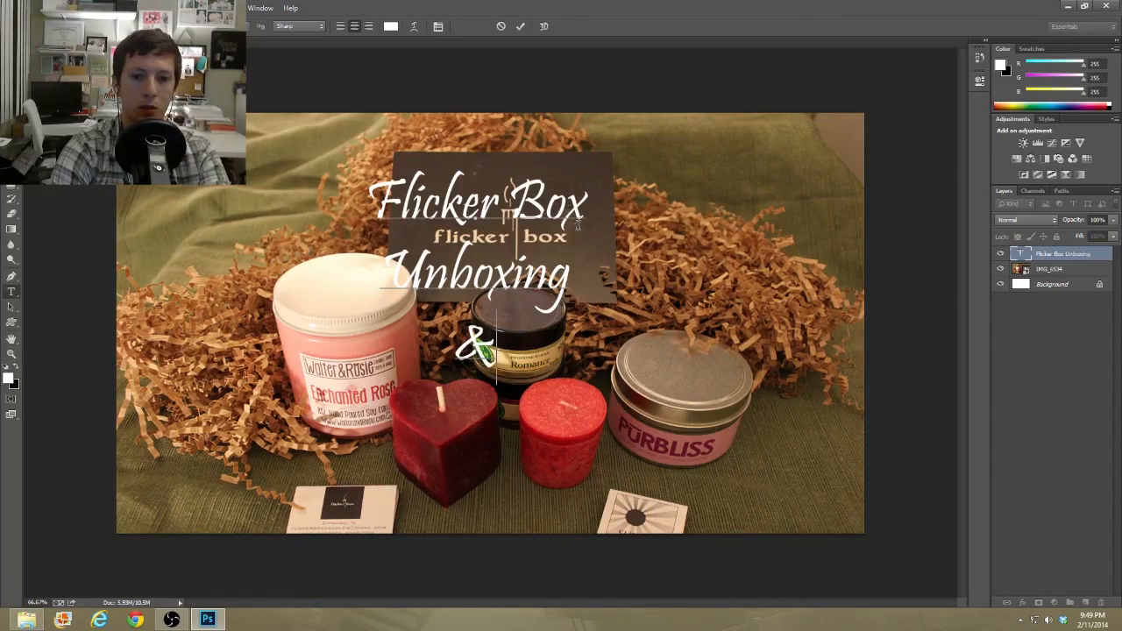
{"action": "type", "text": "Giveaway"}
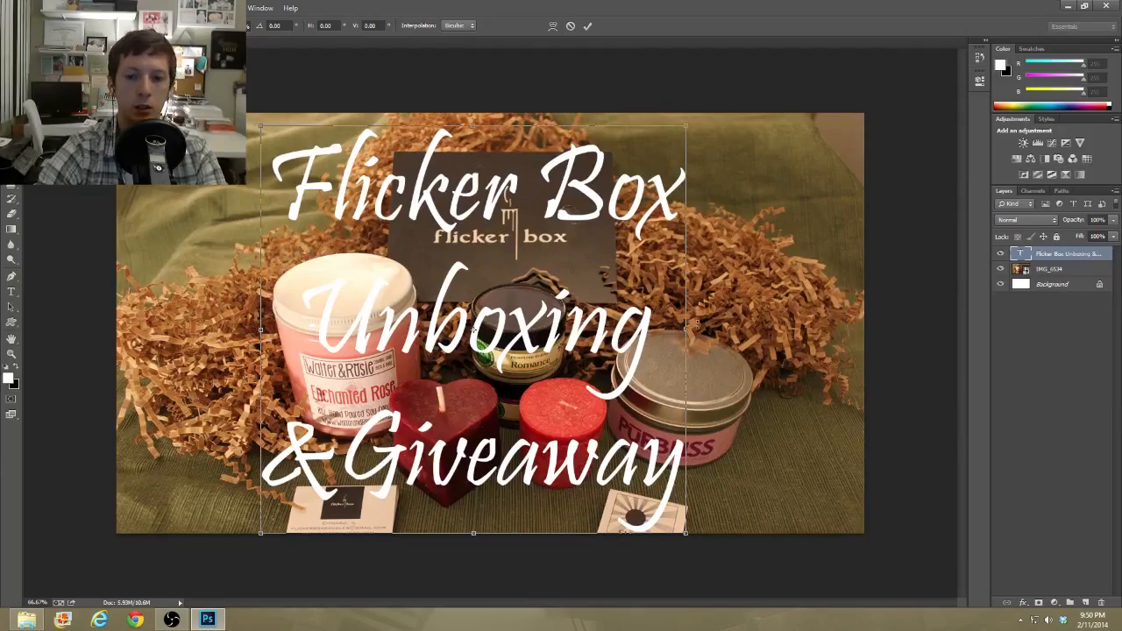
{"action": "left_click_drag", "start_coordinate": [686, 330], "coordinate": [816, 329]}
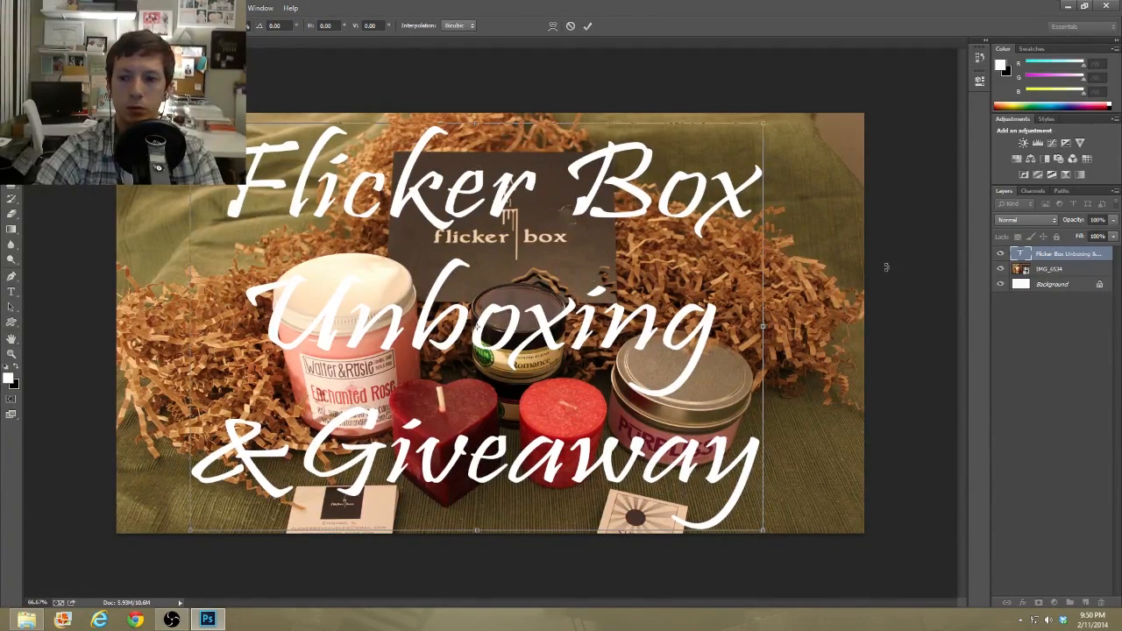
Apply the enlarged text transform and select the photo layer in the Layers panel.
{"action": "left_click", "coordinate": [1052, 284]}
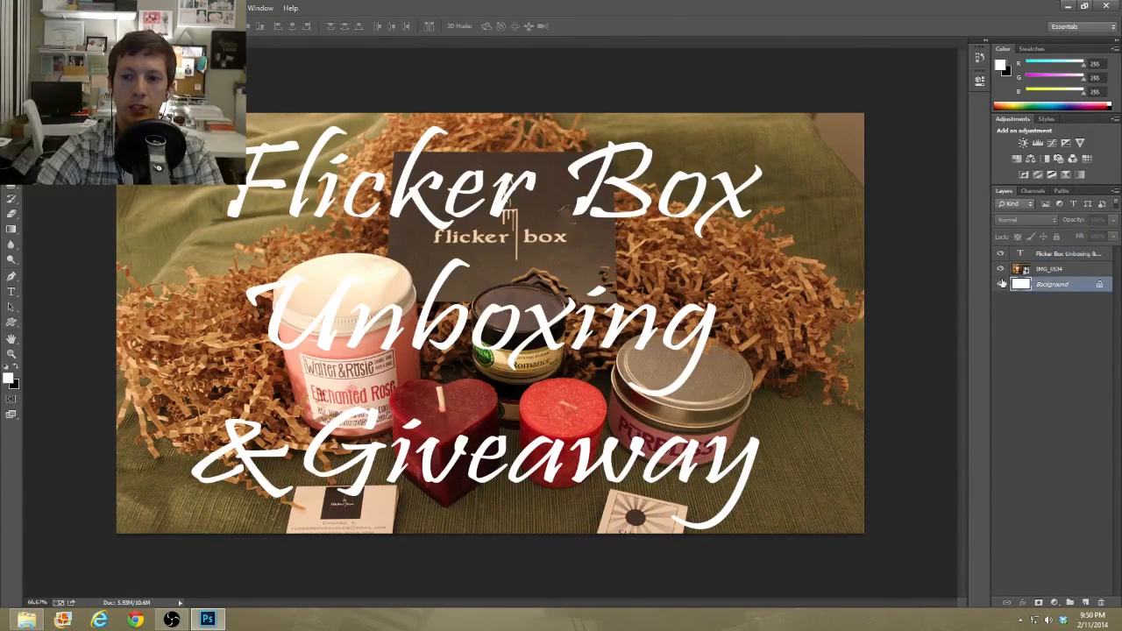
{"action": "left_click", "coordinate": [1053, 270]}
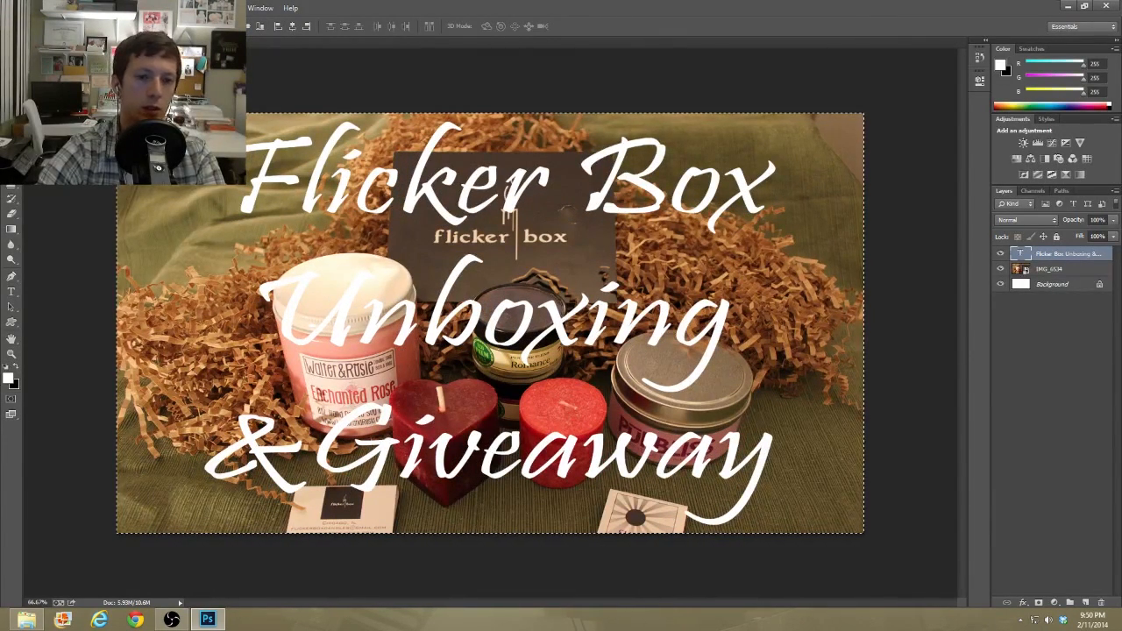
{"action": "left_click", "coordinate": [1061, 253]}
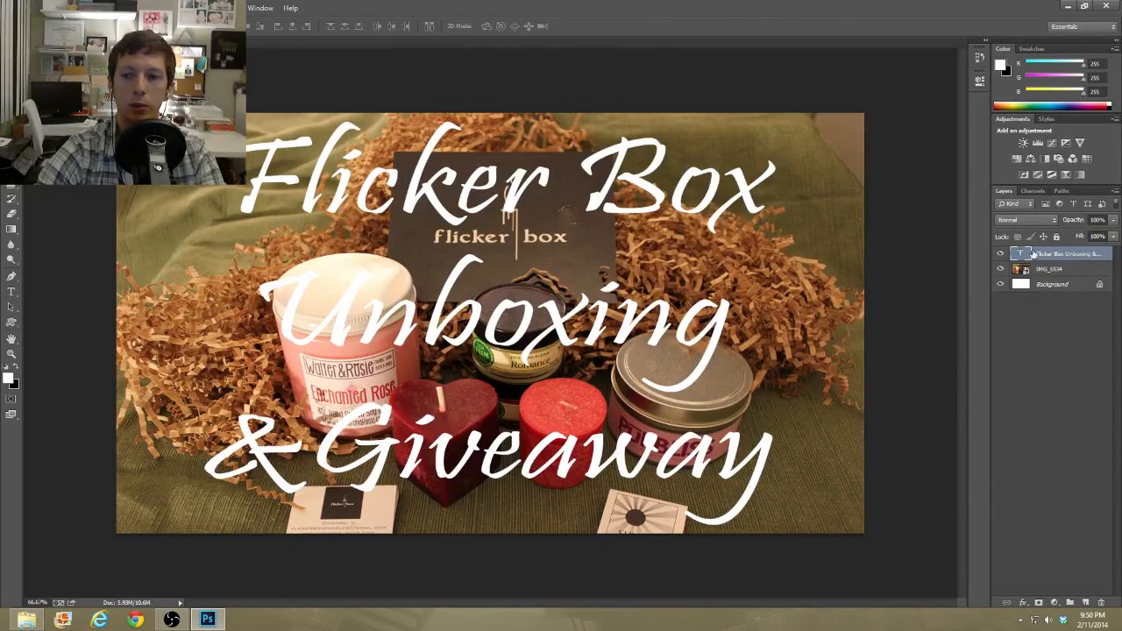
{"action": "left_click", "coordinate": [1052, 270]}
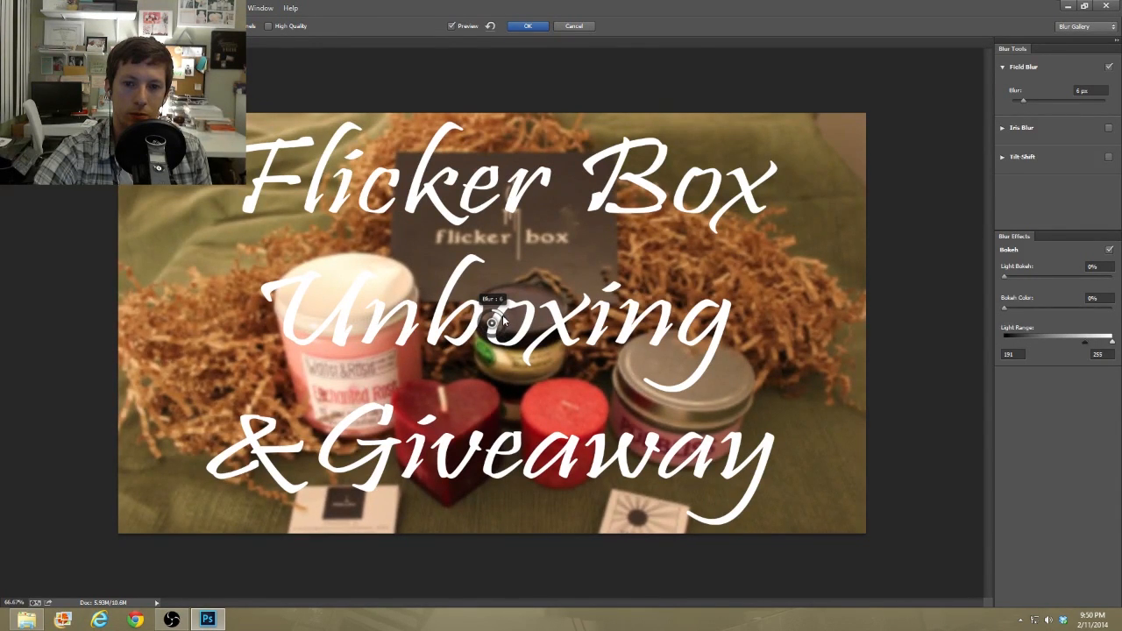
{"action": "mouse_move", "coordinate": [325, 49]}
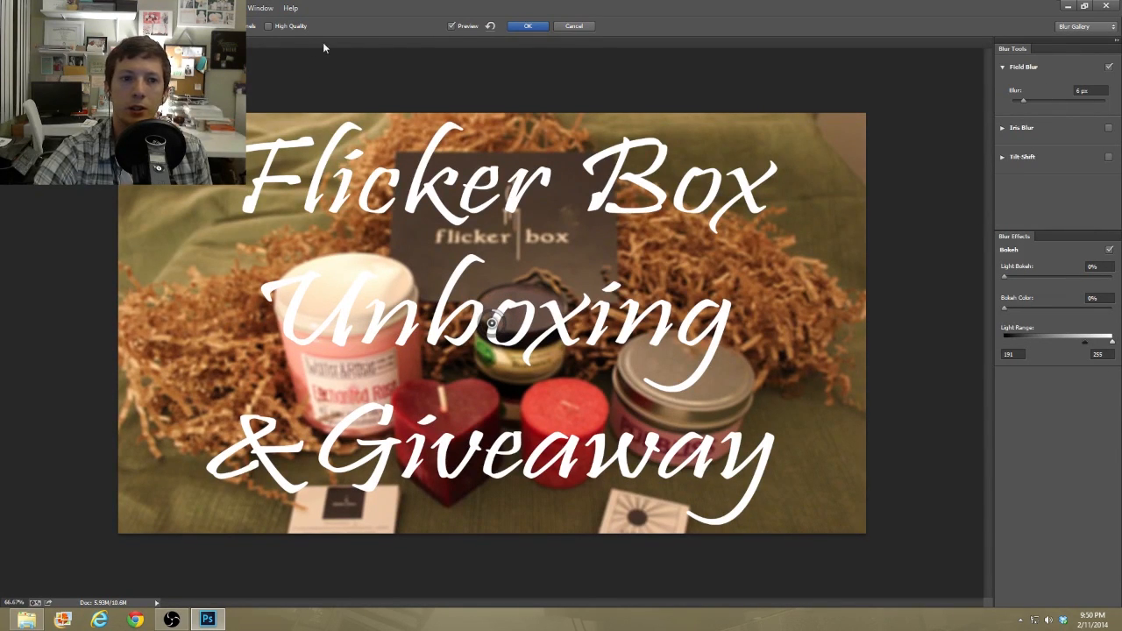
Apply the field blur as a smart filter to the background photo.
{"action": "left_click", "coordinate": [527, 26]}
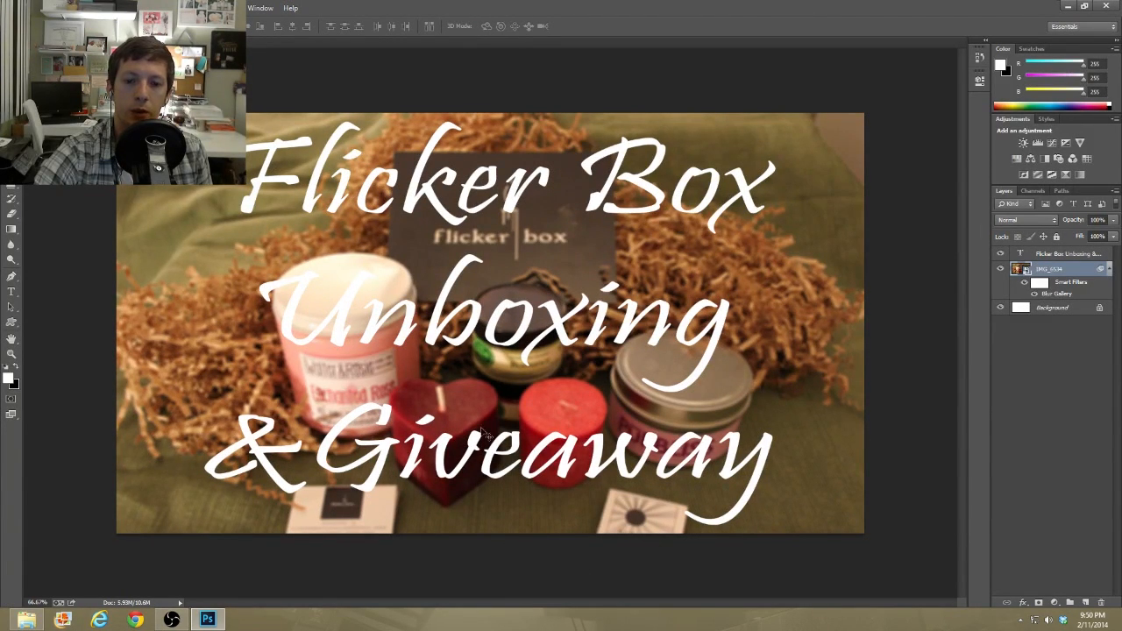
In the title's Layer Style, try a drop shadow, then enable Outer Glow and widen its spread.
{"action": "right_click", "coordinate": [1087, 254]}
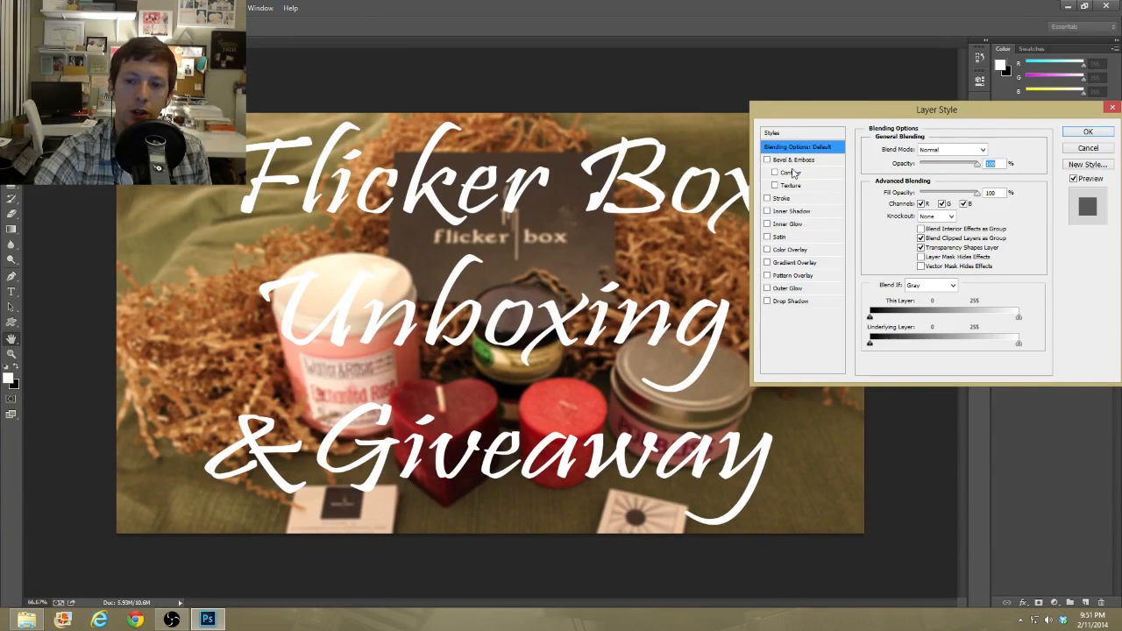
{"action": "mouse_move", "coordinate": [776, 174]}
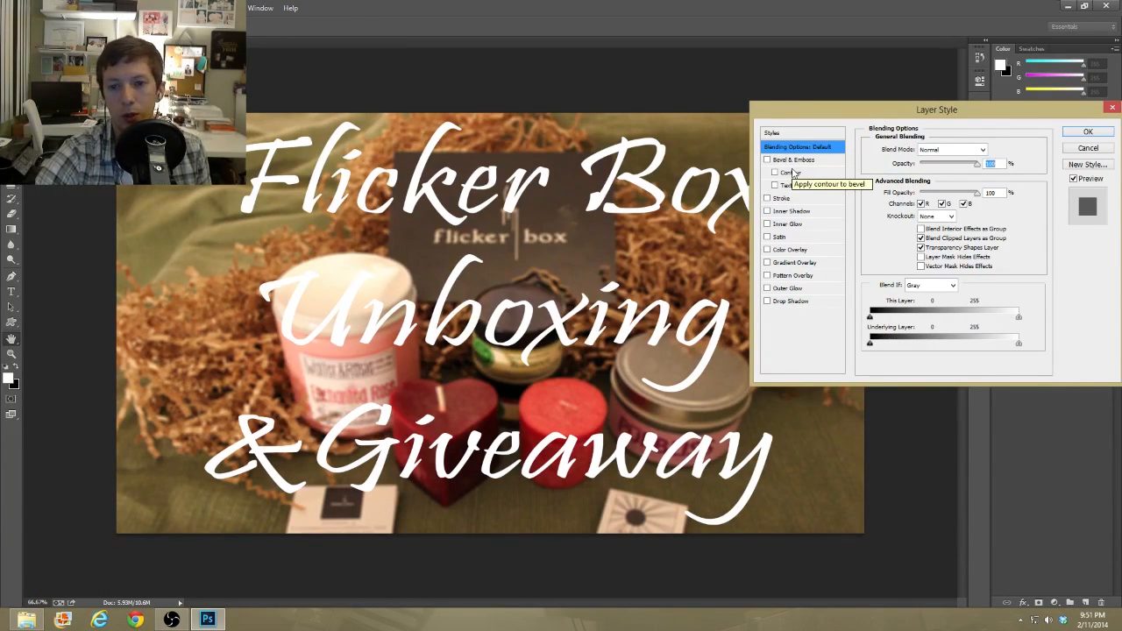
{"action": "left_click", "coordinate": [789, 302]}
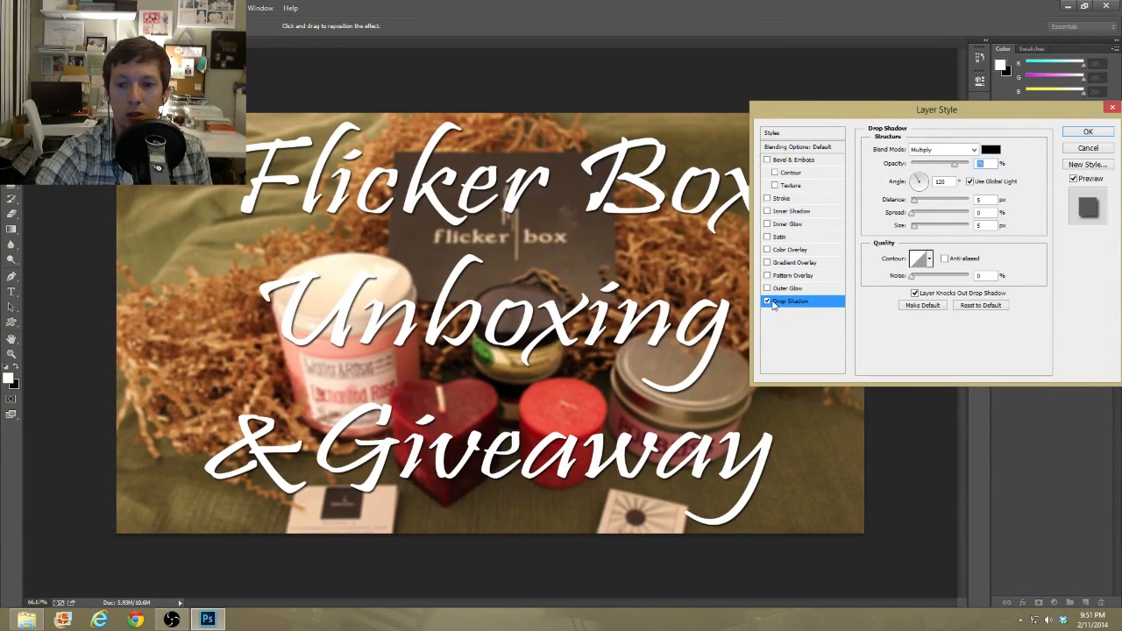
{"action": "left_click", "coordinate": [768, 302]}
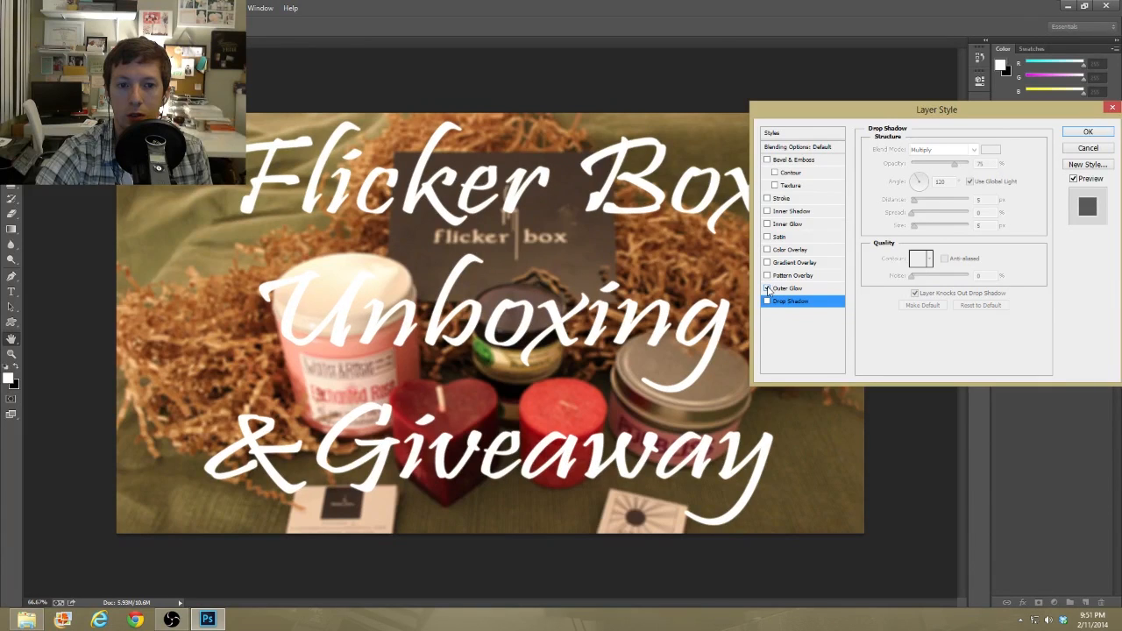
{"action": "left_click", "coordinate": [787, 288]}
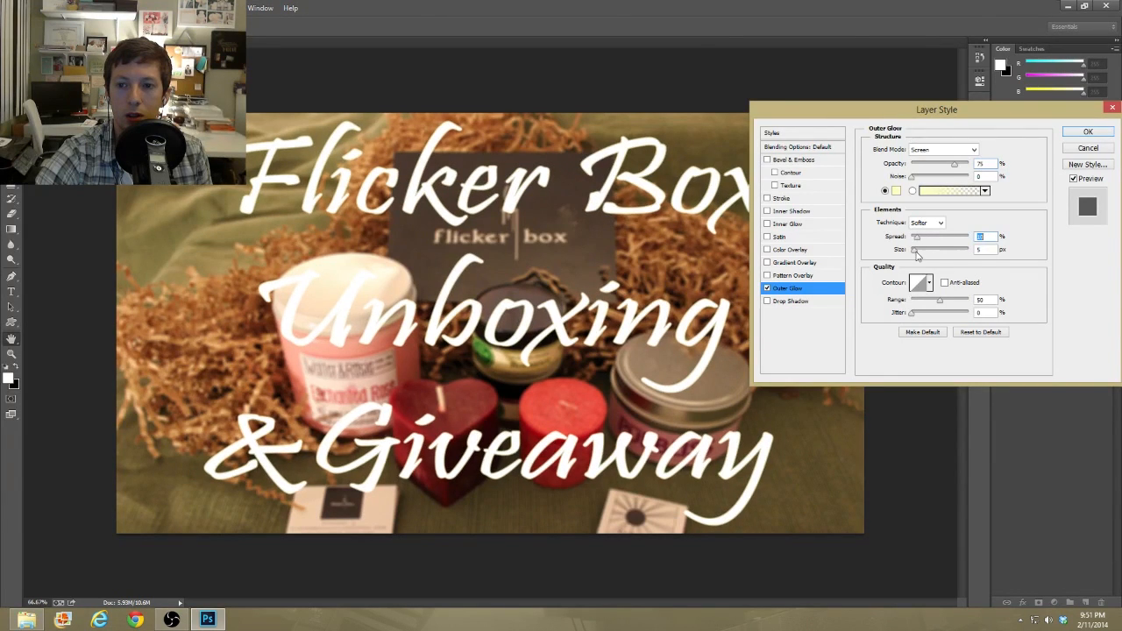
{"action": "left_click_drag", "start_coordinate": [915, 249], "coordinate": [931, 249]}
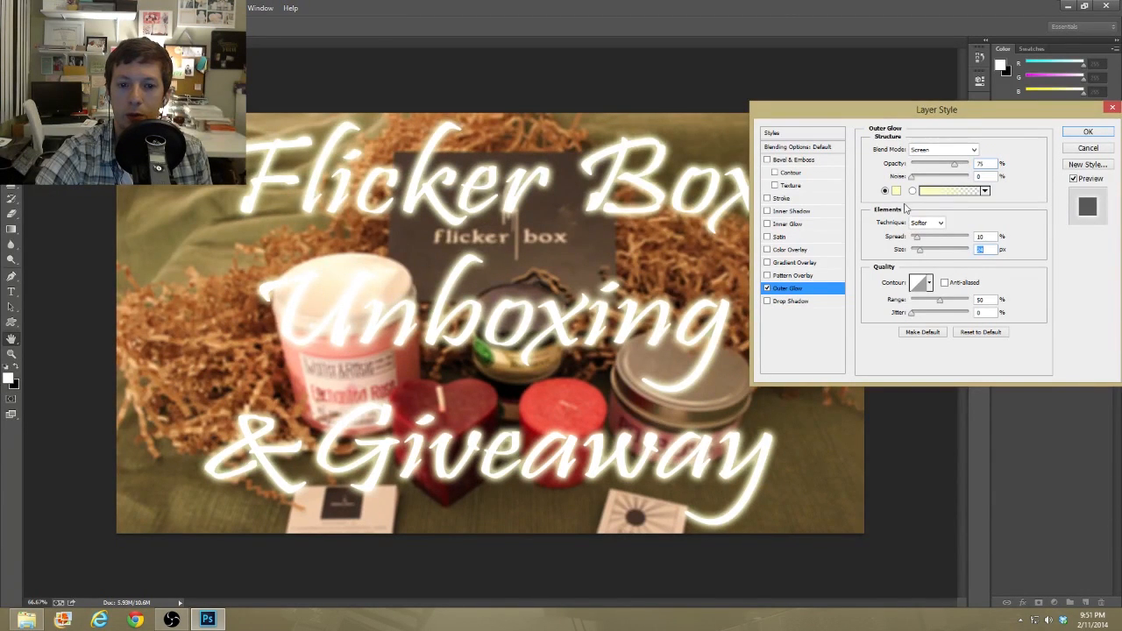
Recolour the outer glow dark red and move the Layer Style dialog off the title.
{"action": "left_click", "coordinate": [951, 191]}
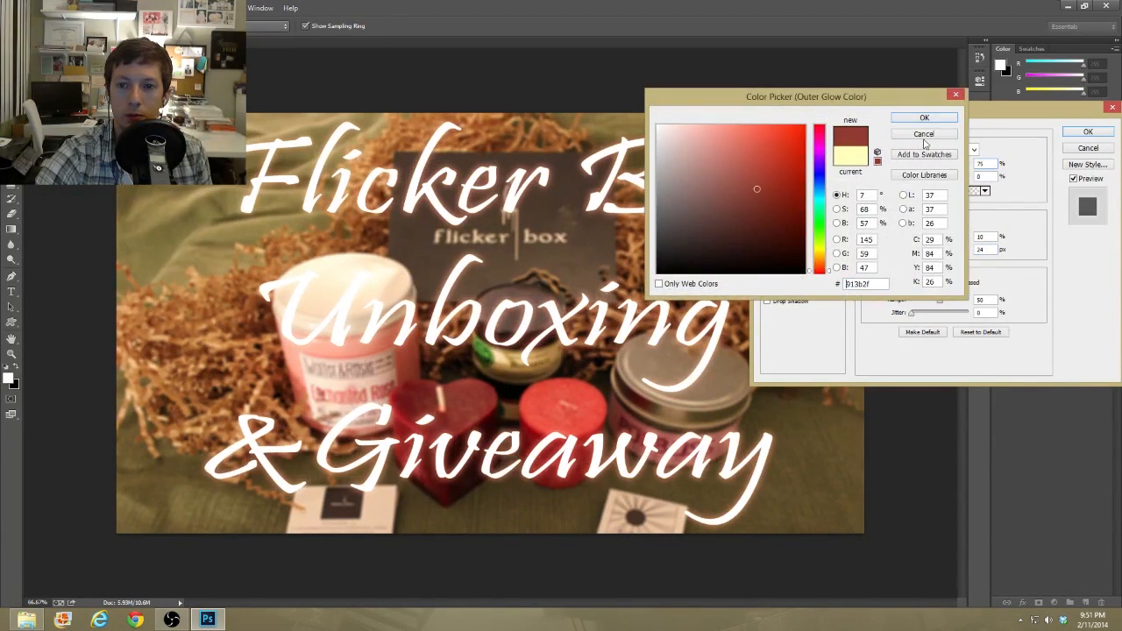
{"action": "left_click", "coordinate": [922, 118]}
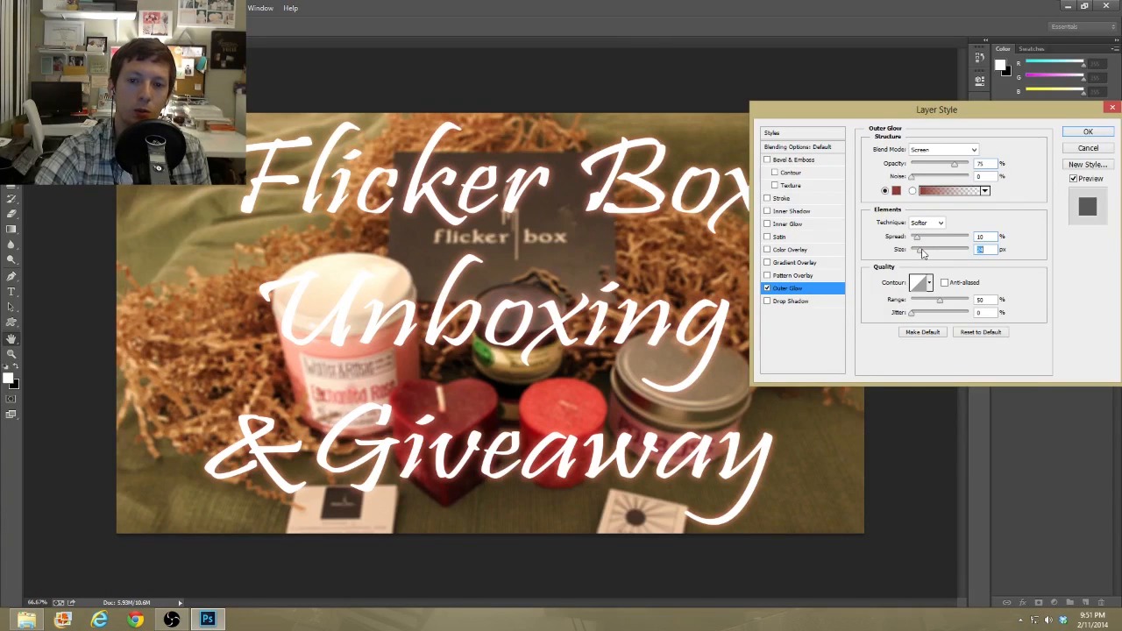
{"action": "left_click_drag", "start_coordinate": [936, 108], "coordinate": [916, 294]}
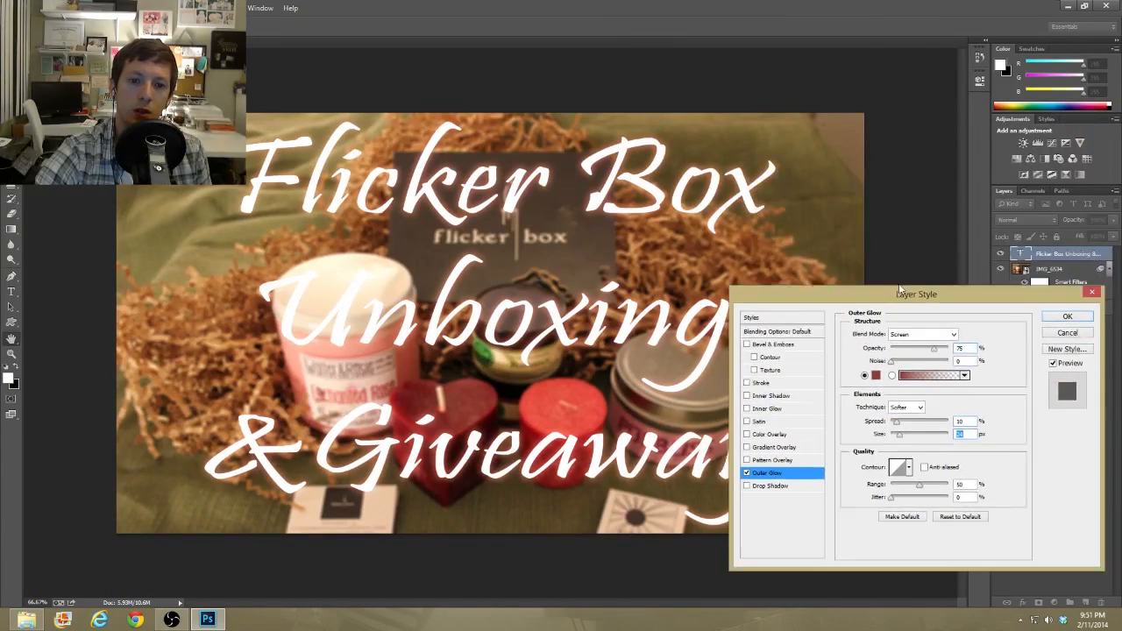
{"action": "left_click_drag", "start_coordinate": [916, 294], "coordinate": [842, 130]}
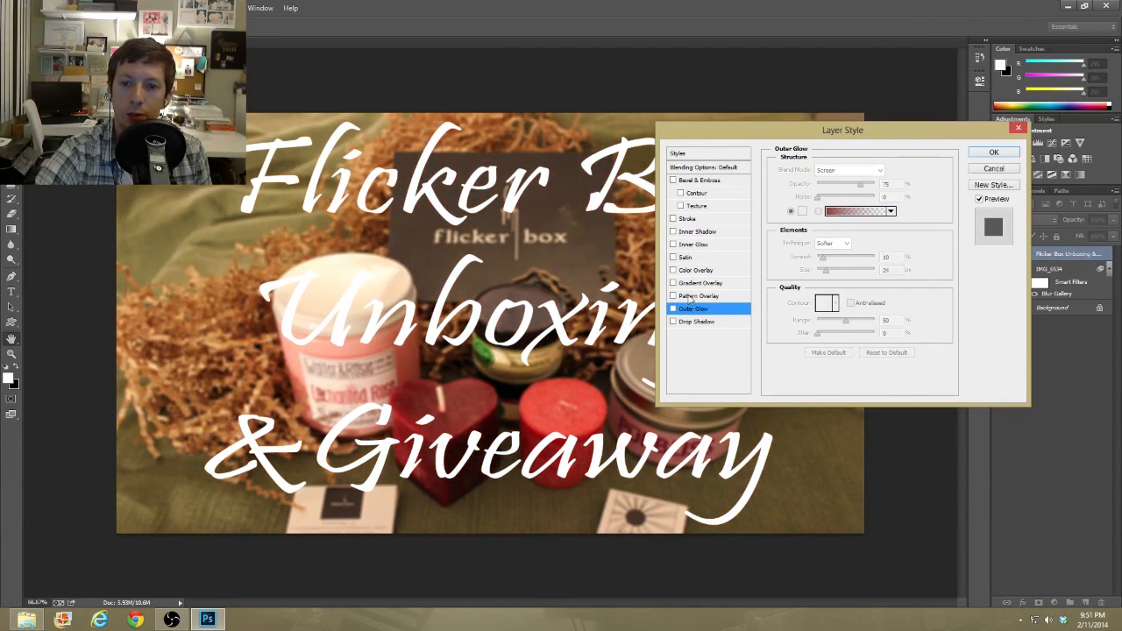
Give the title a thick dark reddish-brown Stroke outline.
{"action": "left_click", "coordinate": [688, 217]}
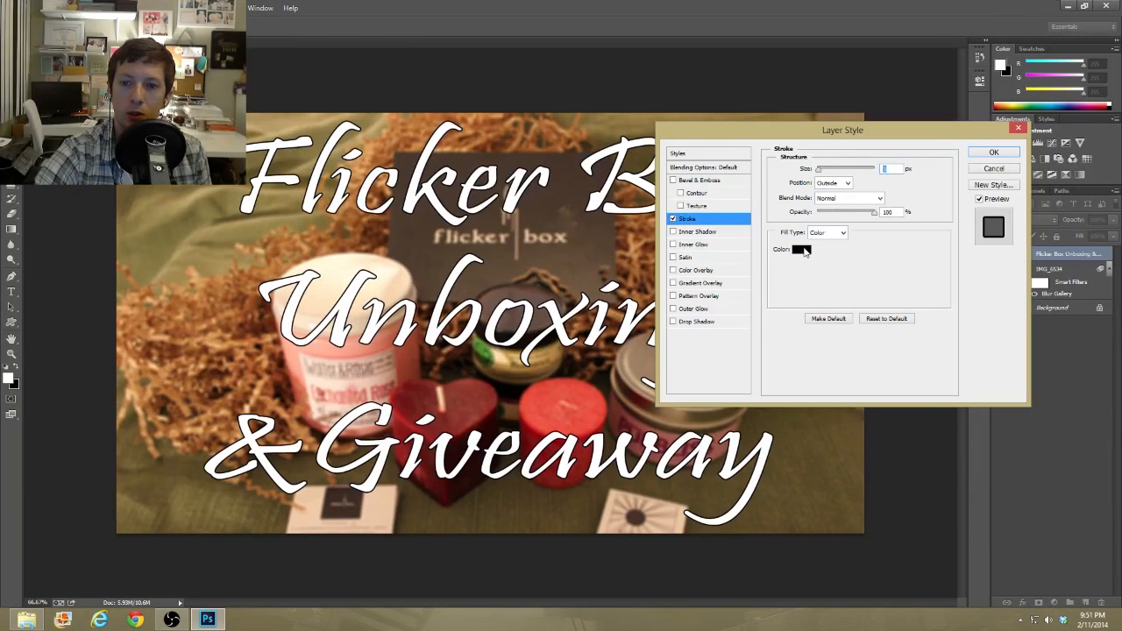
{"action": "left_click", "coordinate": [800, 249]}
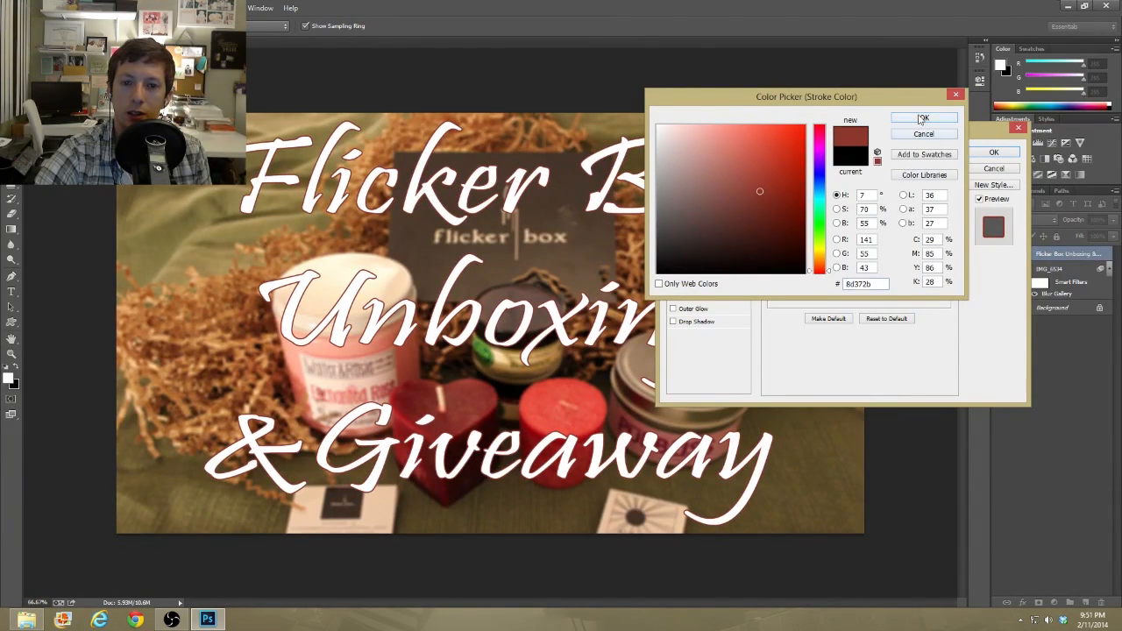
{"action": "left_click", "coordinate": [923, 119]}
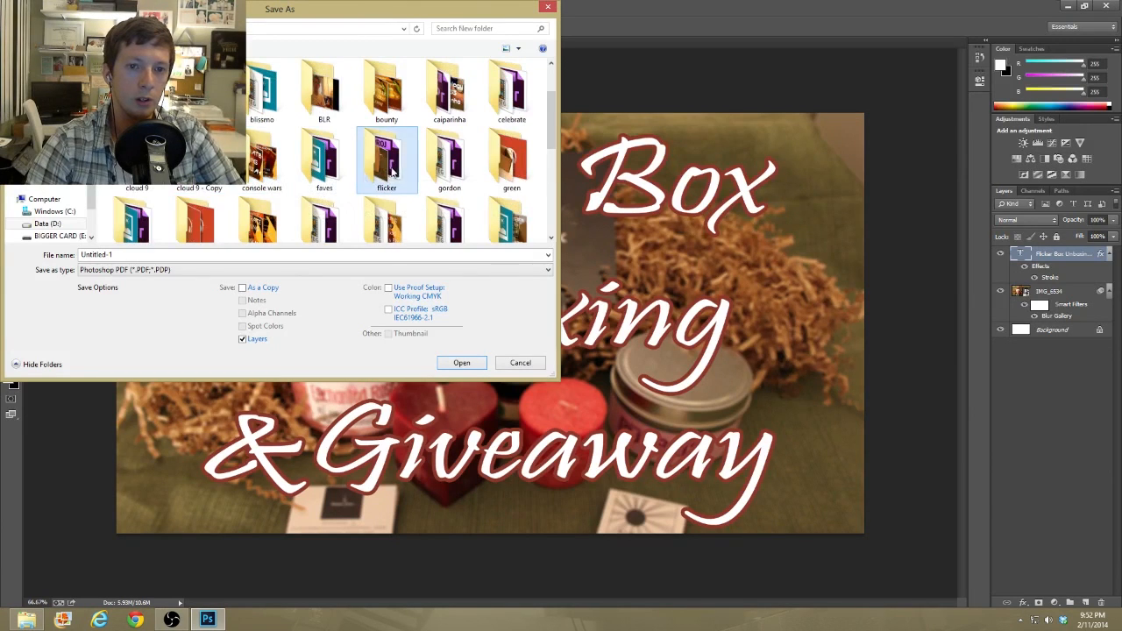
Save the thumbnail as a JPEG named 'Flicker thumb'.
{"action": "left_click", "coordinate": [547, 270]}
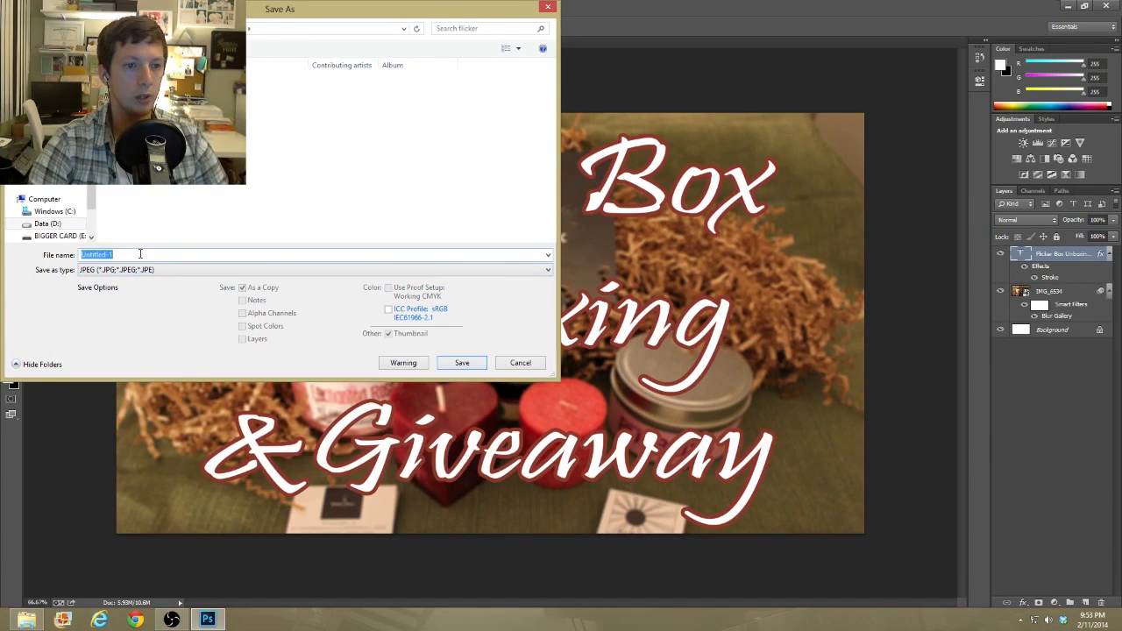
{"action": "type", "text": "Flicker thumb"}
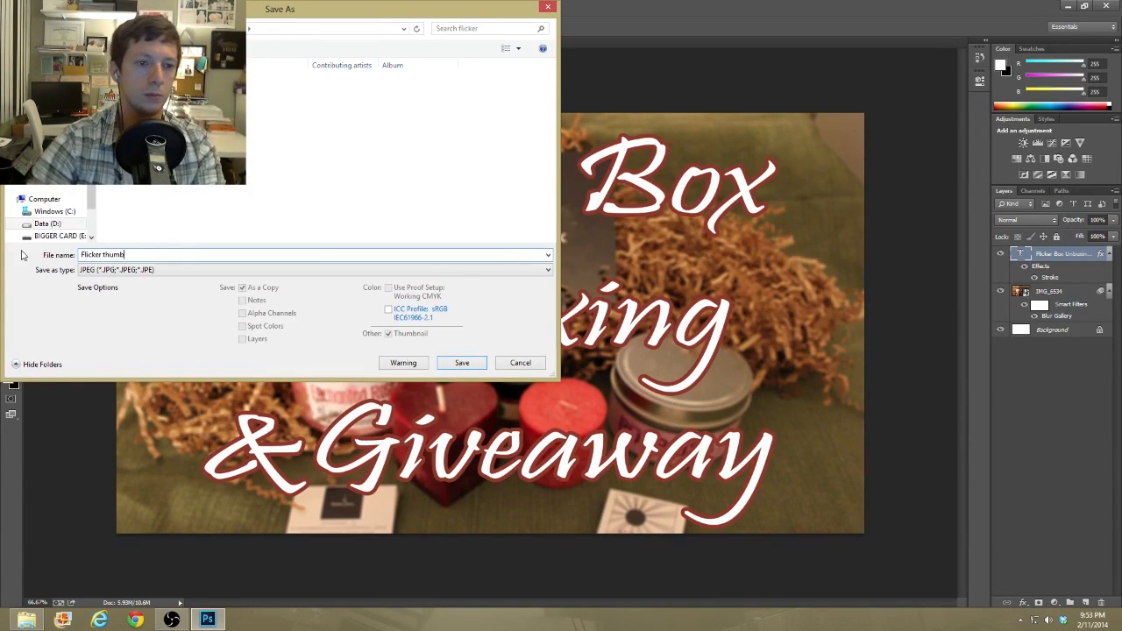
{"action": "left_click", "coordinate": [461, 363]}
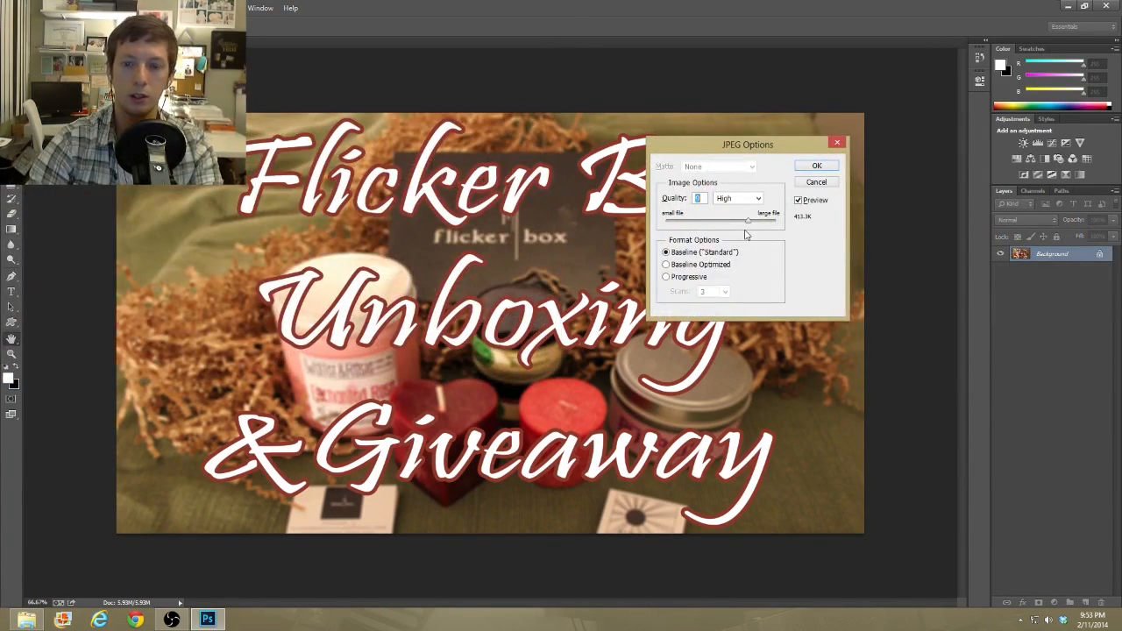
Lower the JPEG quality to Low and confirm the save options.
{"action": "left_click_drag", "start_coordinate": [751, 221], "coordinate": [737, 221]}
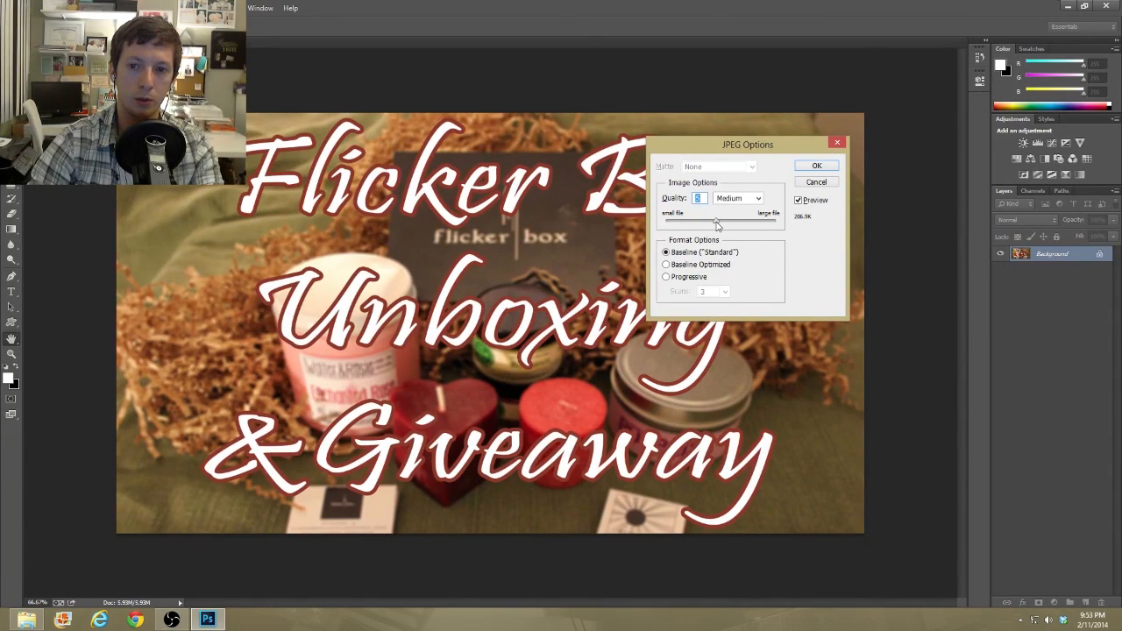
{"action": "left_click", "coordinate": [737, 196]}
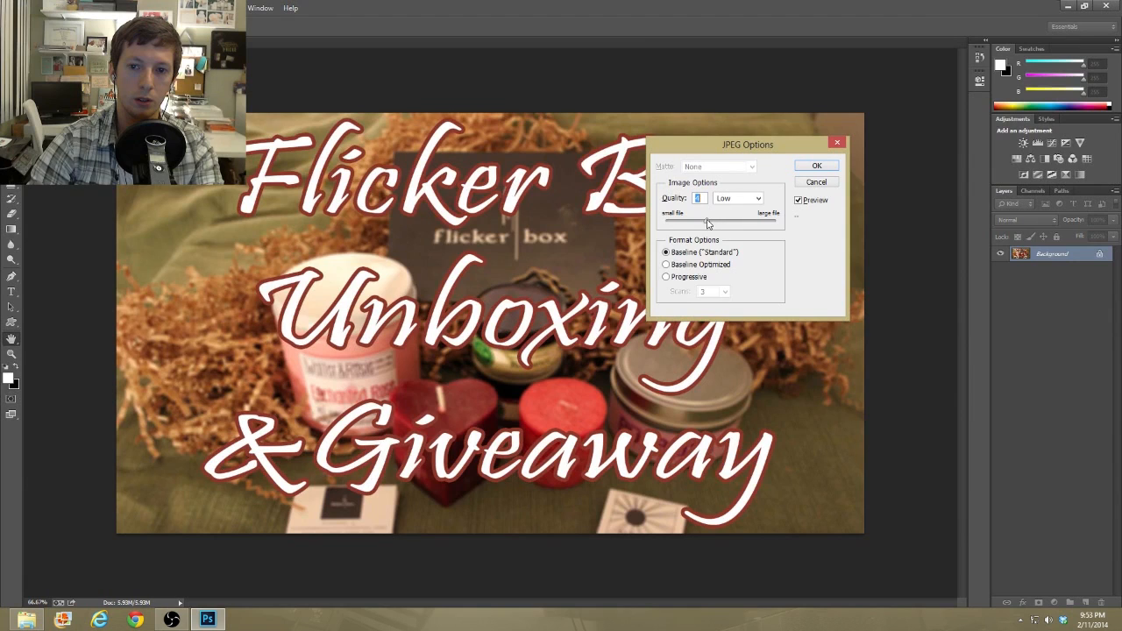
{"action": "left_click", "coordinate": [816, 164]}
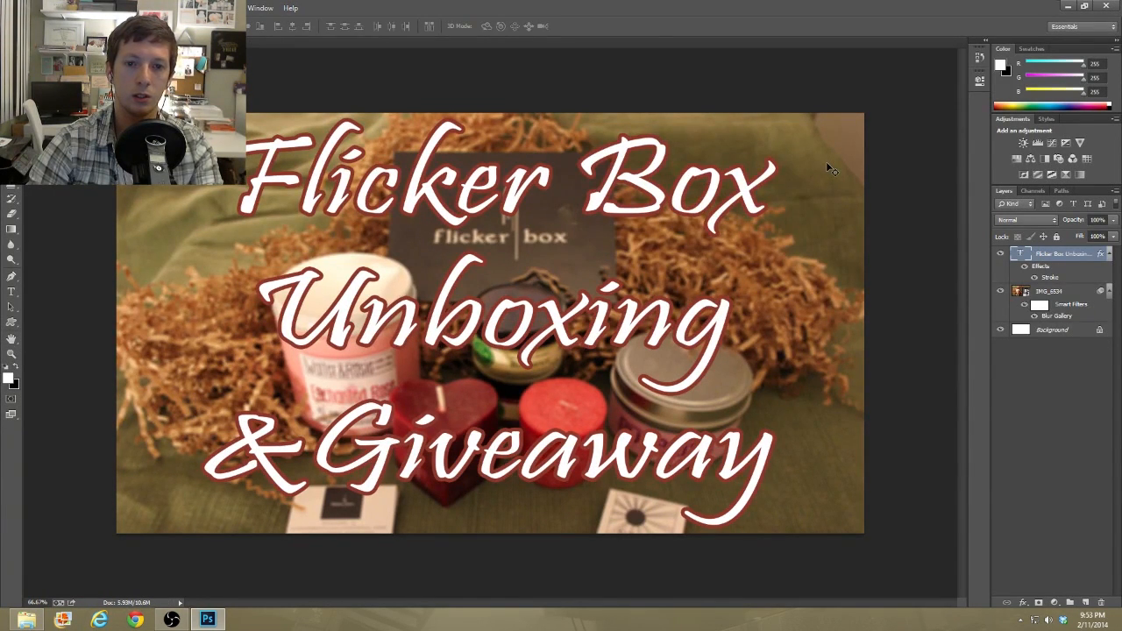